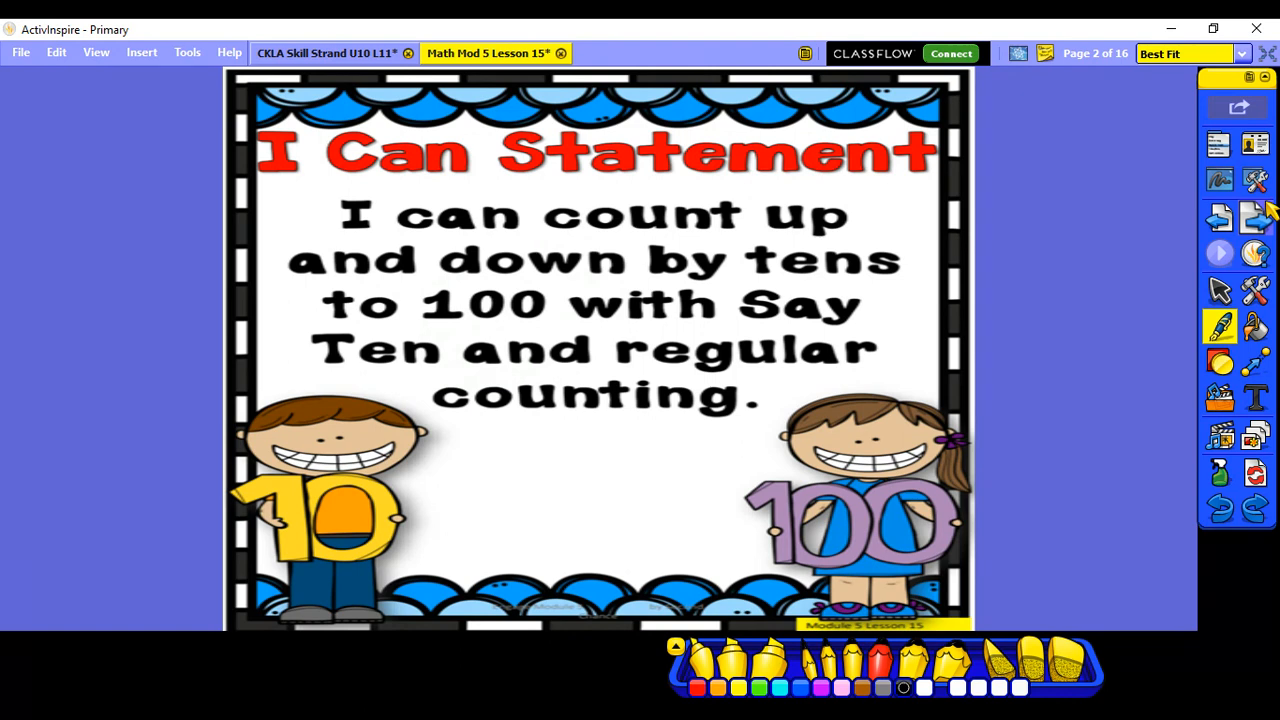
{"action": "mouse_move", "coordinate": [1255, 218]}
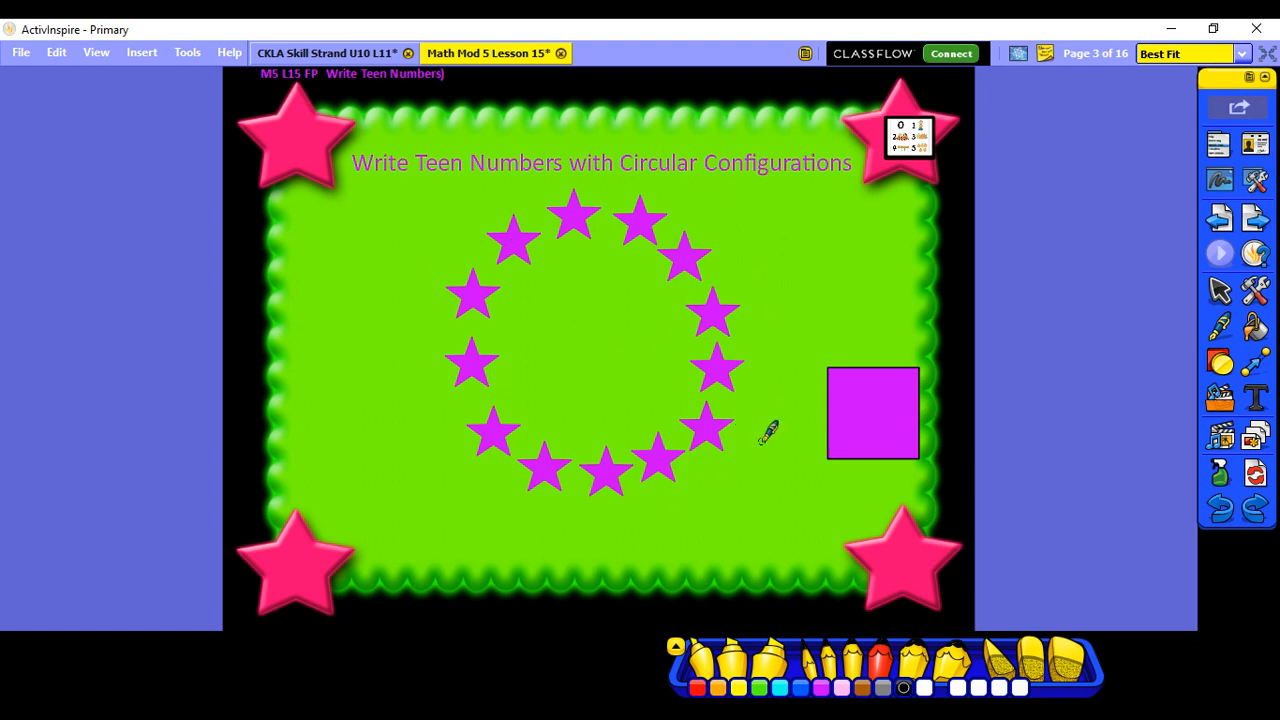
{"action": "mouse_move", "coordinate": [915, 385]}
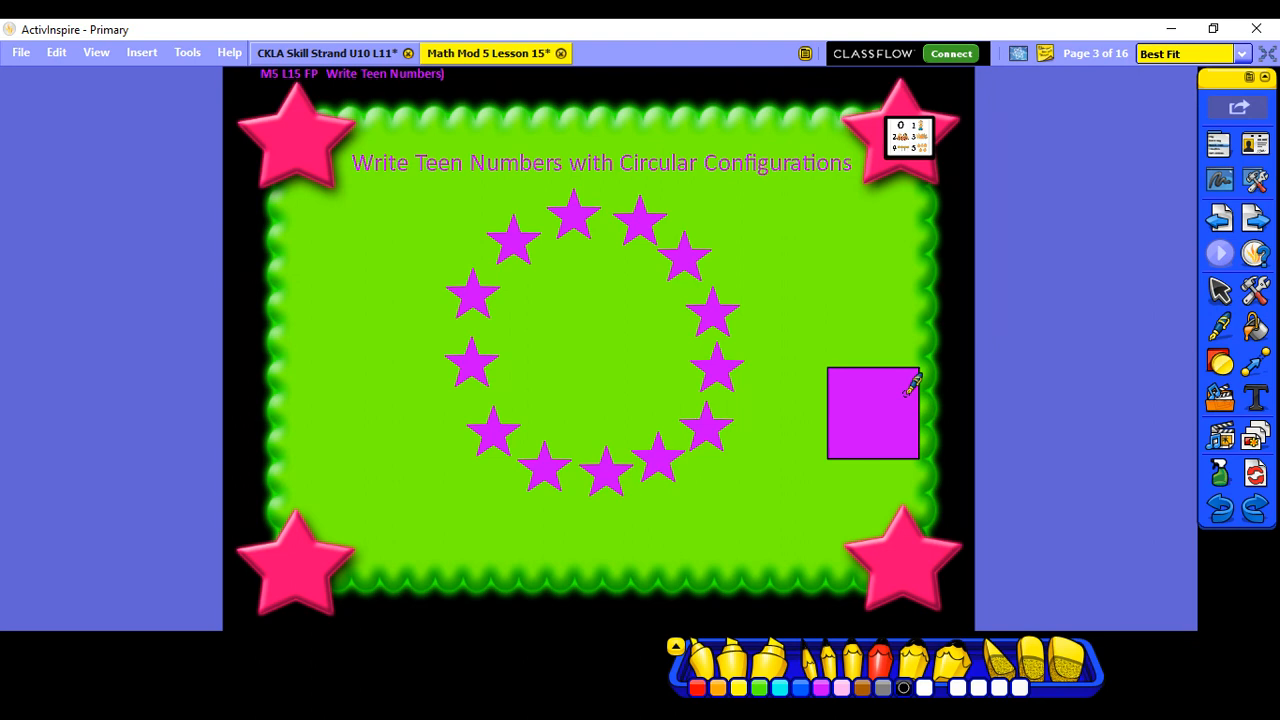
{"action": "mouse_move", "coordinate": [585, 200]}
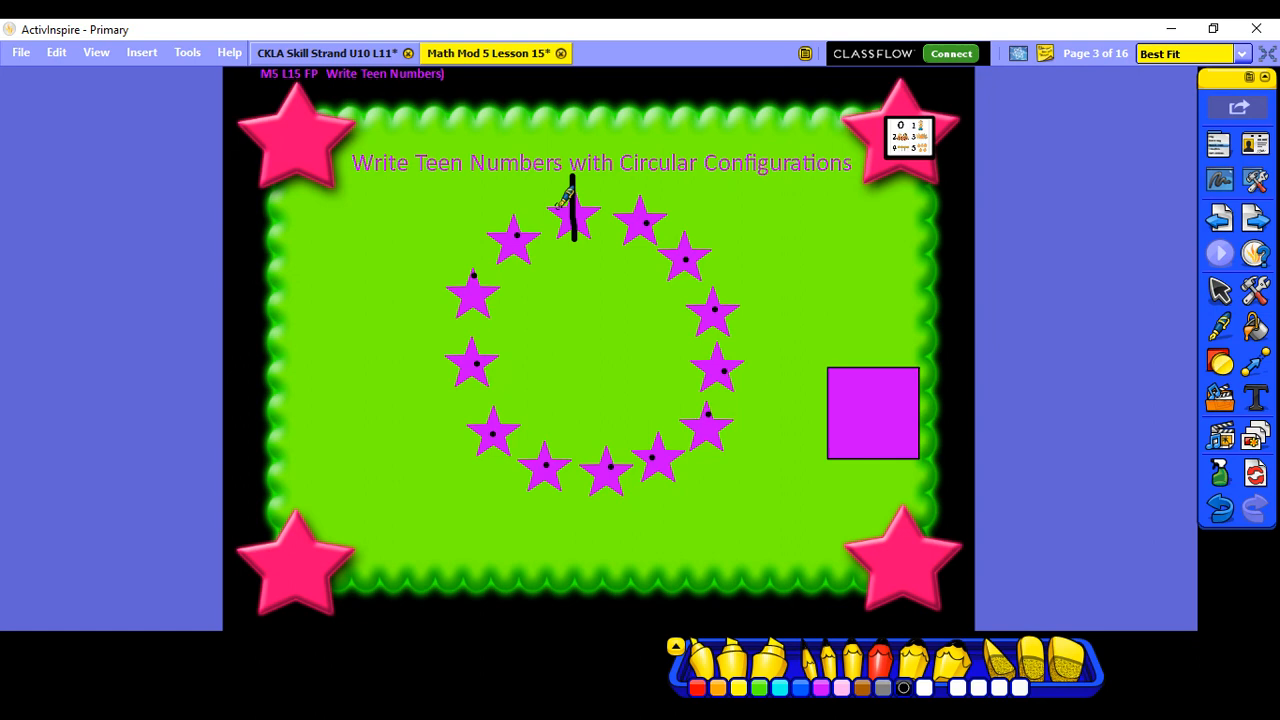
{"action": "mouse_move", "coordinate": [855, 365]}
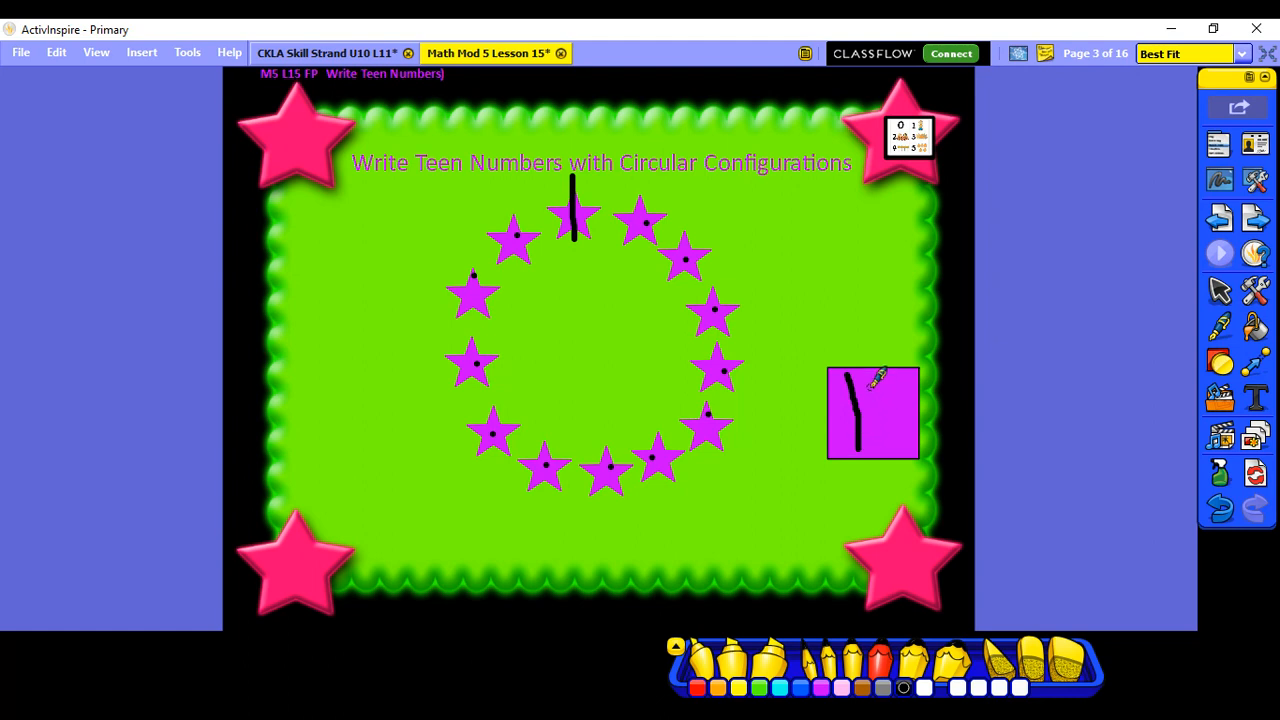
Handwrite 13 in the magenta square for the thirteen counted stars.
{"action": "left_click_drag", "start_coordinate": [860, 395], "coordinate": [910, 375]}
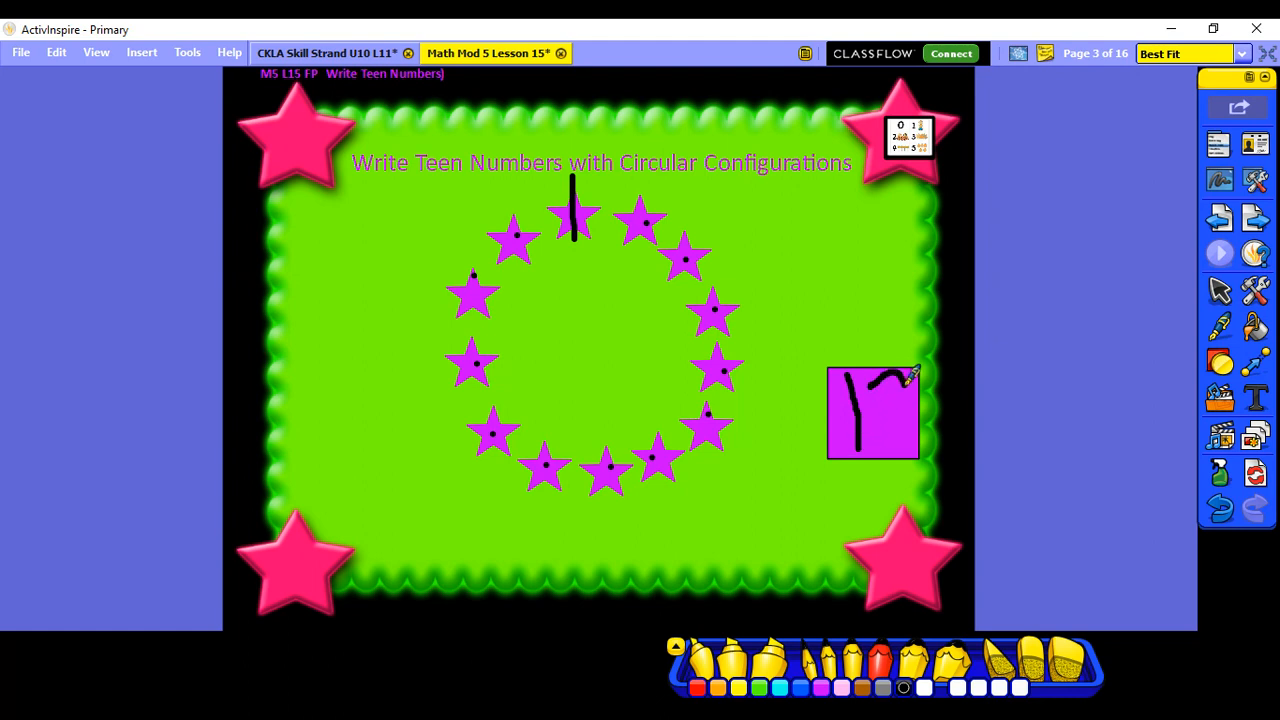
{"action": "left_click_drag", "start_coordinate": [905, 375], "coordinate": [890, 455]}
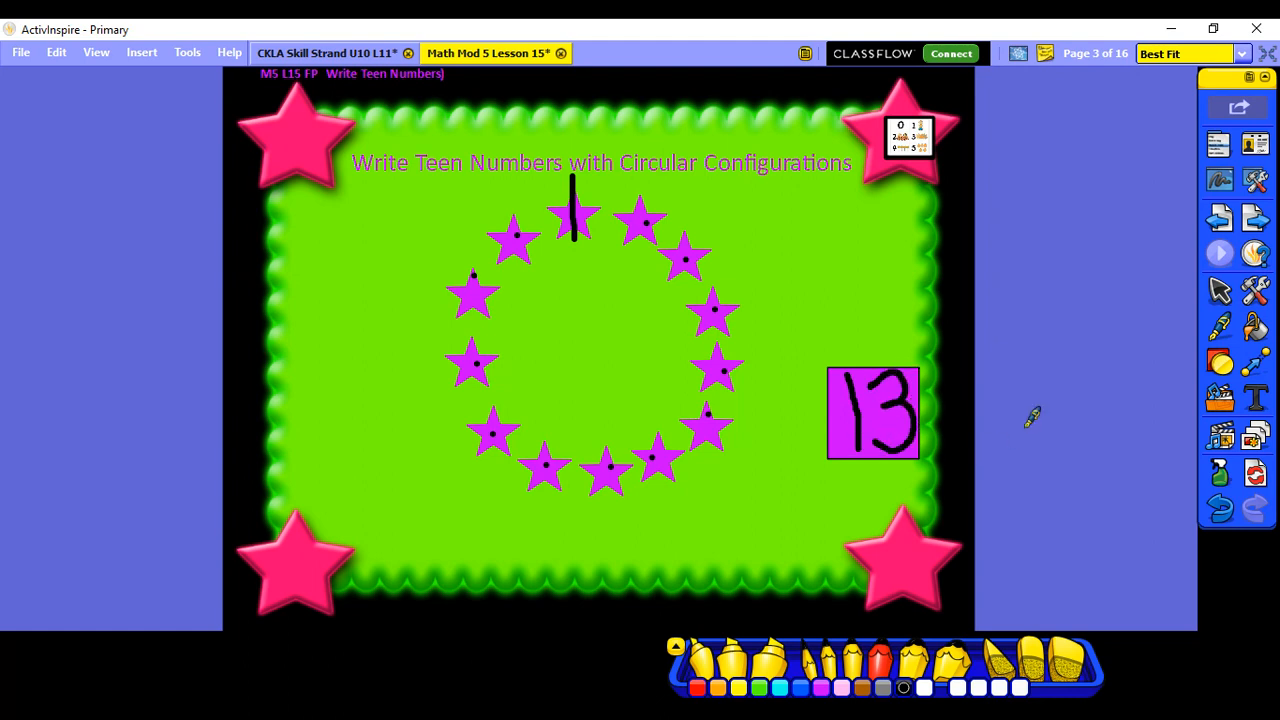
{"action": "mouse_move", "coordinate": [1045, 233]}
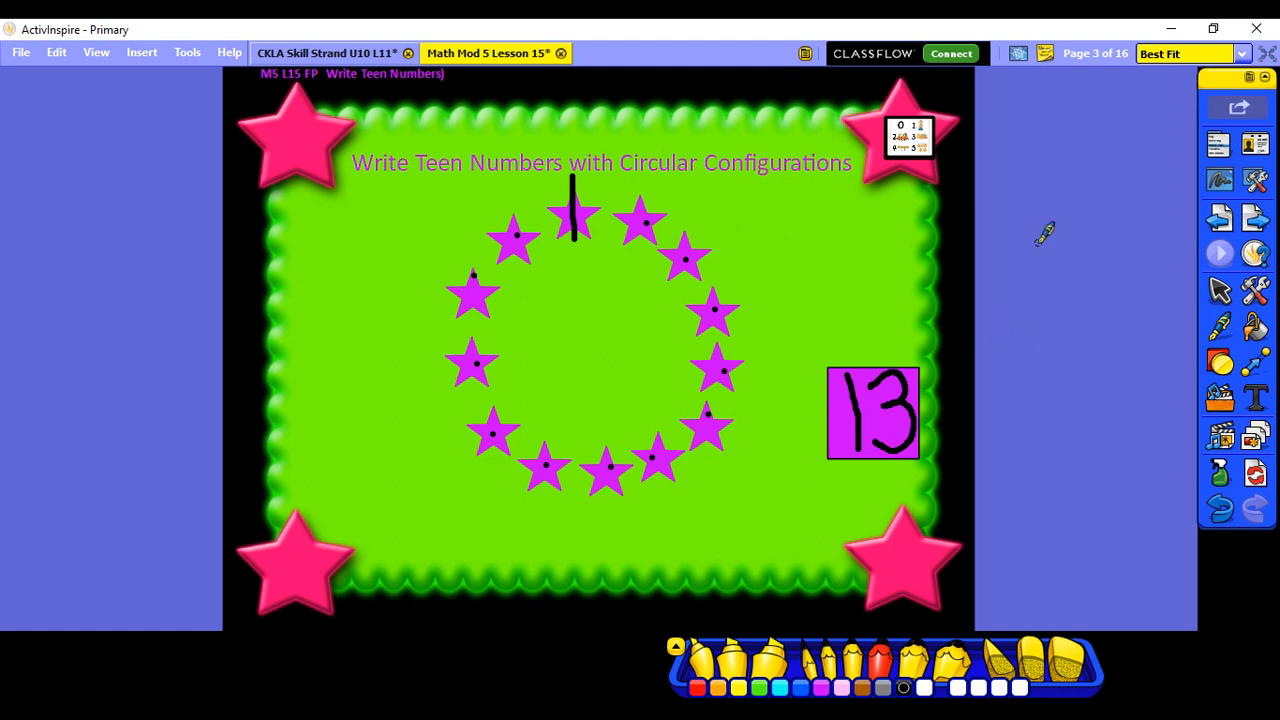
{"action": "mouse_move", "coordinate": [920, 348]}
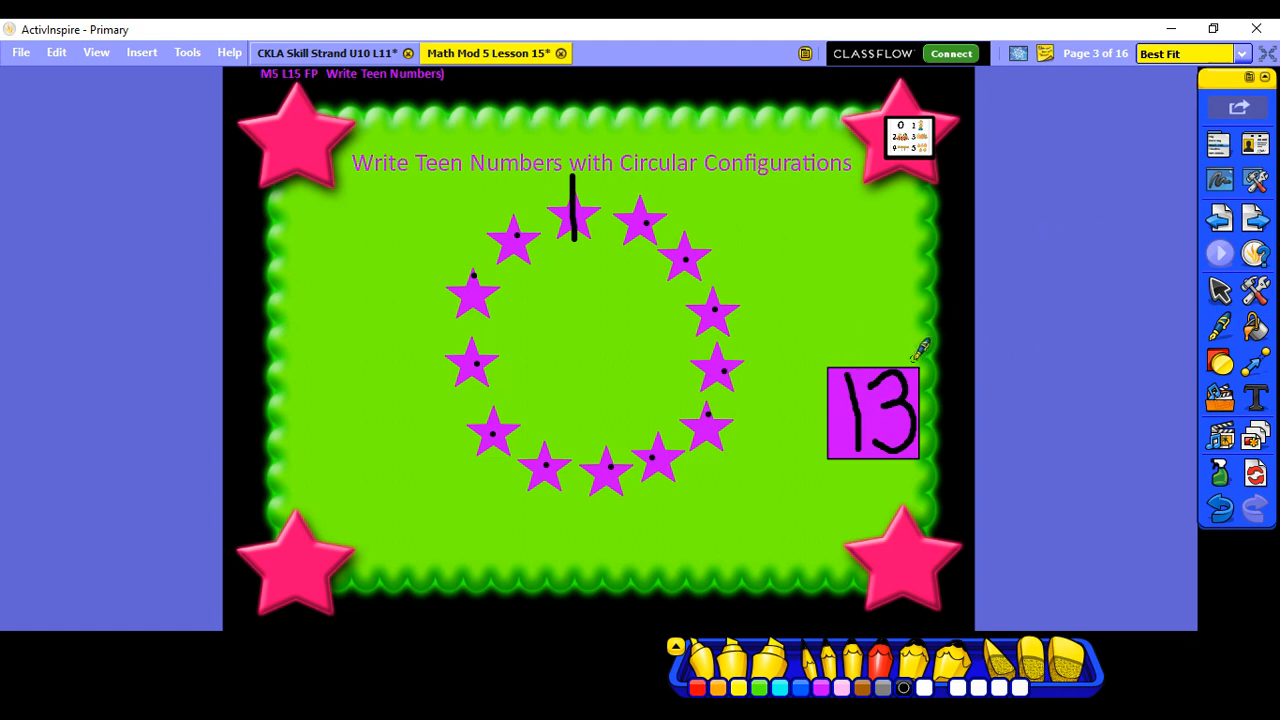
{"action": "left_click", "coordinate": [1255, 218]}
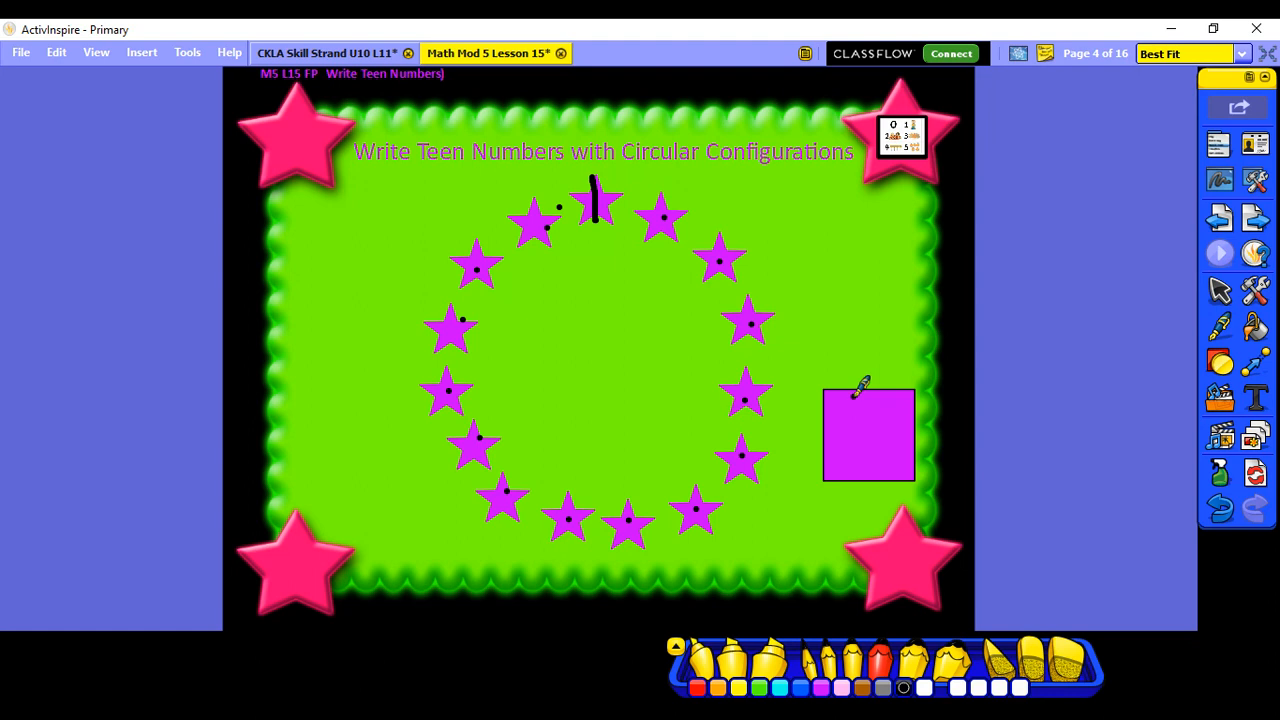
Handwrite the two-digit star count, starting with 1, in the page 4 square.
{"action": "left_click_drag", "start_coordinate": [858, 390], "coordinate": [858, 483]}
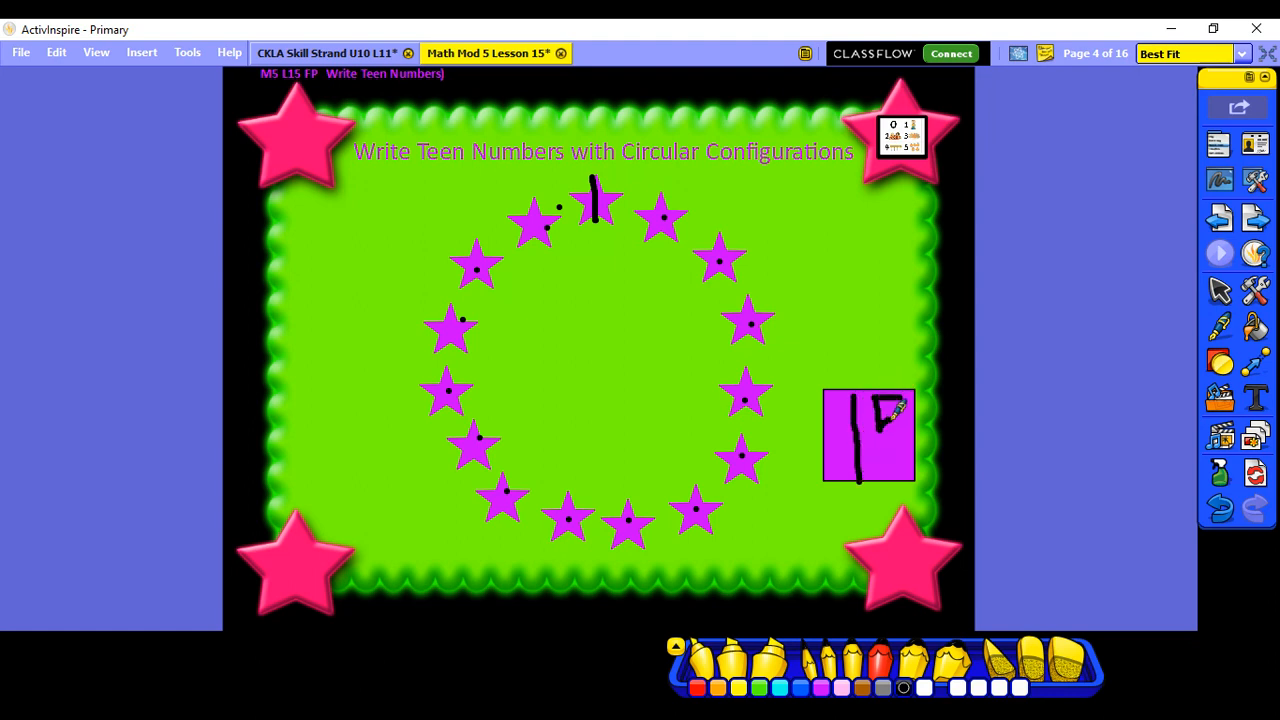
{"action": "left_click_drag", "start_coordinate": [885, 405], "coordinate": [895, 460]}
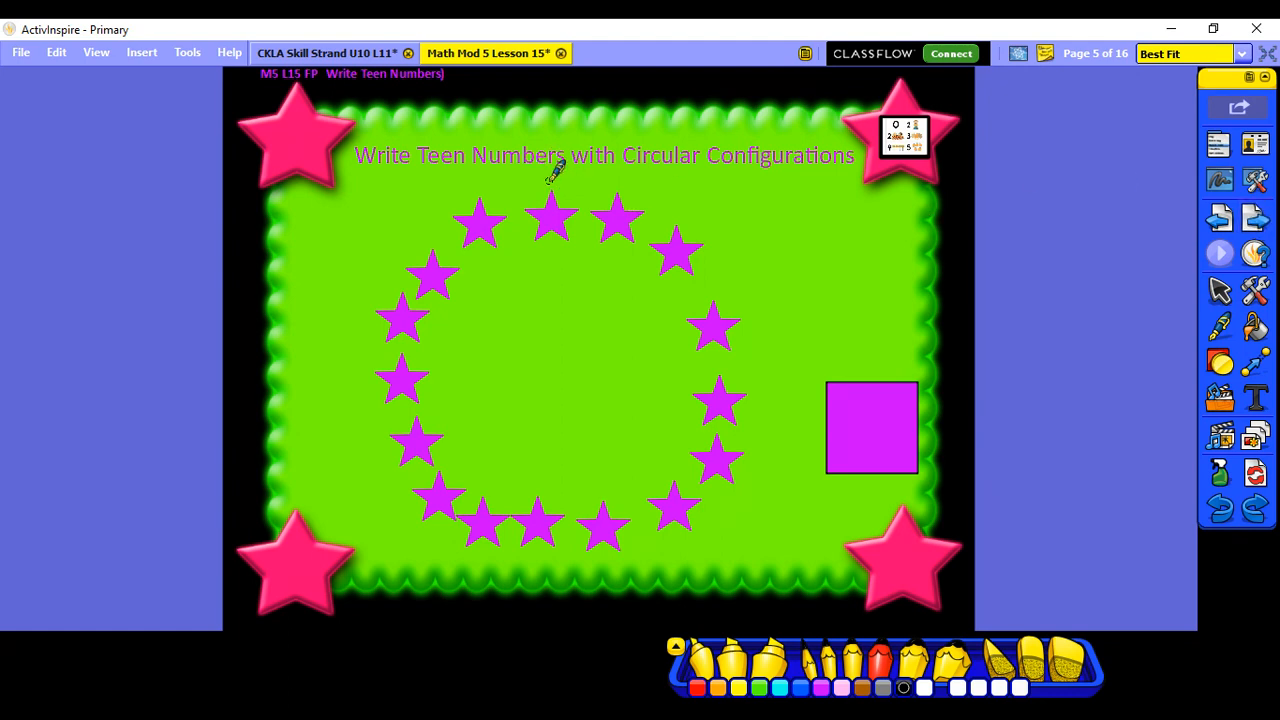
Tally the first star on page 5, then write 1 and start the second digit.
{"action": "left_click_drag", "start_coordinate": [550, 185], "coordinate": [550, 250]}
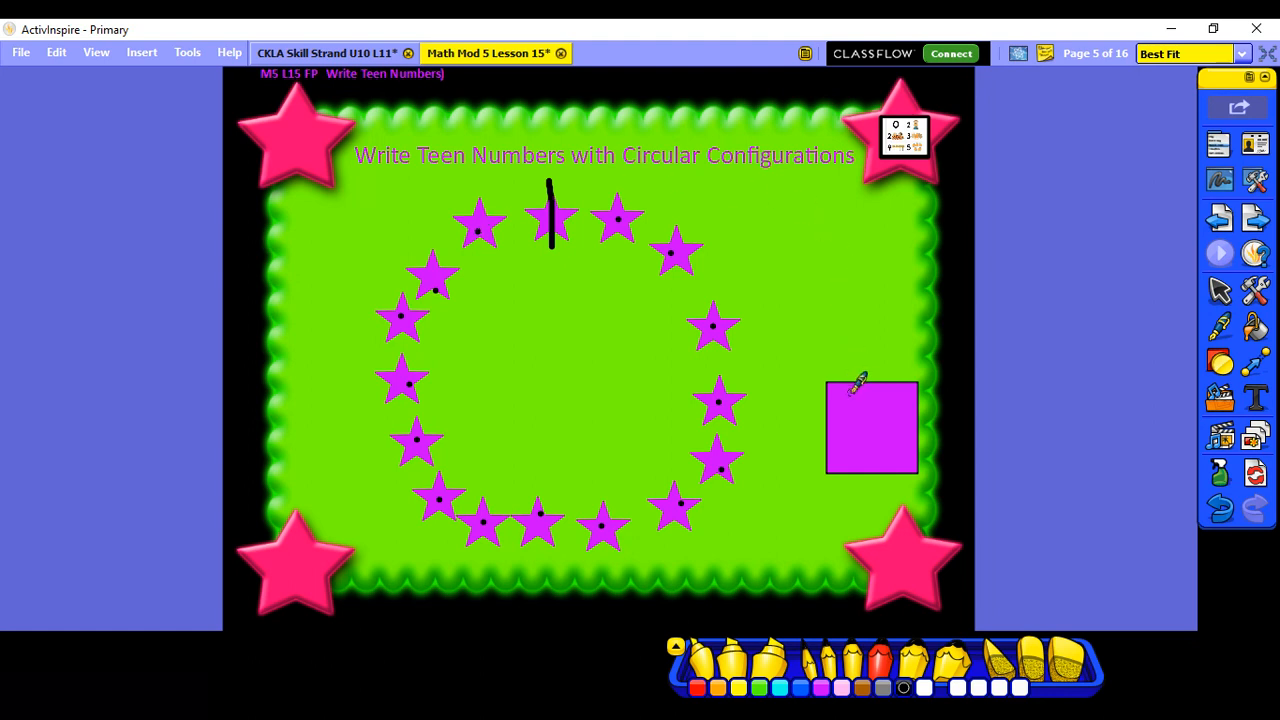
{"action": "left_click_drag", "start_coordinate": [857, 392], "coordinate": [857, 465]}
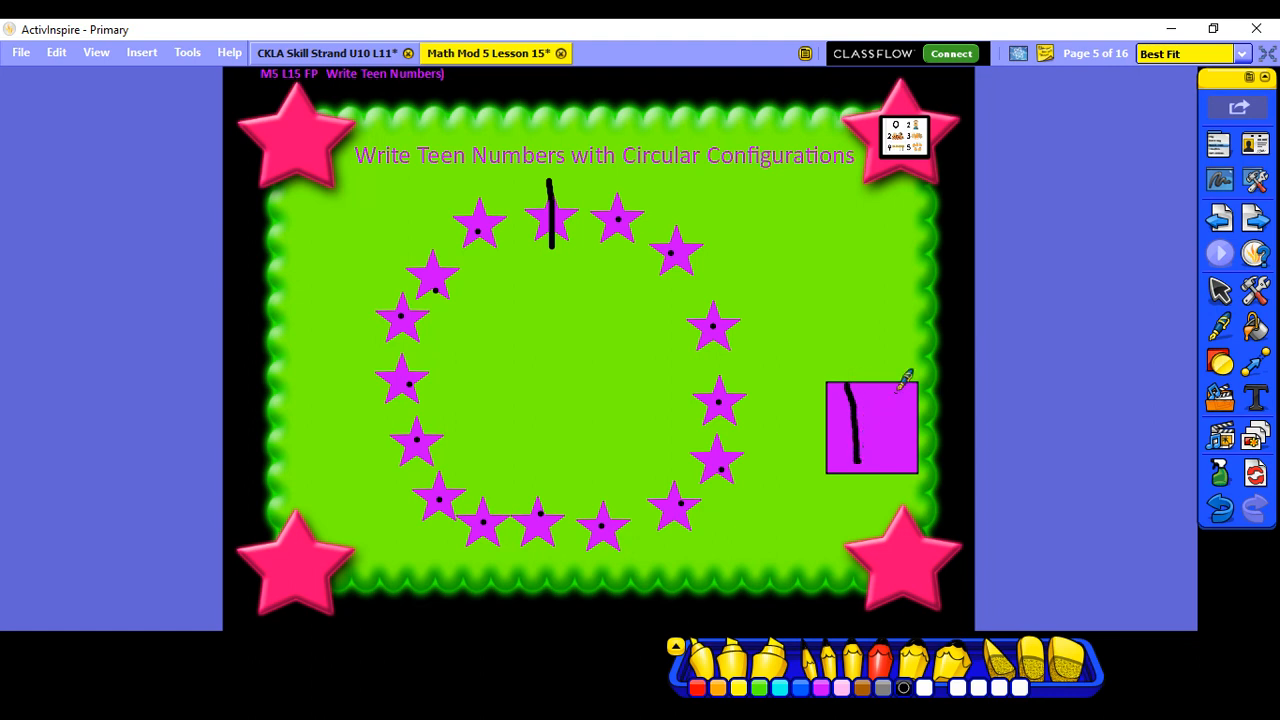
{"action": "left_click_drag", "start_coordinate": [910, 390], "coordinate": [905, 465]}
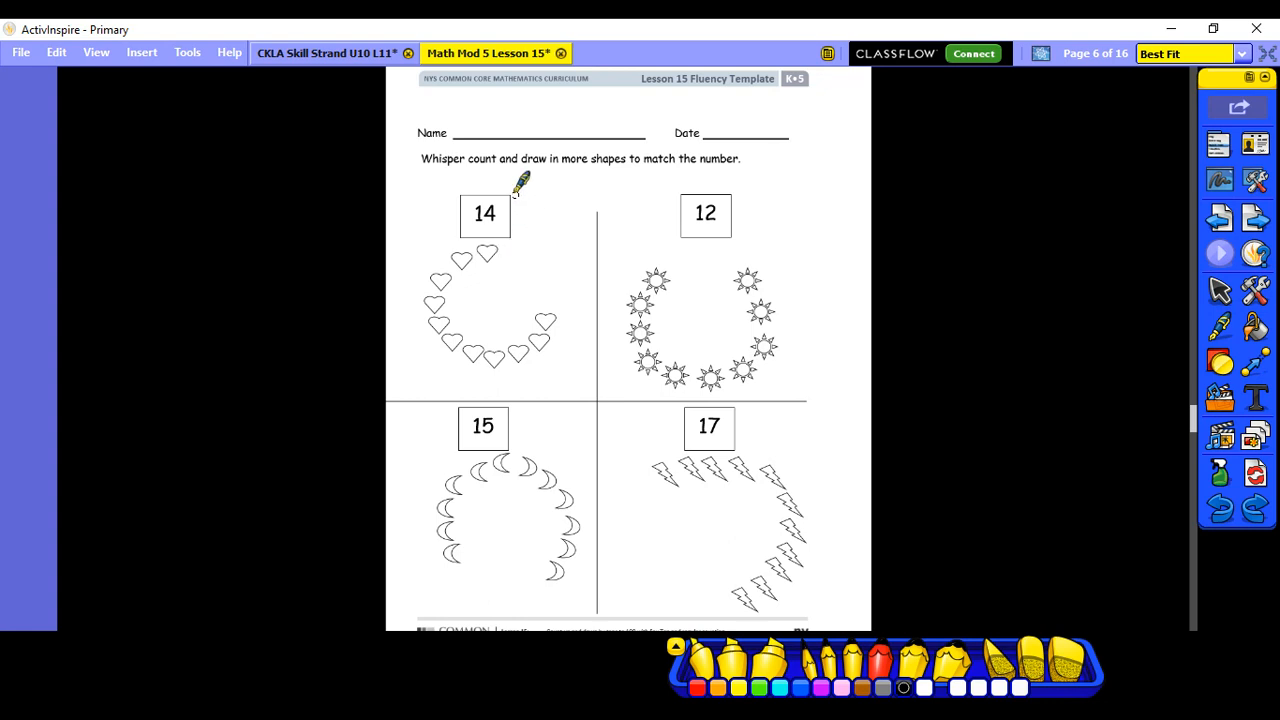
{"action": "mouse_move", "coordinate": [970, 275]}
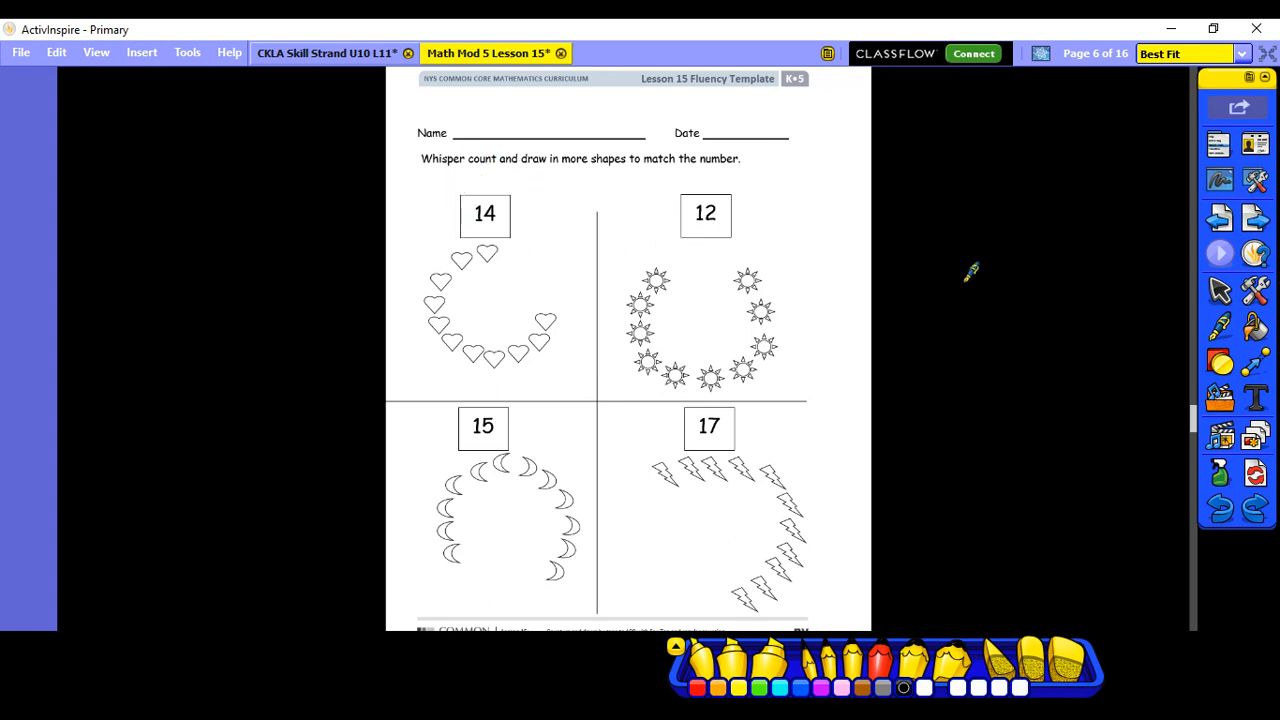
Highlight the top, left and bottom hearts under 14 in yellow.
{"action": "left_click", "coordinate": [1219, 326]}
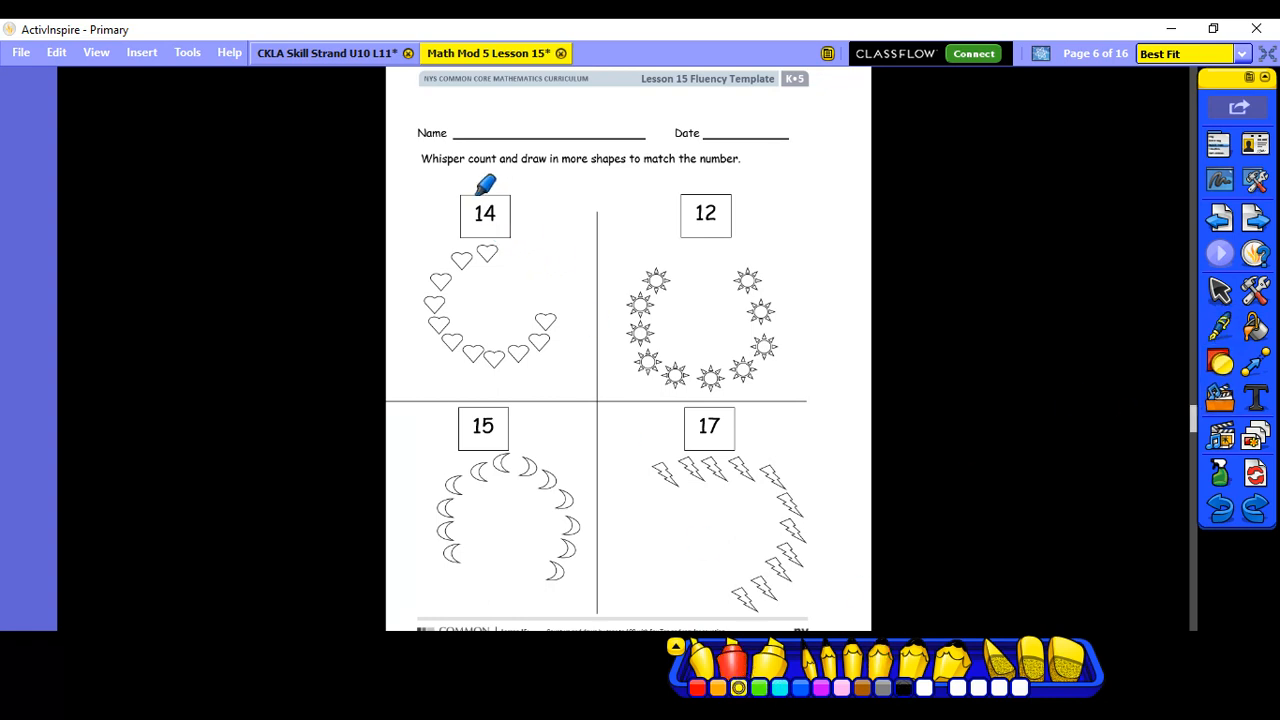
{"action": "mouse_move", "coordinate": [500, 195]}
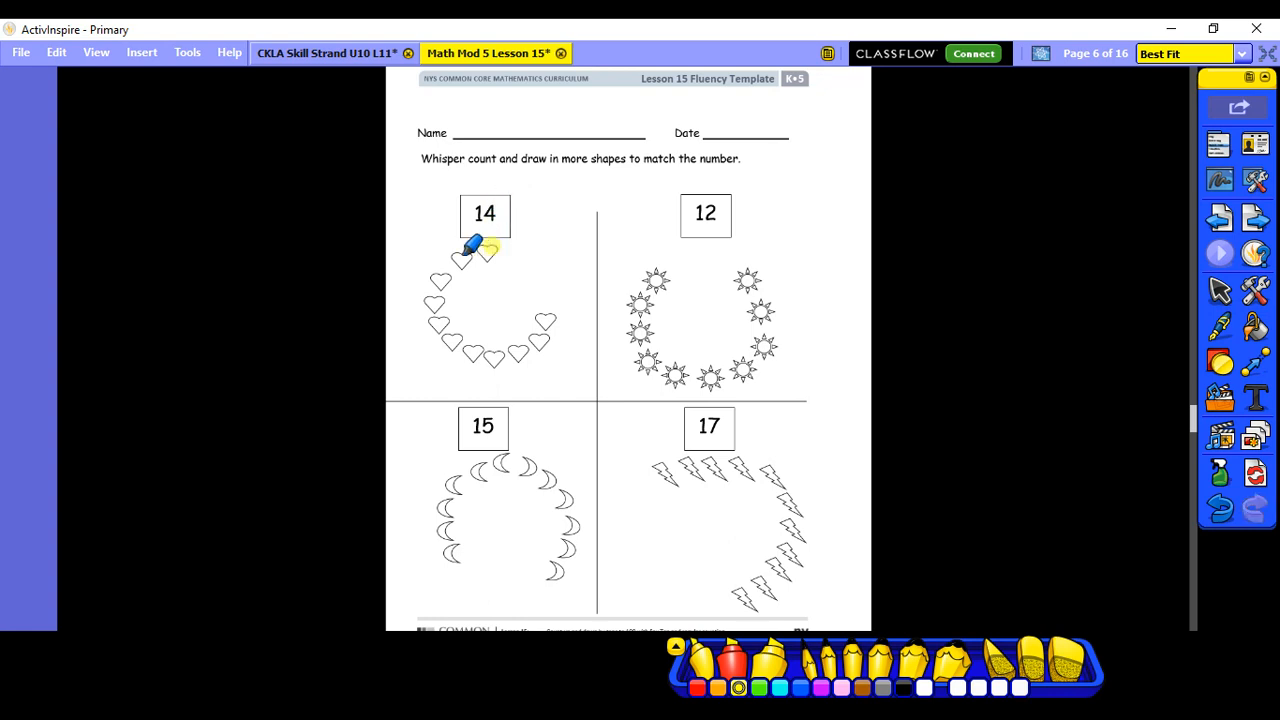
{"action": "left_click_drag", "start_coordinate": [480, 245], "coordinate": [440, 290]}
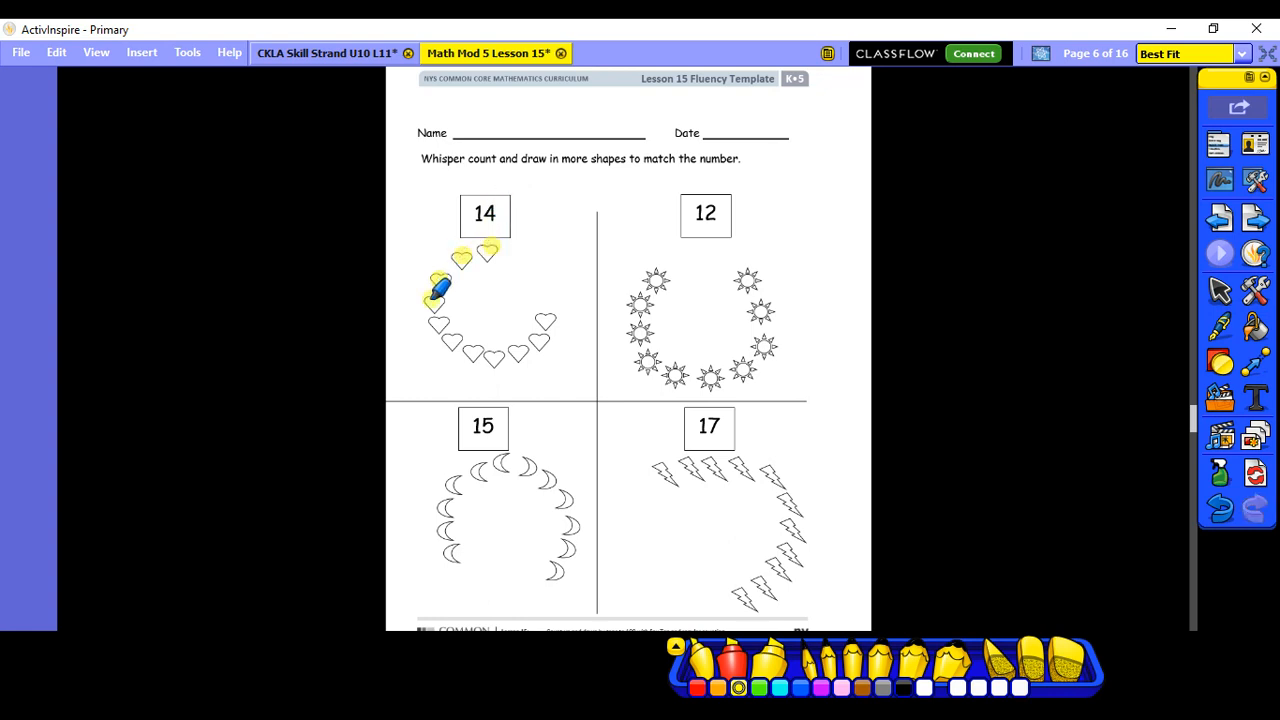
{"action": "left_click_drag", "start_coordinate": [440, 285], "coordinate": [485, 345]}
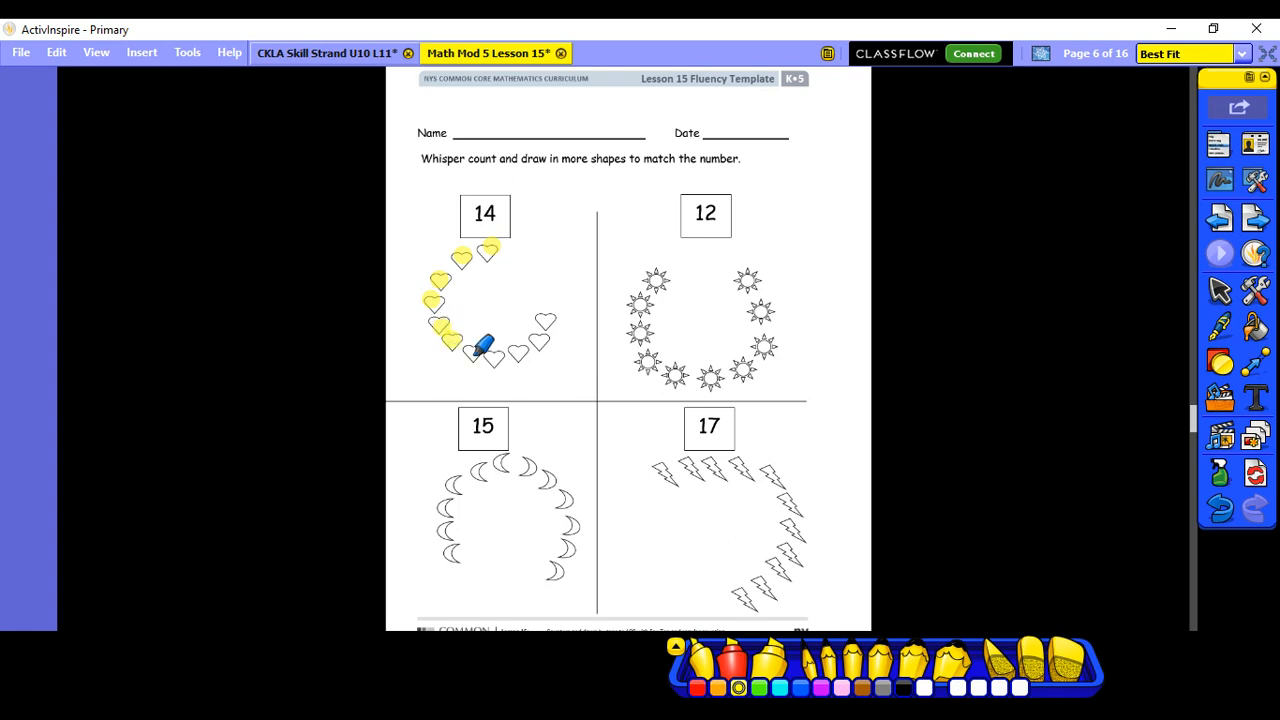
{"action": "left_click_drag", "start_coordinate": [485, 345], "coordinate": [525, 350]}
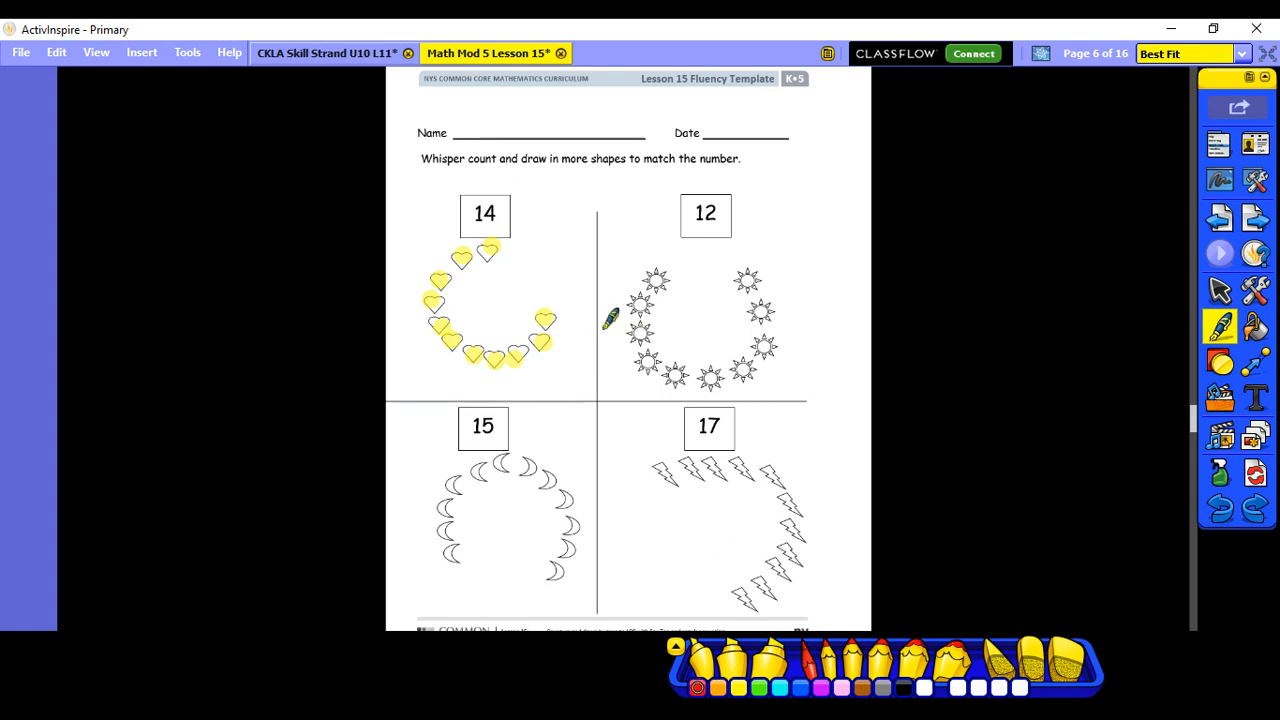
{"action": "mouse_move", "coordinate": [555, 282]}
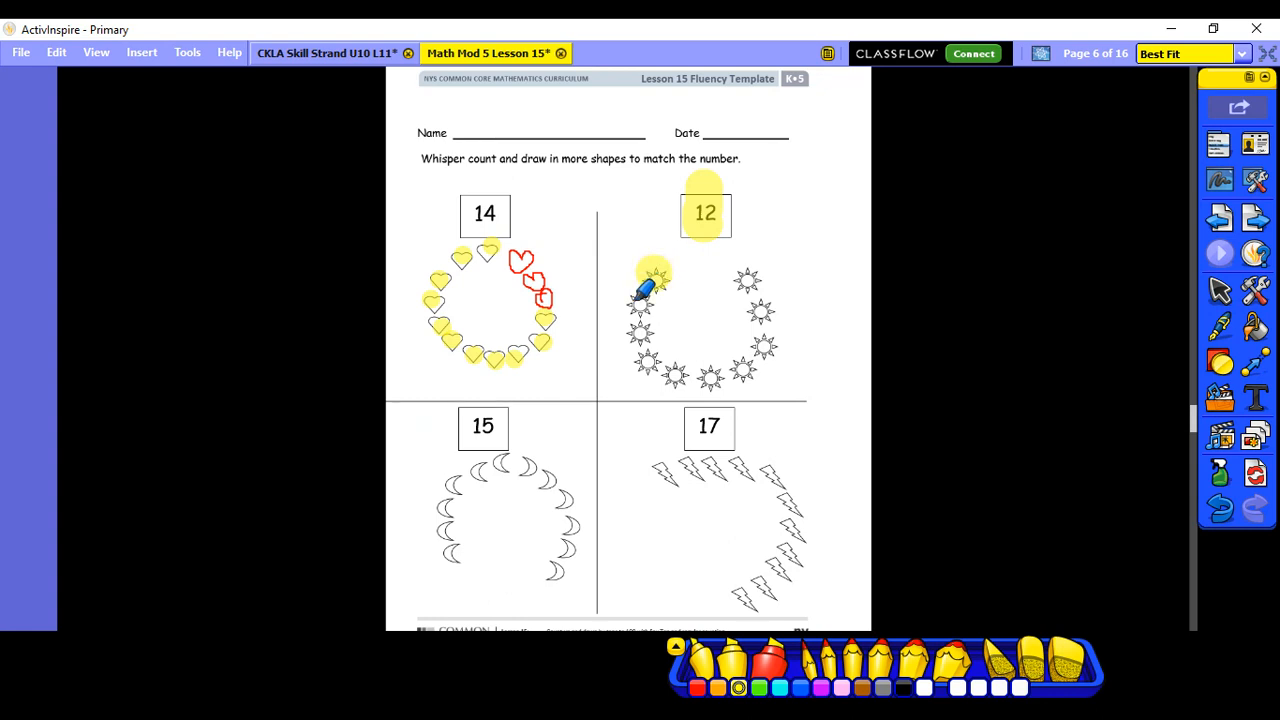
Highlight the suns under 12 in yellow, down the left and along the bottom.
{"action": "left_click_drag", "start_coordinate": [655, 270], "coordinate": [655, 360]}
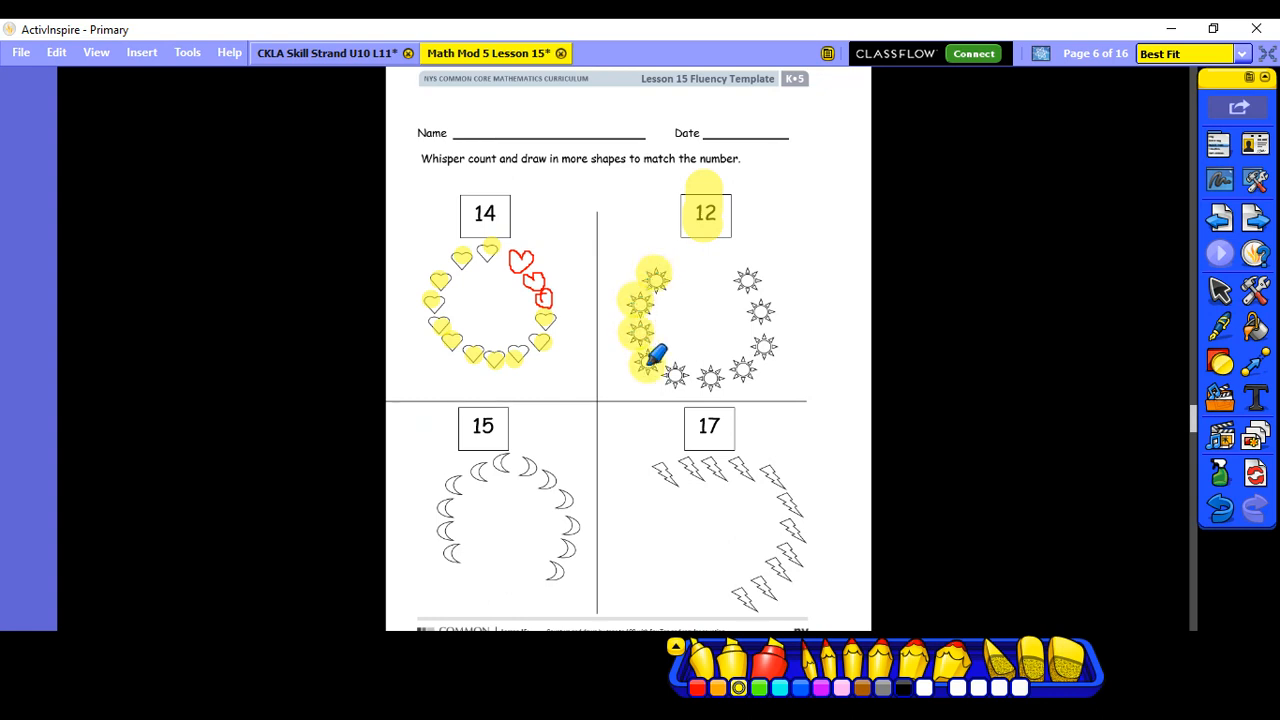
{"action": "left_click_drag", "start_coordinate": [655, 350], "coordinate": [760, 365]}
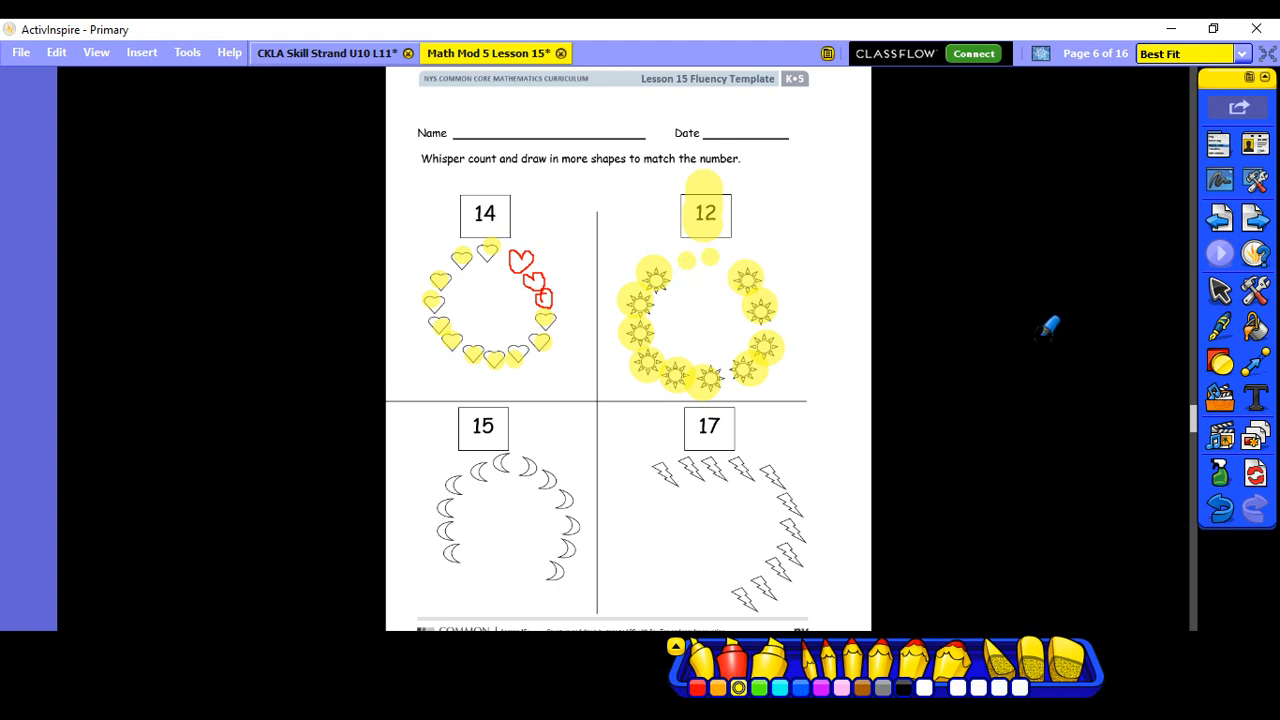
{"action": "mouse_move", "coordinate": [1210, 295]}
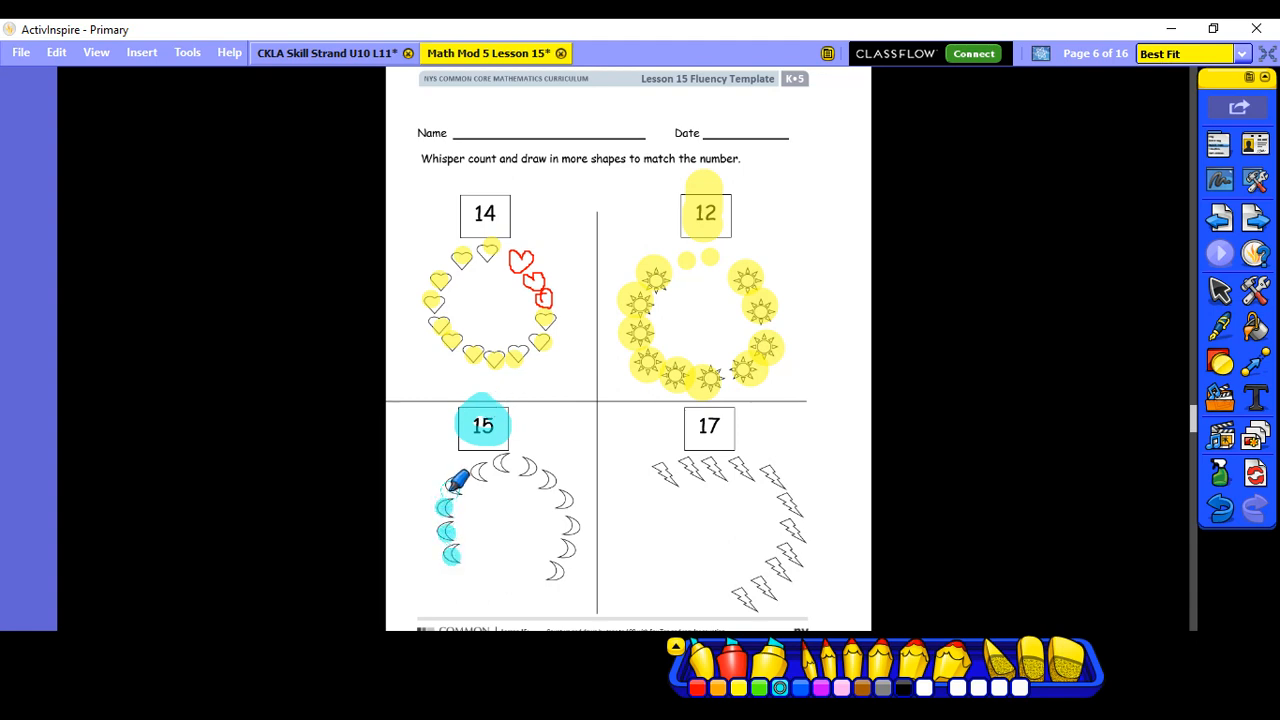
Highlight the moons under 15 down the left side and across the top.
{"action": "left_click_drag", "start_coordinate": [455, 480], "coordinate": [505, 460]}
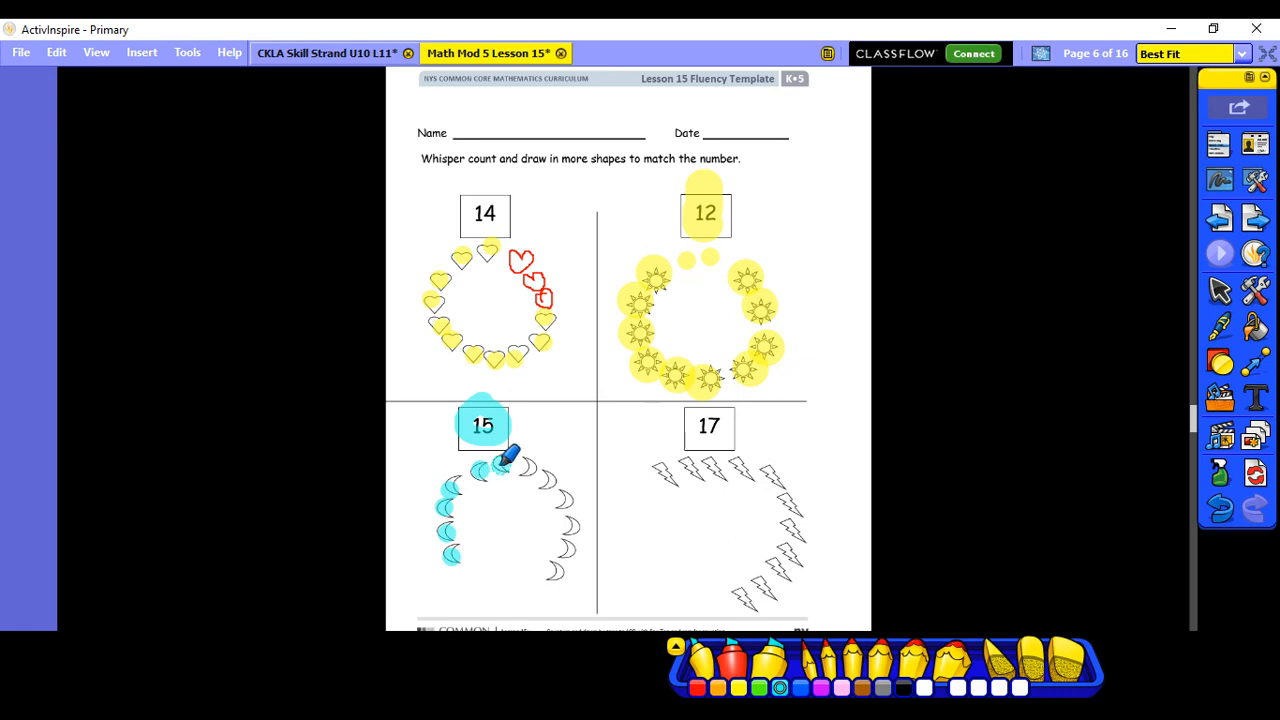
{"action": "left_click_drag", "start_coordinate": [500, 465], "coordinate": [580, 485]}
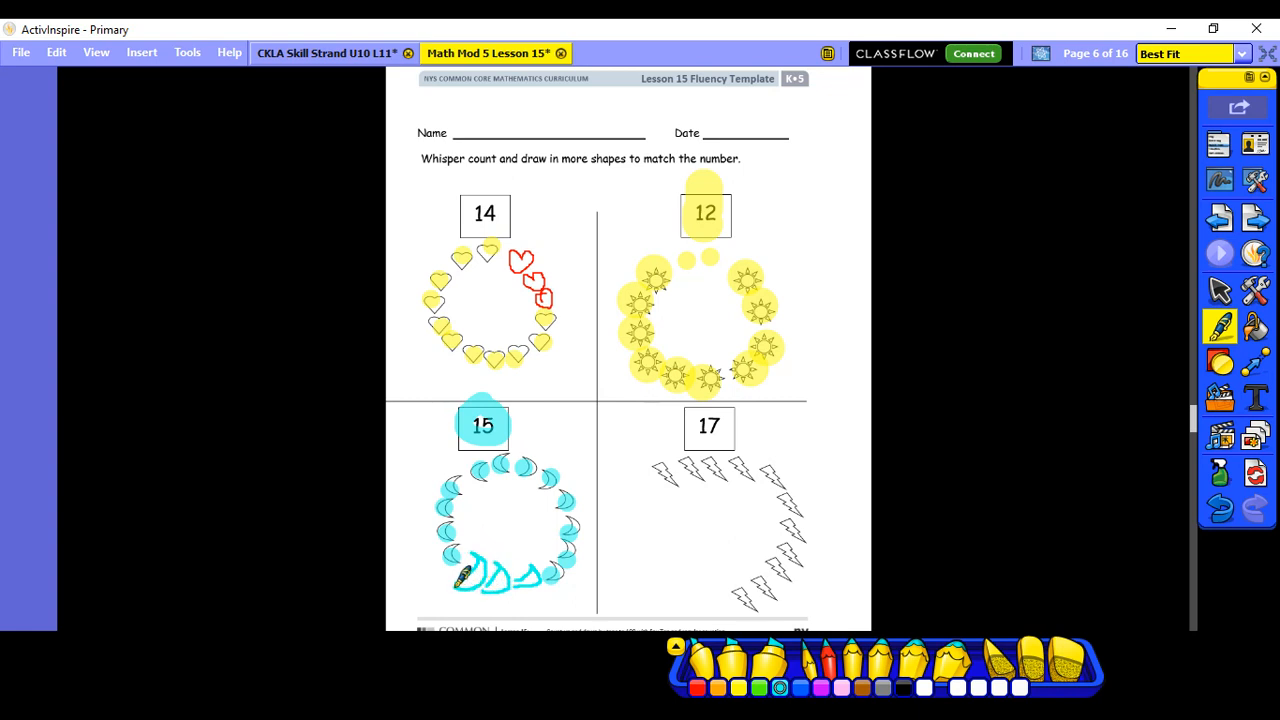
{"action": "mouse_move", "coordinate": [900, 565]}
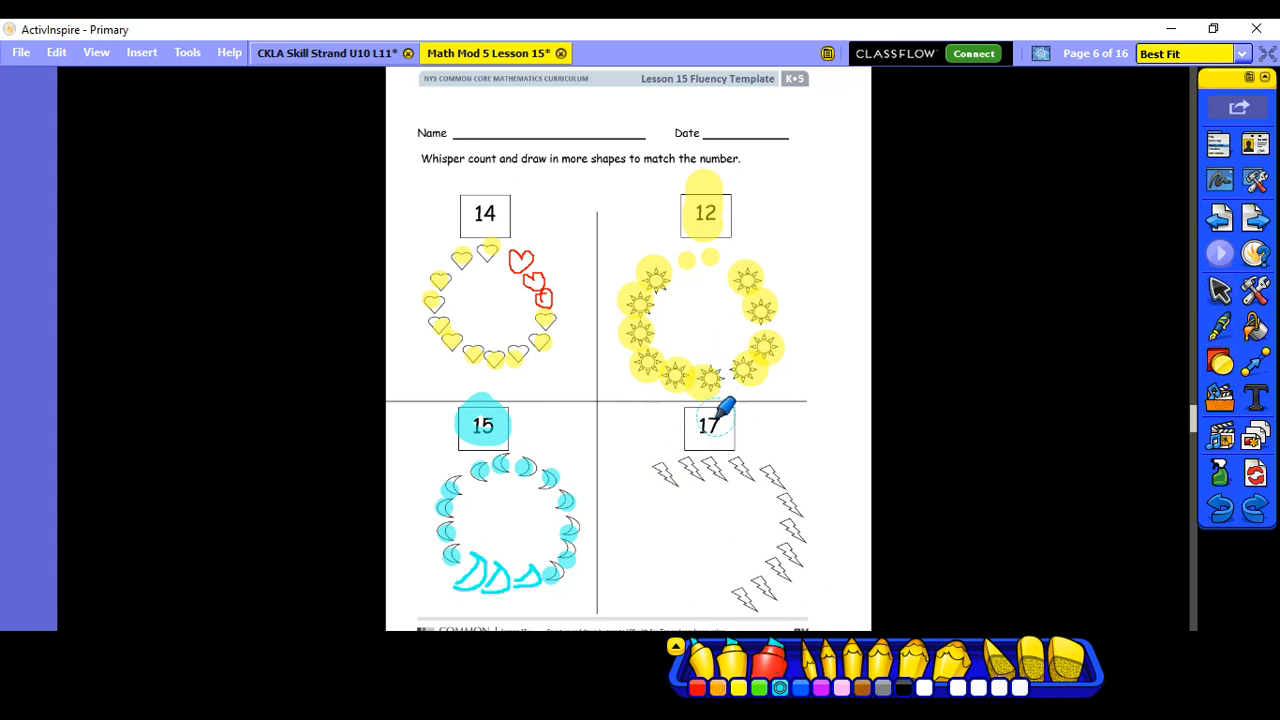
{"action": "mouse_move", "coordinate": [865, 414]}
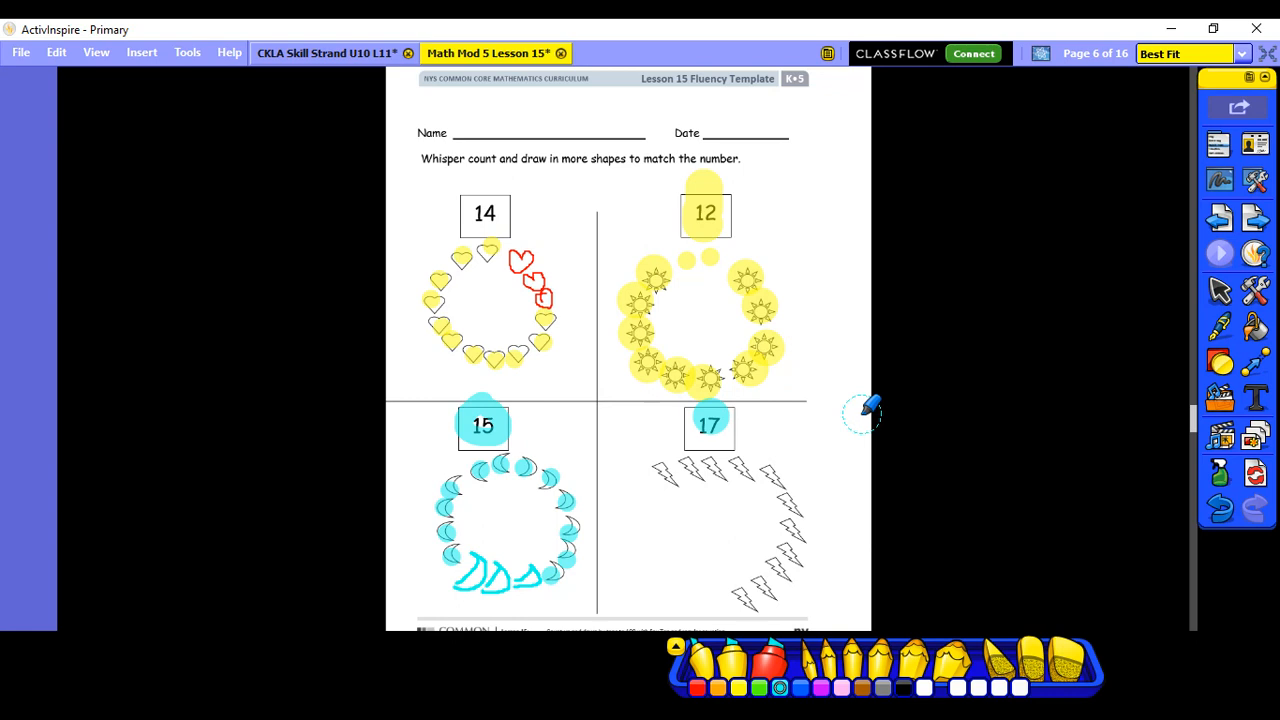
{"action": "mouse_move", "coordinate": [830, 670]}
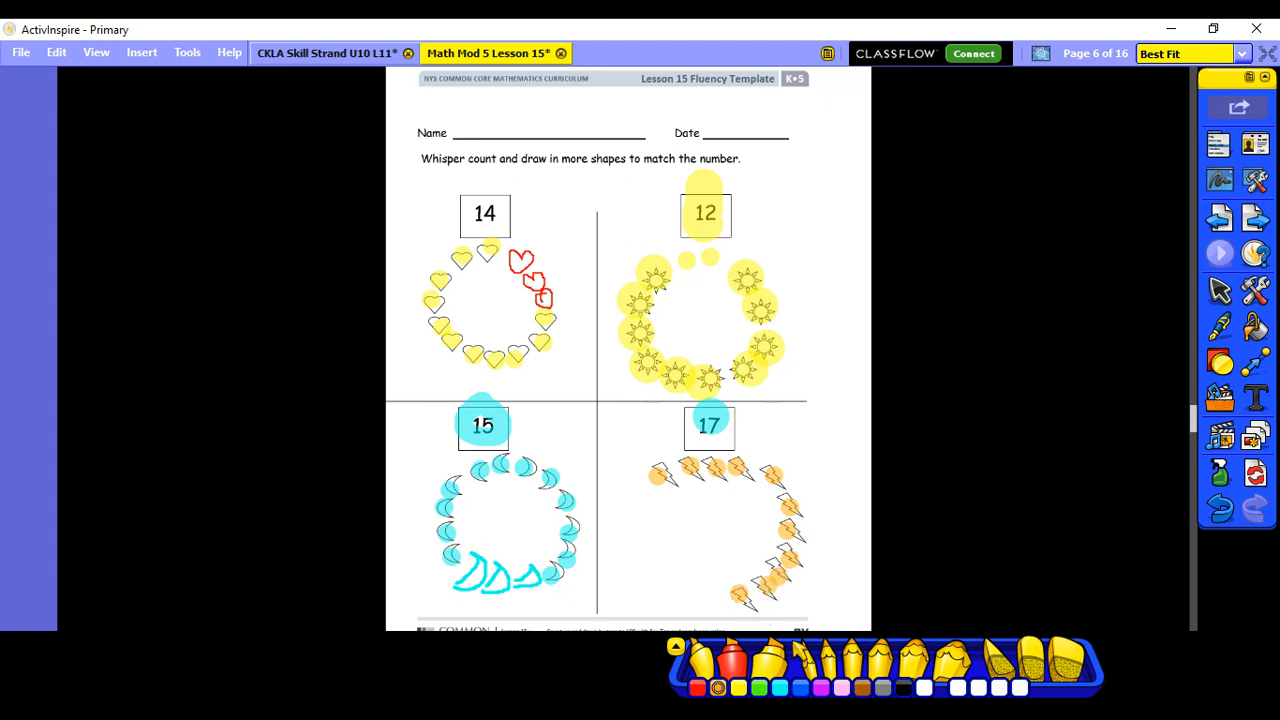
Switch from the highlighter to the pen for drawing extra orange bolts under 17.
{"action": "left_click", "coordinate": [1220, 326]}
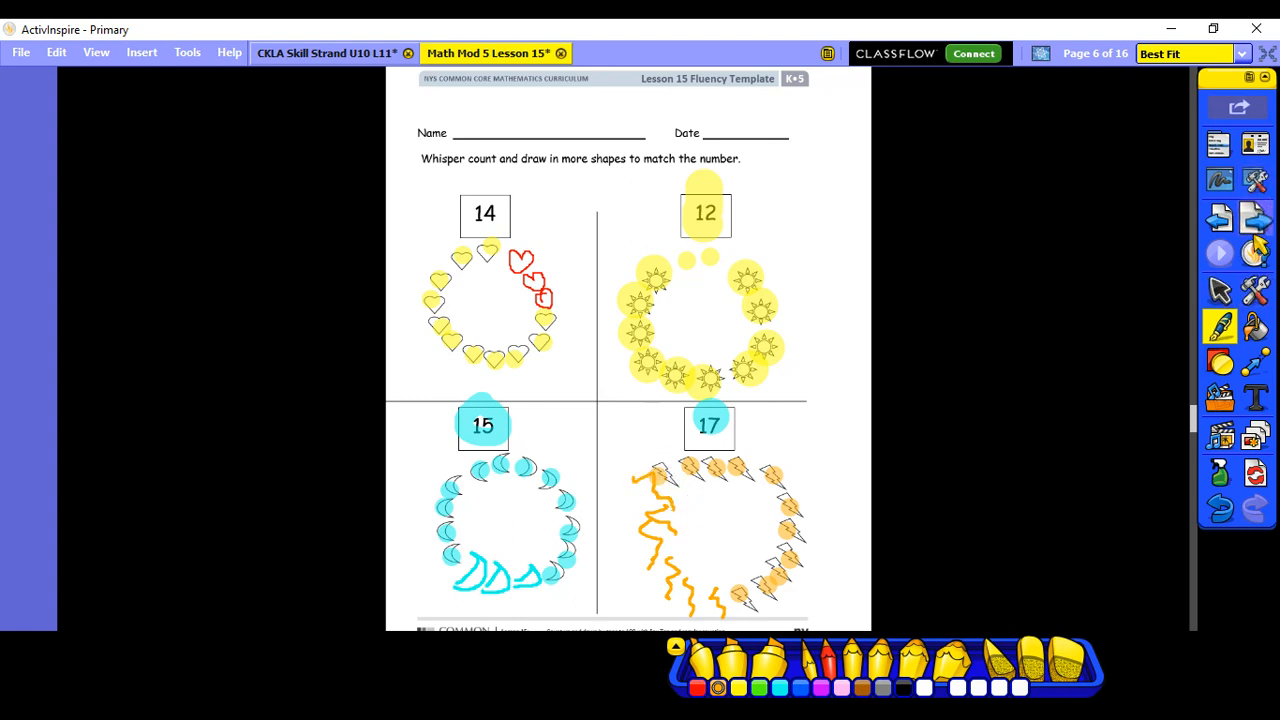
{"action": "mouse_move", "coordinate": [1219, 253]}
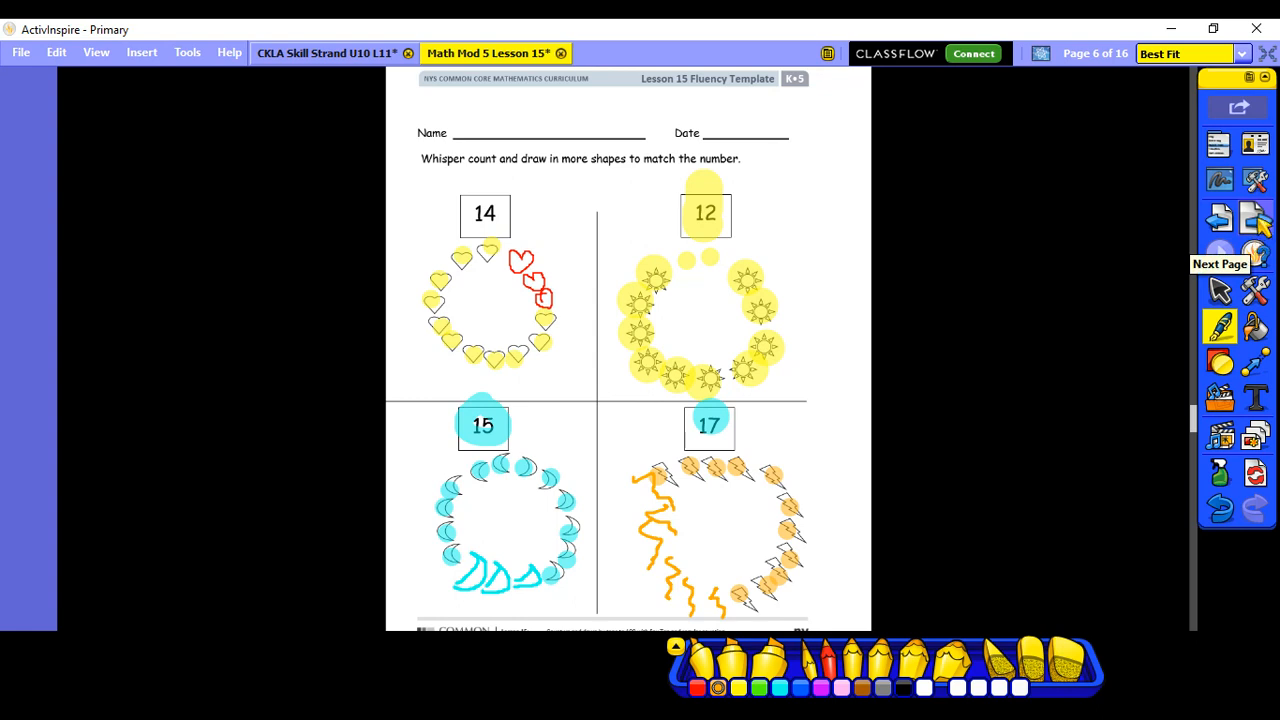
Slide the 7, 6 and 5 cards over the zero on the Hide Zero pages.
{"action": "left_click", "coordinate": [1237, 253]}
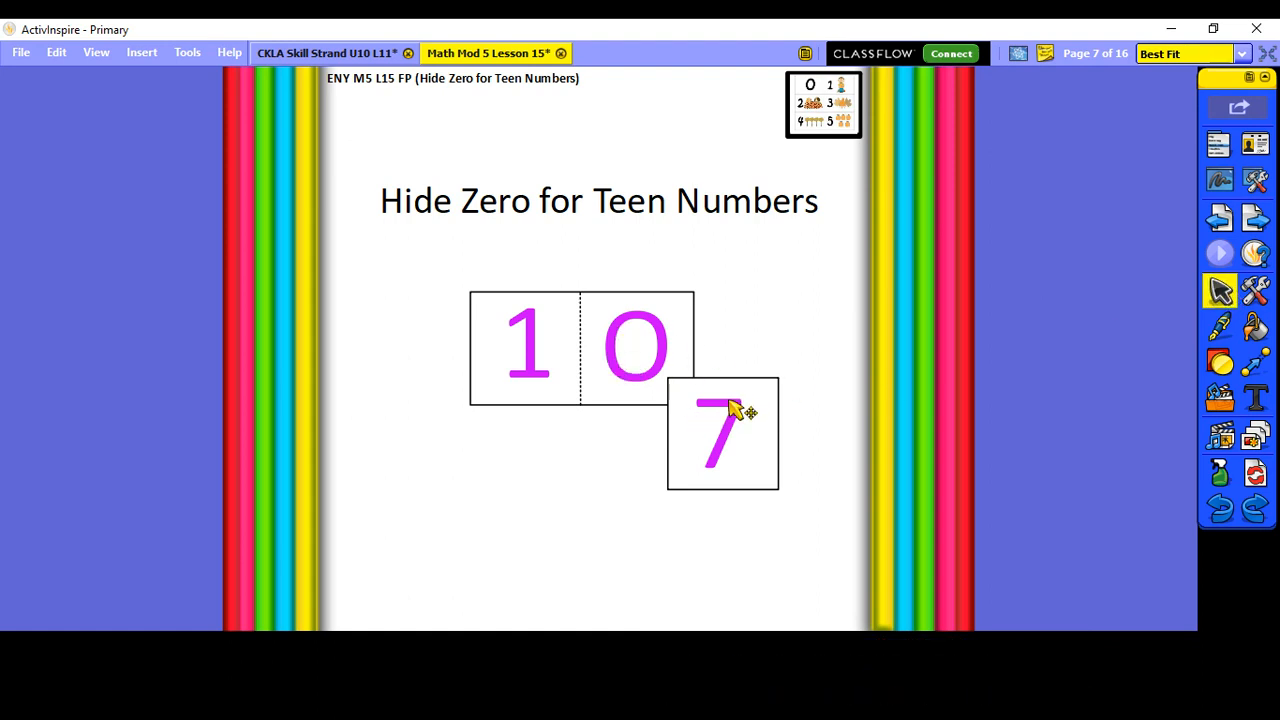
{"action": "left_click_drag", "start_coordinate": [722, 434], "coordinate": [645, 347]}
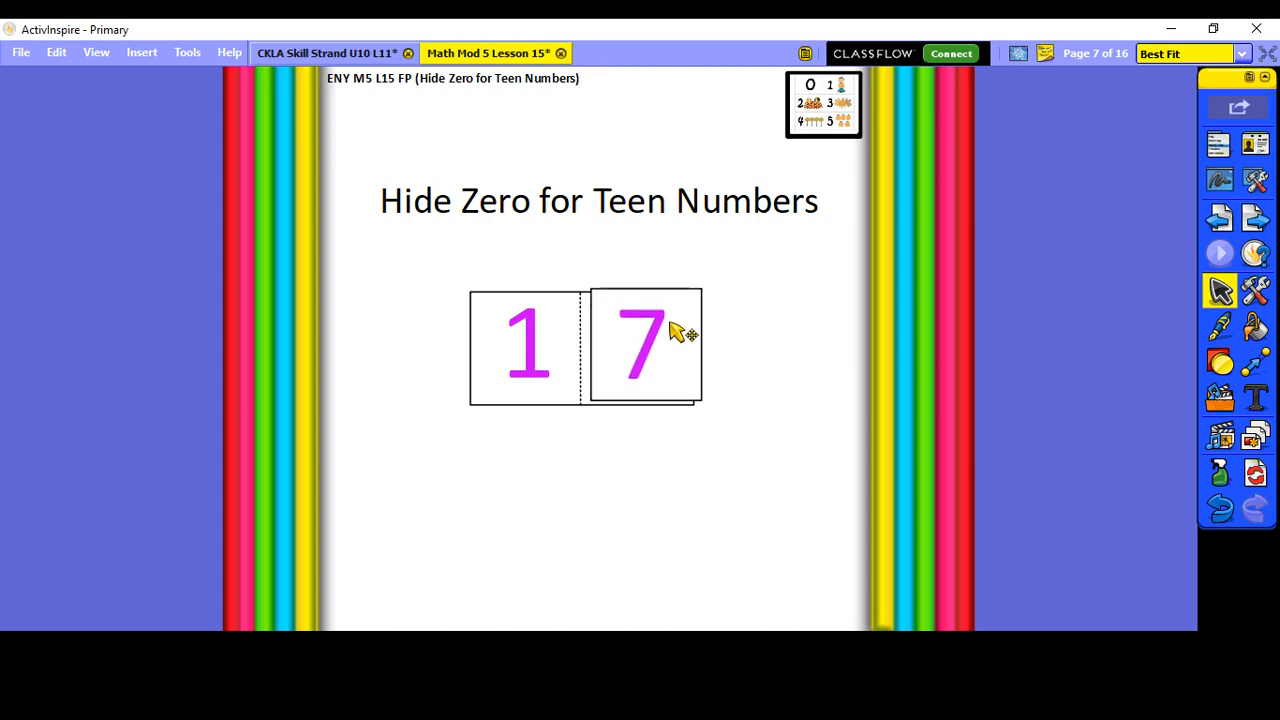
{"action": "left_click_drag", "start_coordinate": [645, 340], "coordinate": [730, 440]}
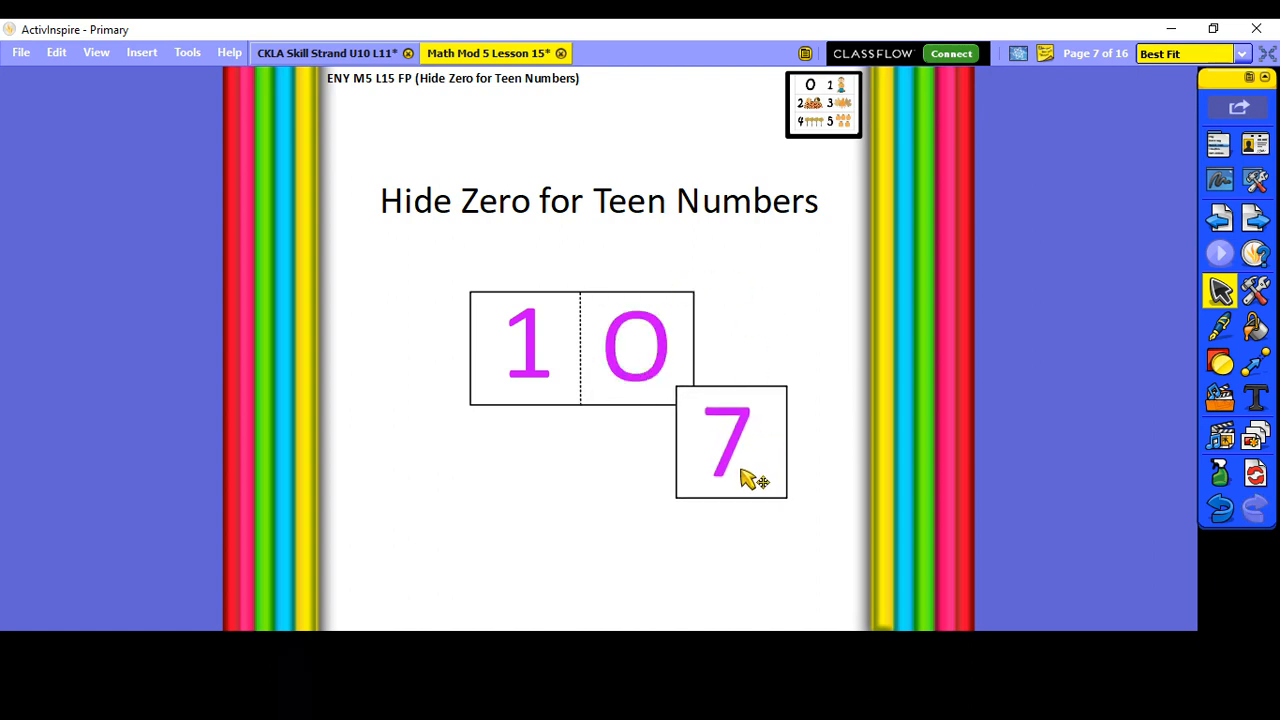
{"action": "left_click_drag", "start_coordinate": [730, 440], "coordinate": [635, 350]}
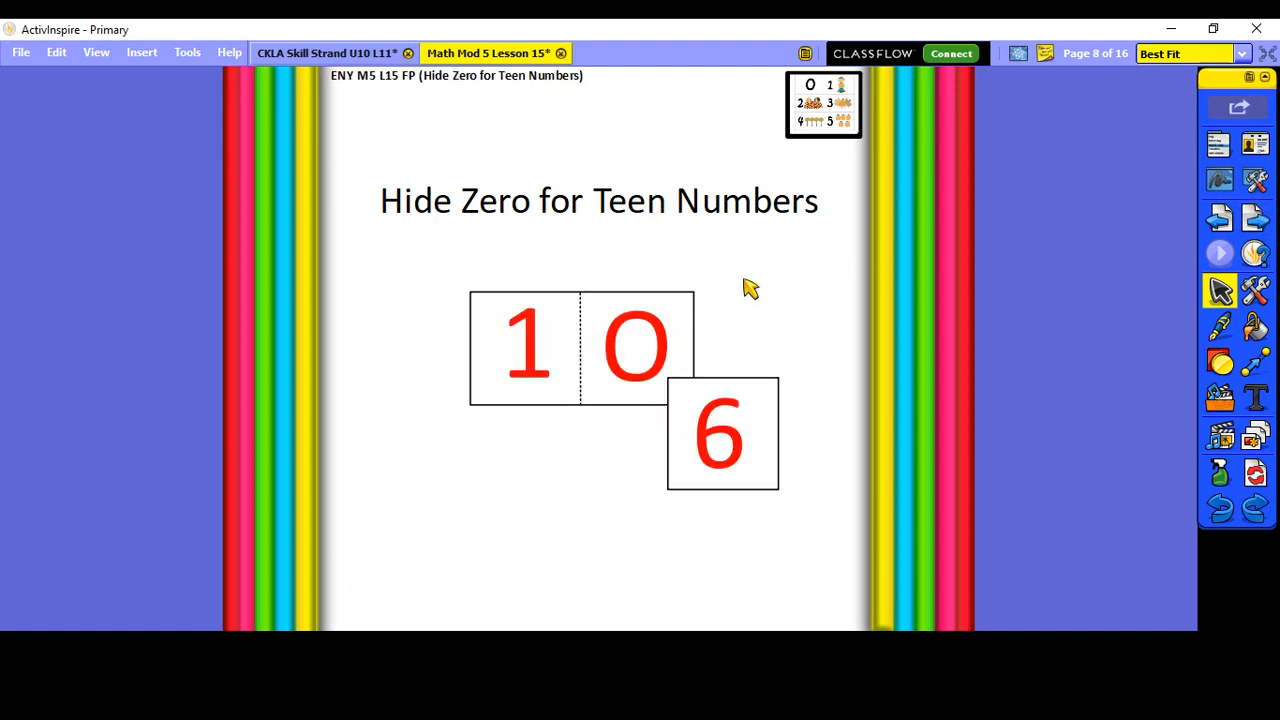
{"action": "left_click_drag", "start_coordinate": [722, 433], "coordinate": [635, 348]}
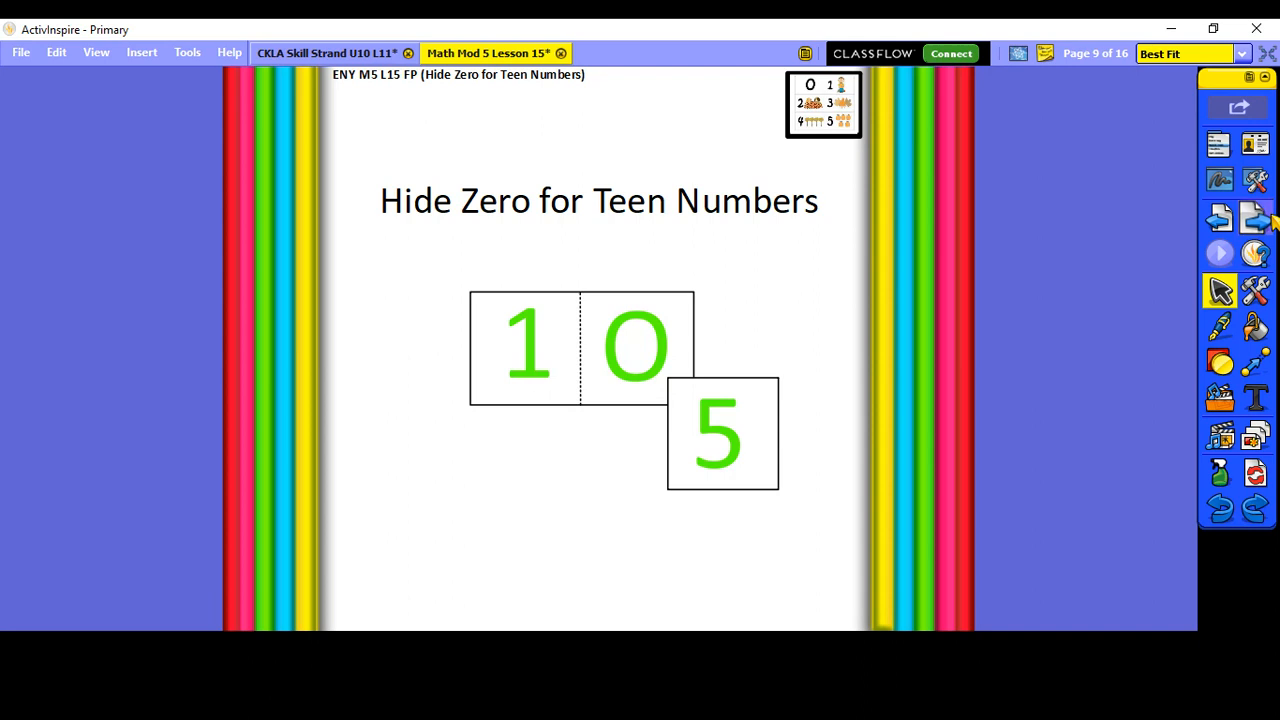
{"action": "mouse_move", "coordinate": [758, 460]}
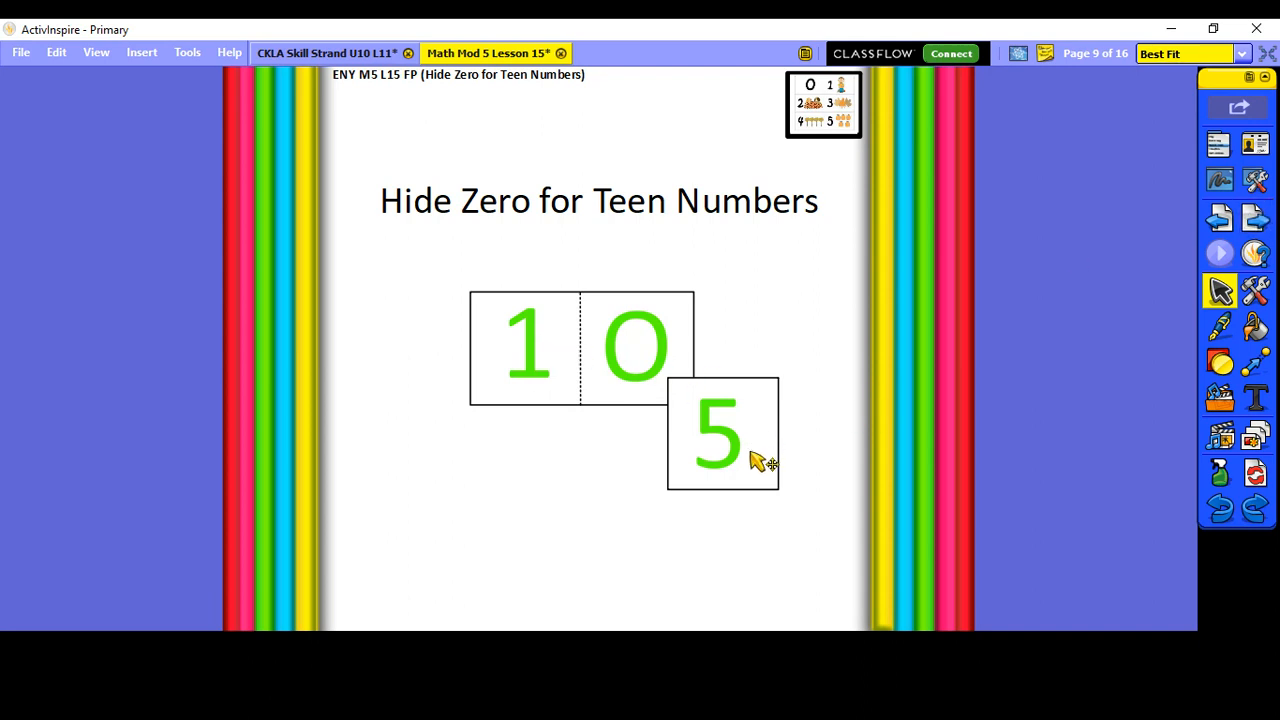
{"action": "left_click_drag", "start_coordinate": [715, 430], "coordinate": [635, 347]}
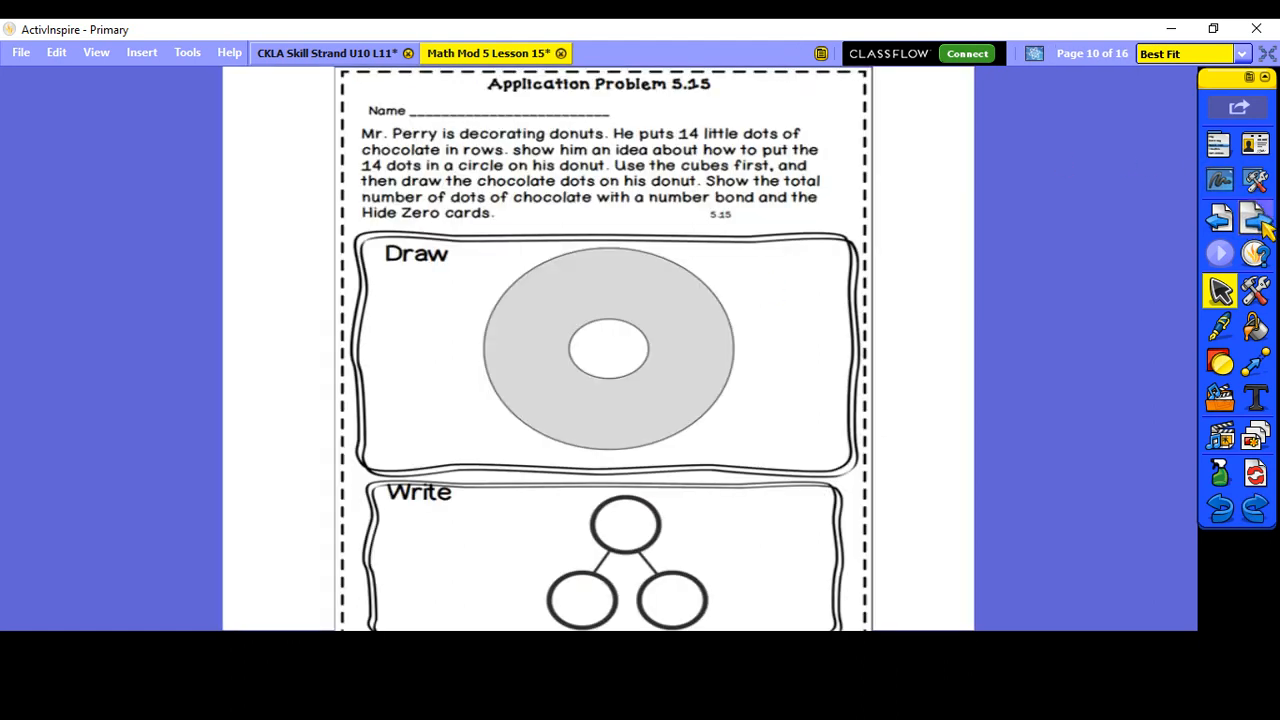
Highlight '14 little dots of chocolate in rows' with the yellow highlighter.
{"action": "left_click", "coordinate": [1219, 327]}
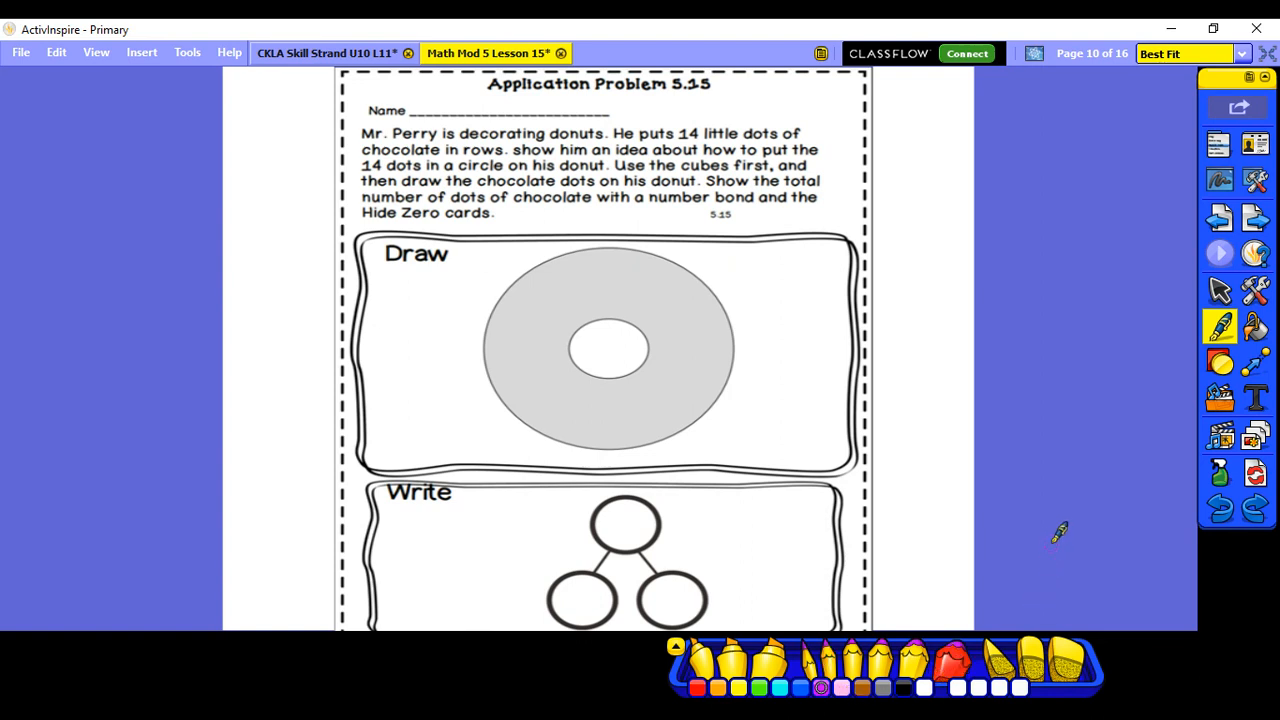
{"action": "mouse_move", "coordinate": [1058, 528]}
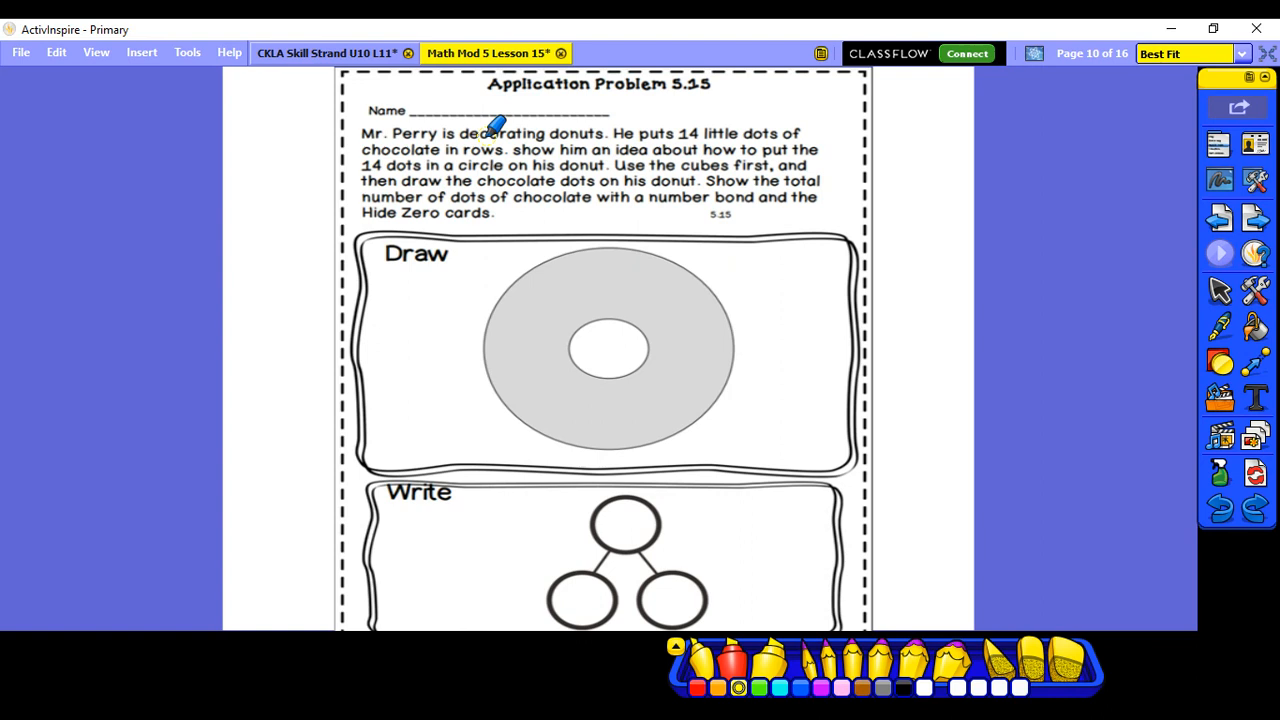
{"action": "mouse_move", "coordinate": [695, 120]}
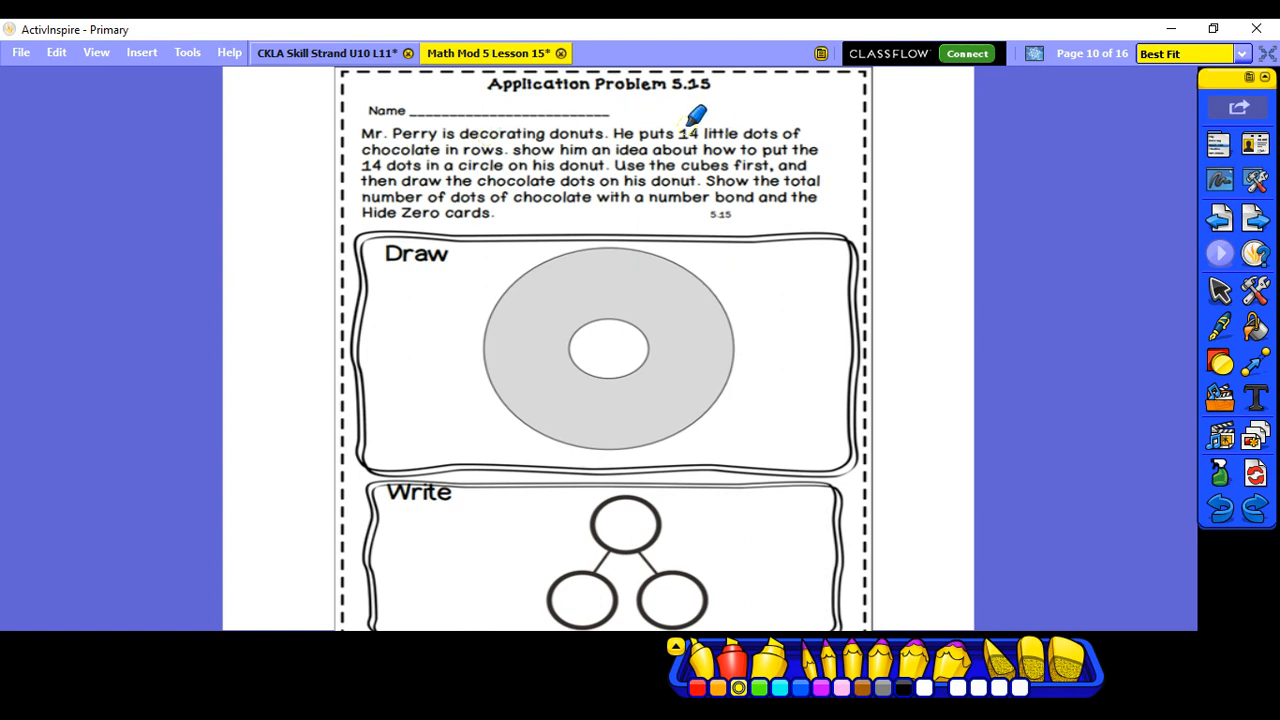
{"action": "left_click_drag", "start_coordinate": [678, 125], "coordinate": [805, 125]}
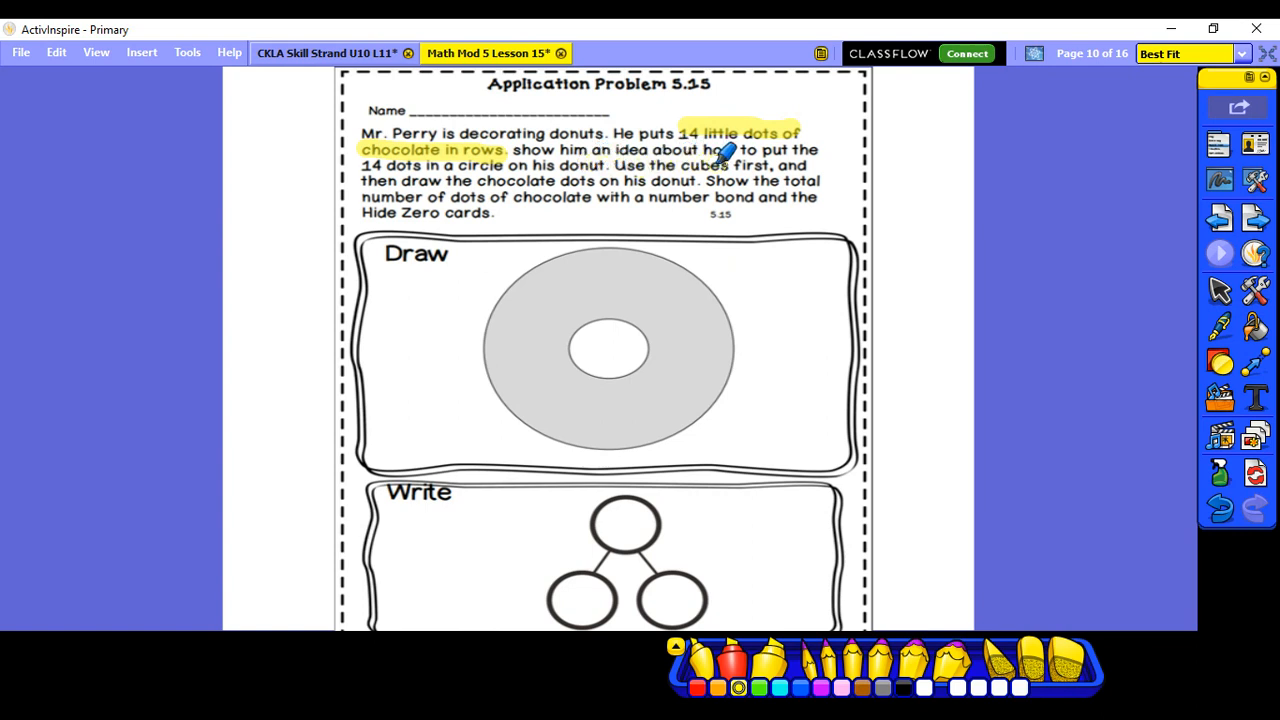
{"action": "mouse_move", "coordinate": [1100, 265]}
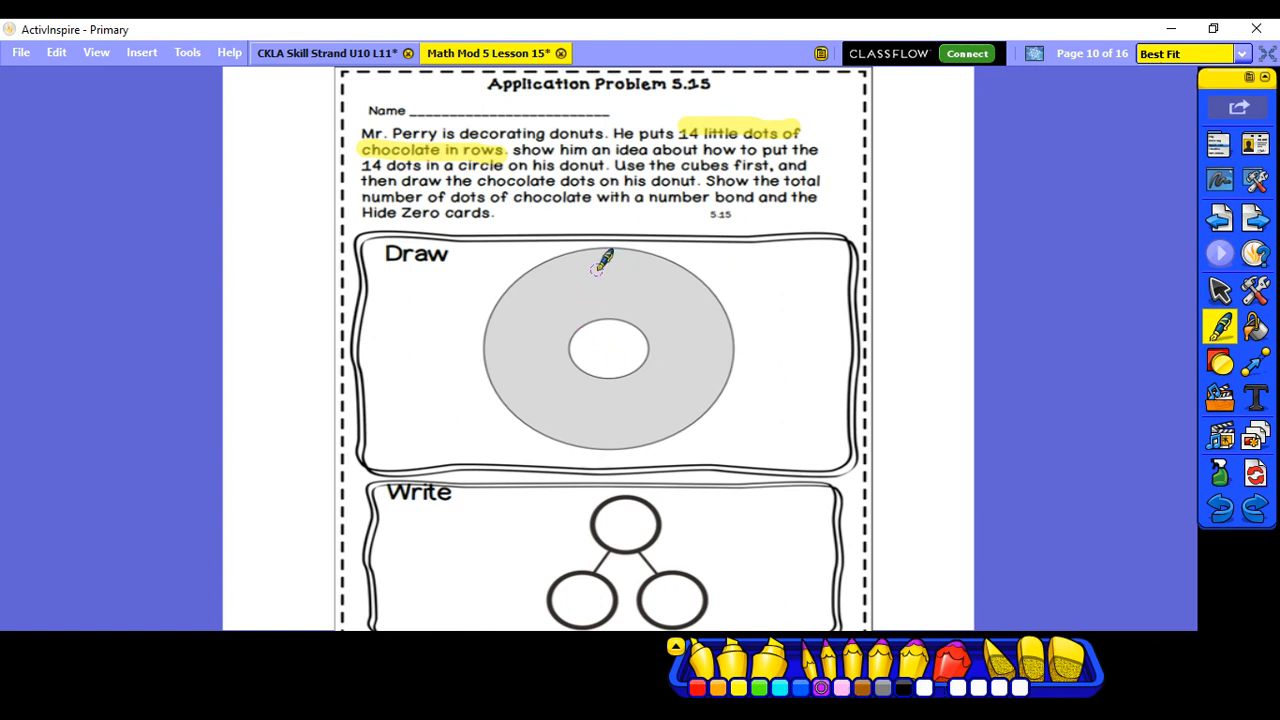
{"action": "mouse_move", "coordinate": [610, 262]}
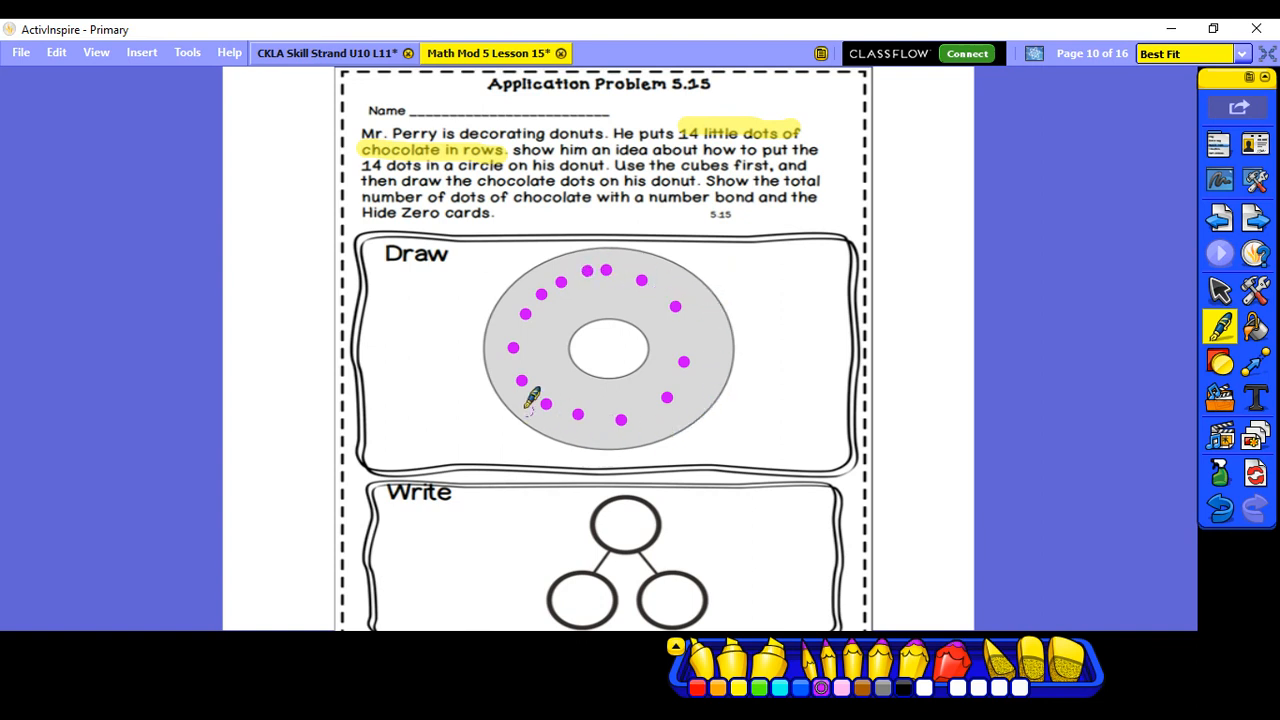
{"action": "mouse_move", "coordinate": [888, 388]}
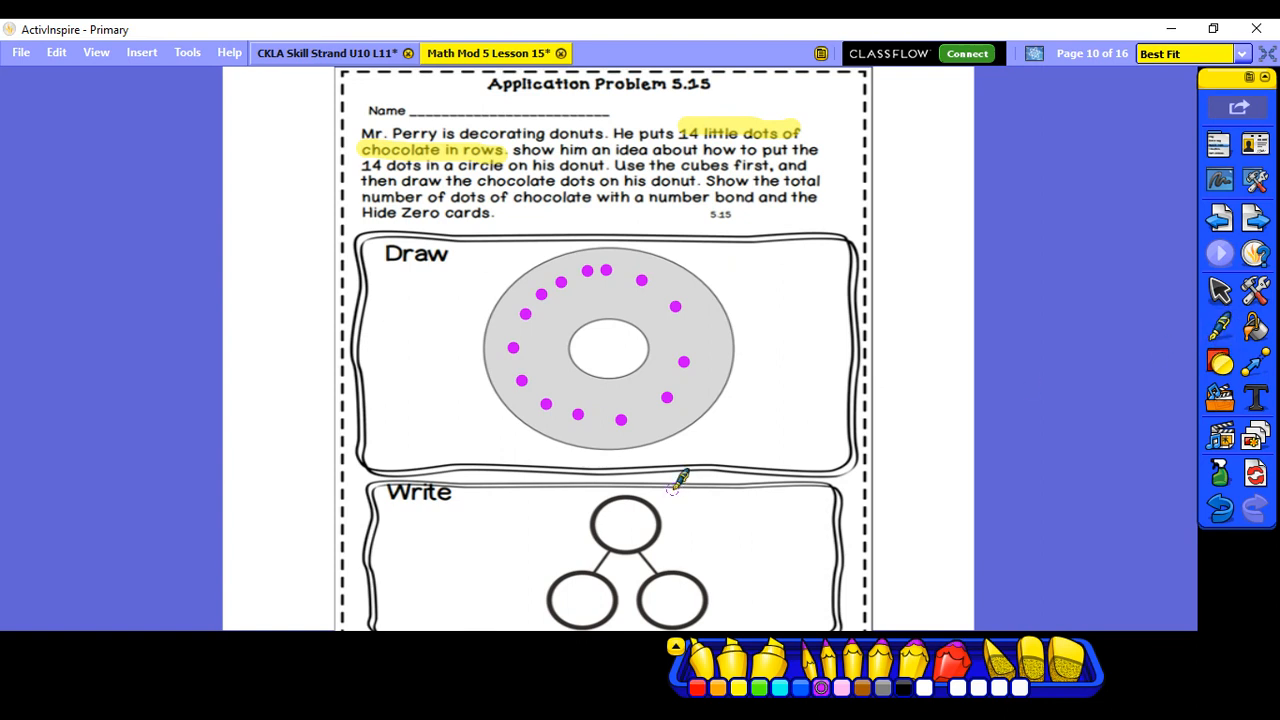
{"action": "mouse_move", "coordinate": [700, 490]}
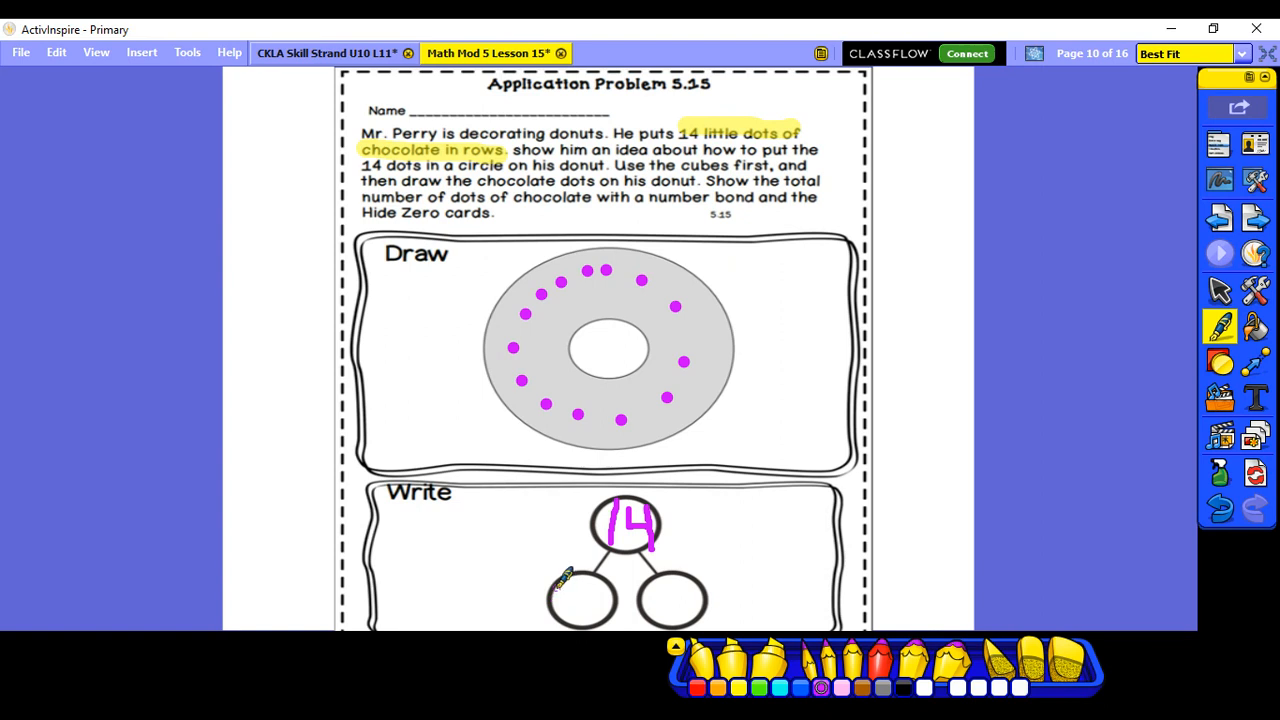
Write 10 in the number bond's lower left circle.
{"action": "left_click_drag", "start_coordinate": [568, 575], "coordinate": [568, 620]}
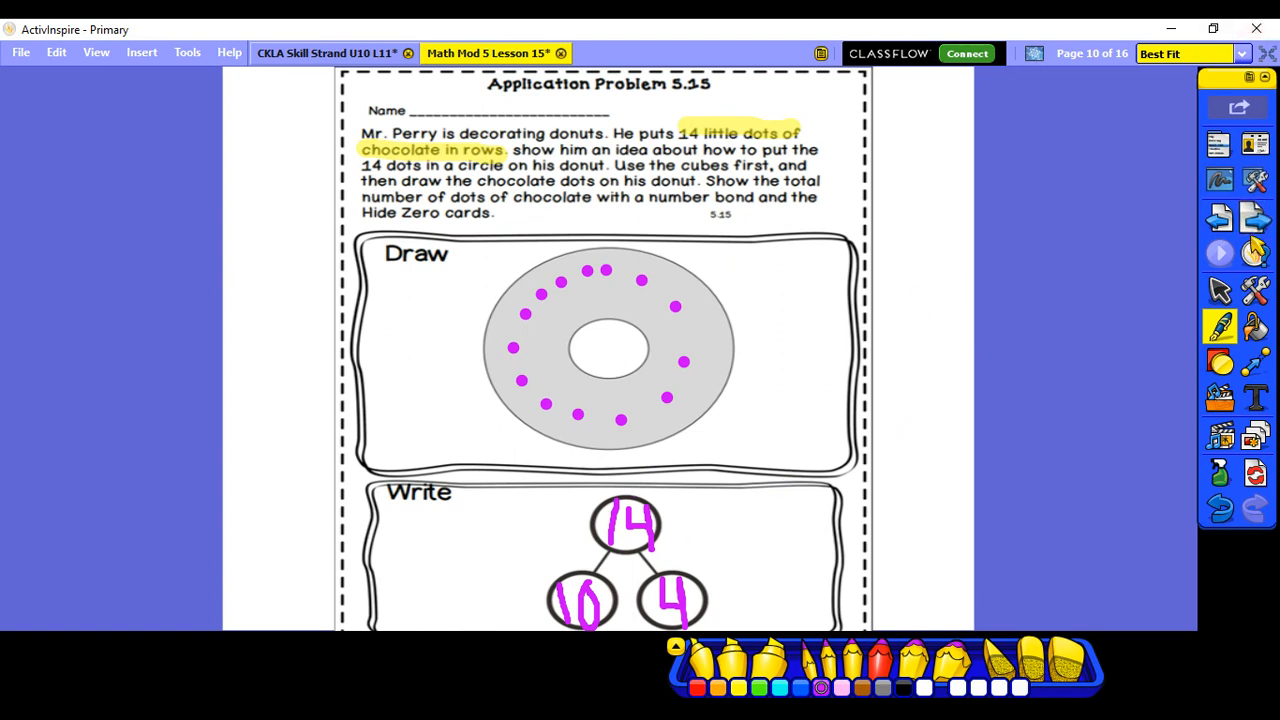
{"action": "mouse_move", "coordinate": [1256, 218]}
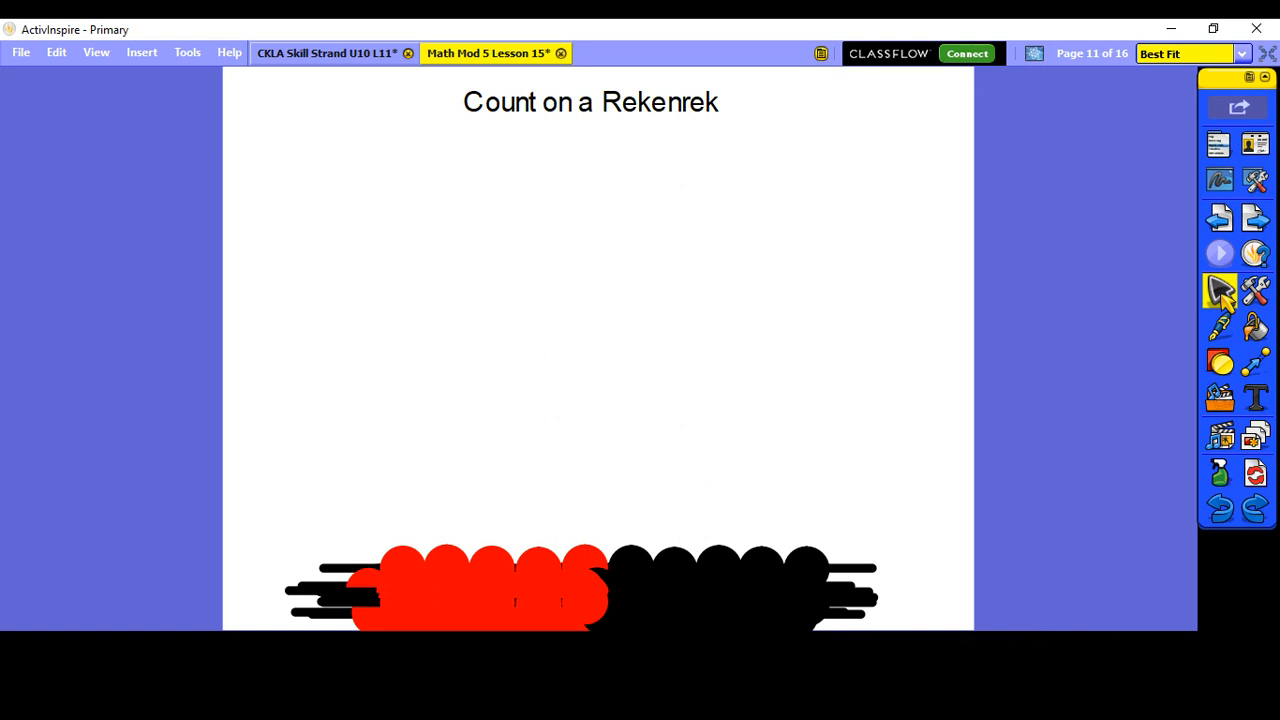
{"action": "mouse_move", "coordinate": [685, 615]}
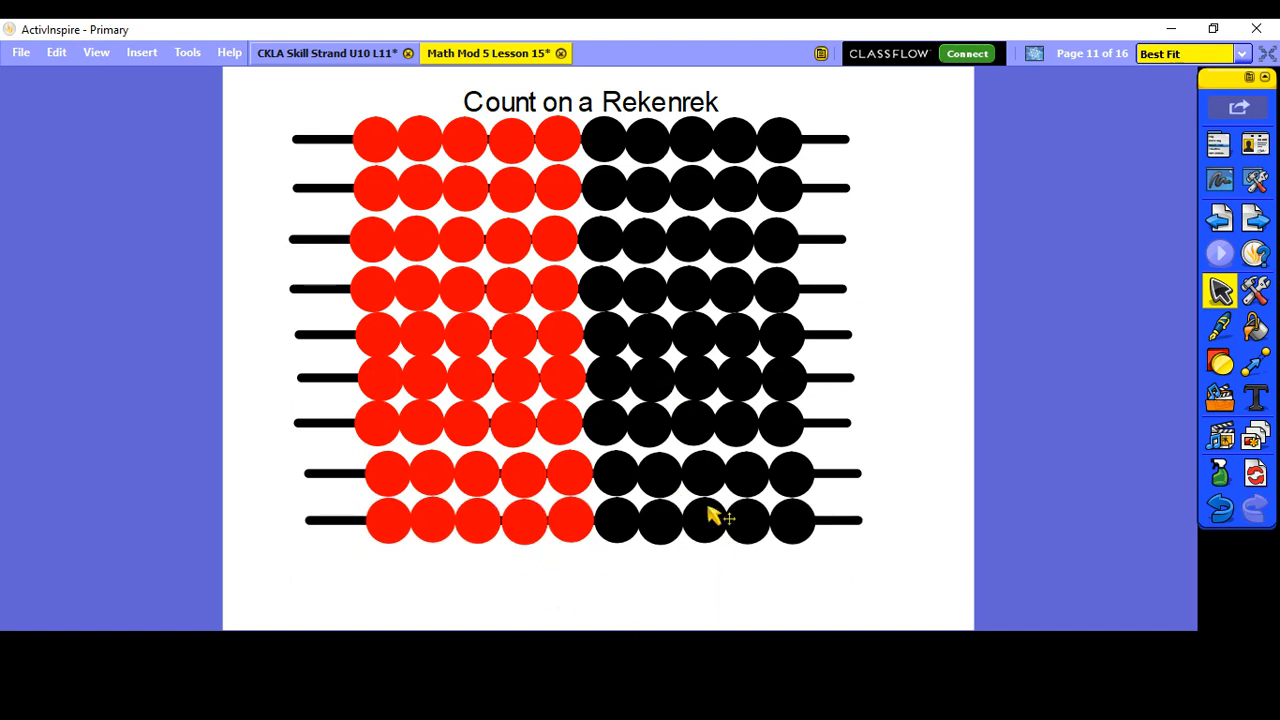
{"action": "right_click", "coordinate": [728, 520]}
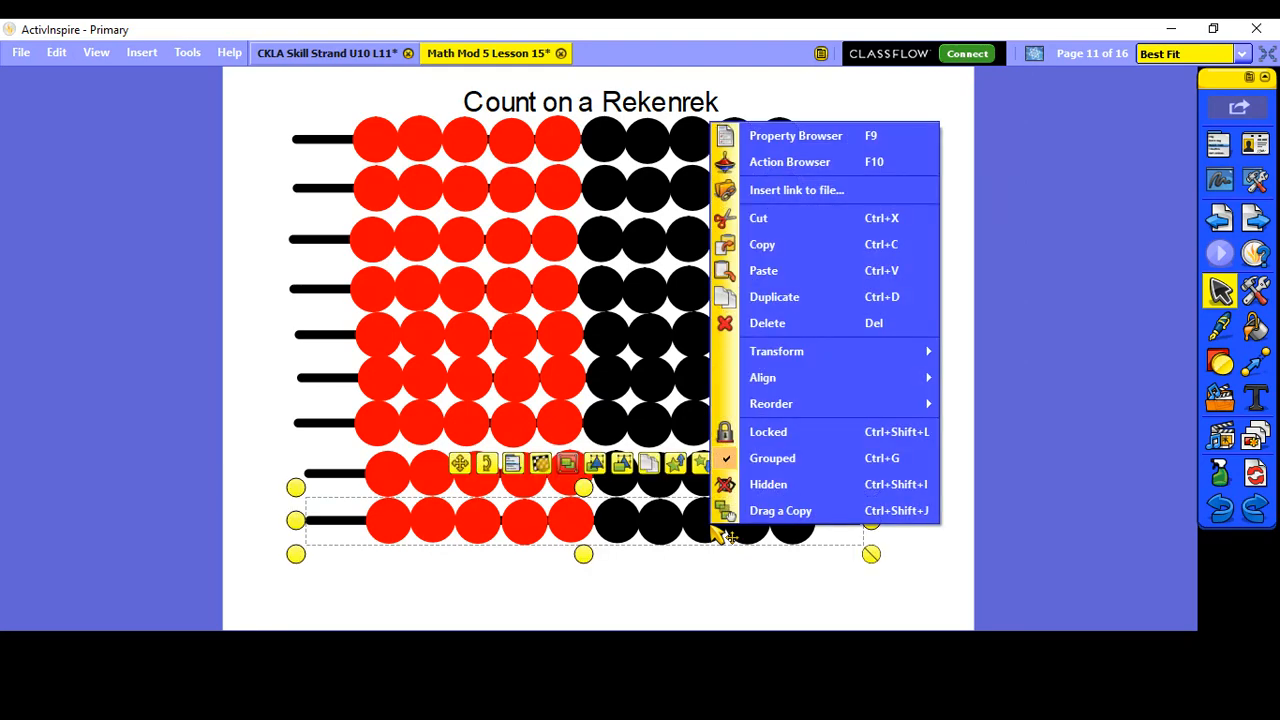
{"action": "left_click", "coordinate": [650, 605]}
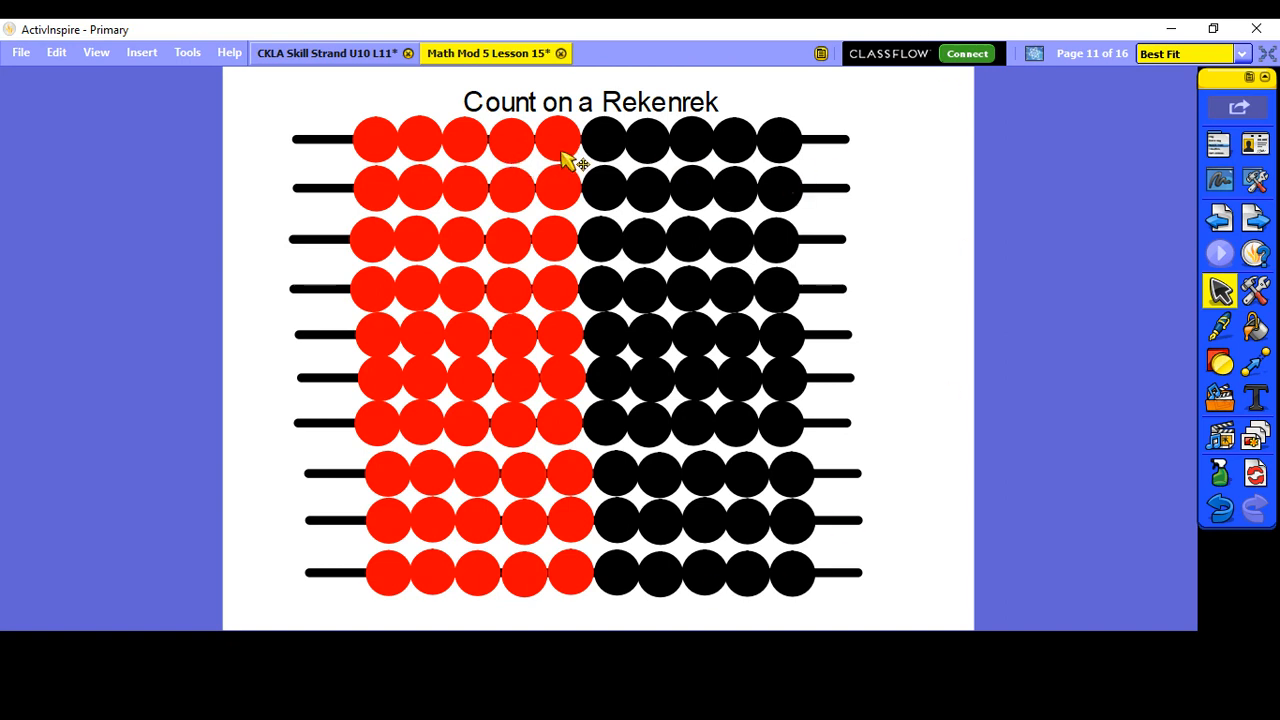
{"action": "mouse_move", "coordinate": [685, 180]}
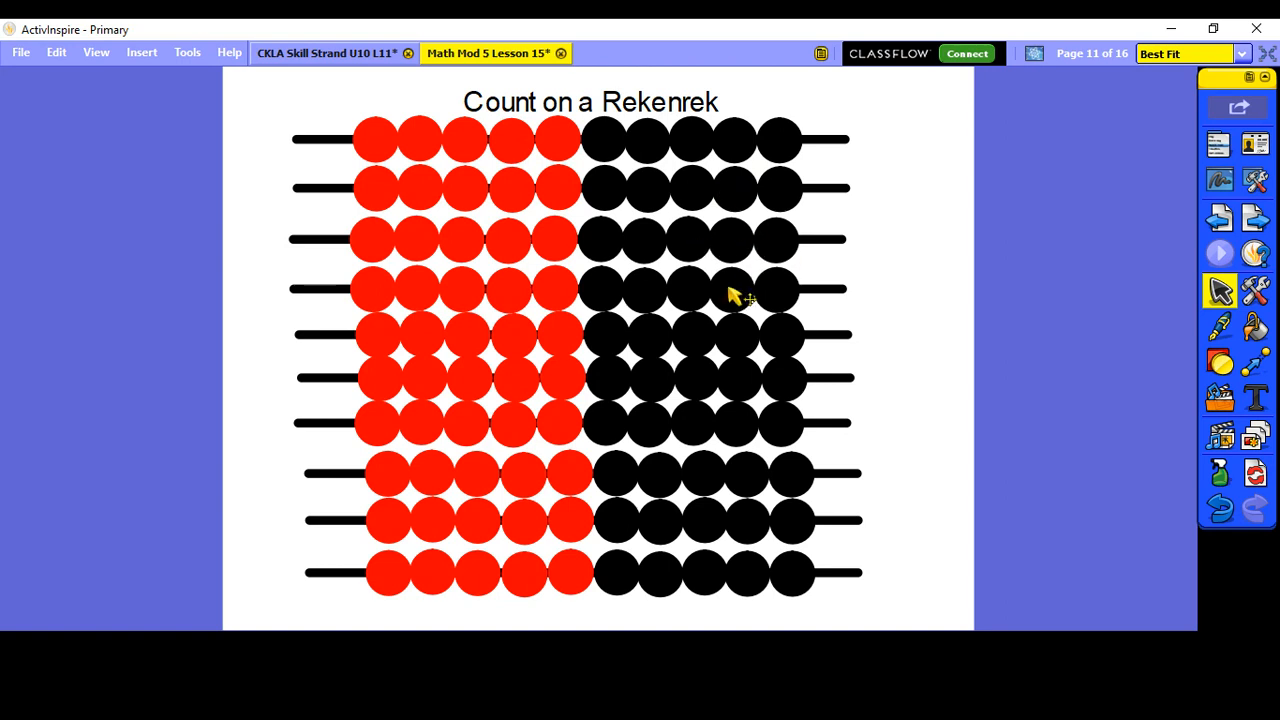
{"action": "mouse_move", "coordinate": [775, 388]}
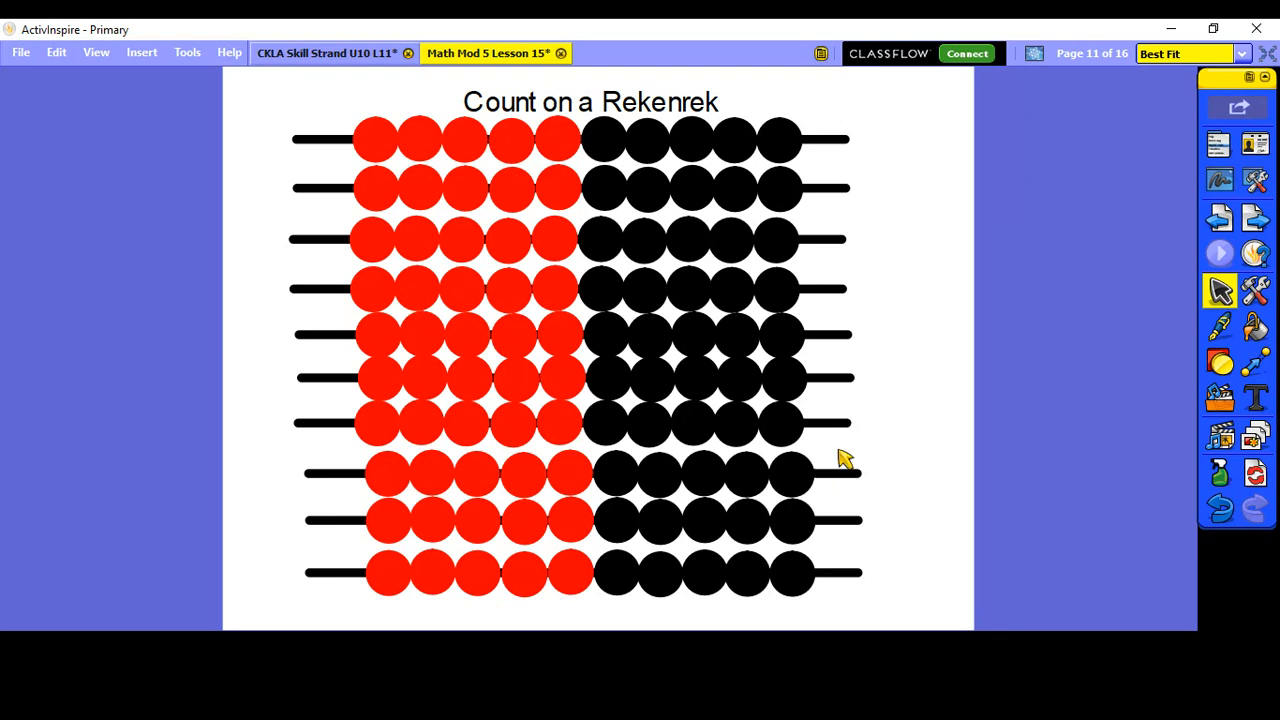
{"action": "mouse_move", "coordinate": [797, 605]}
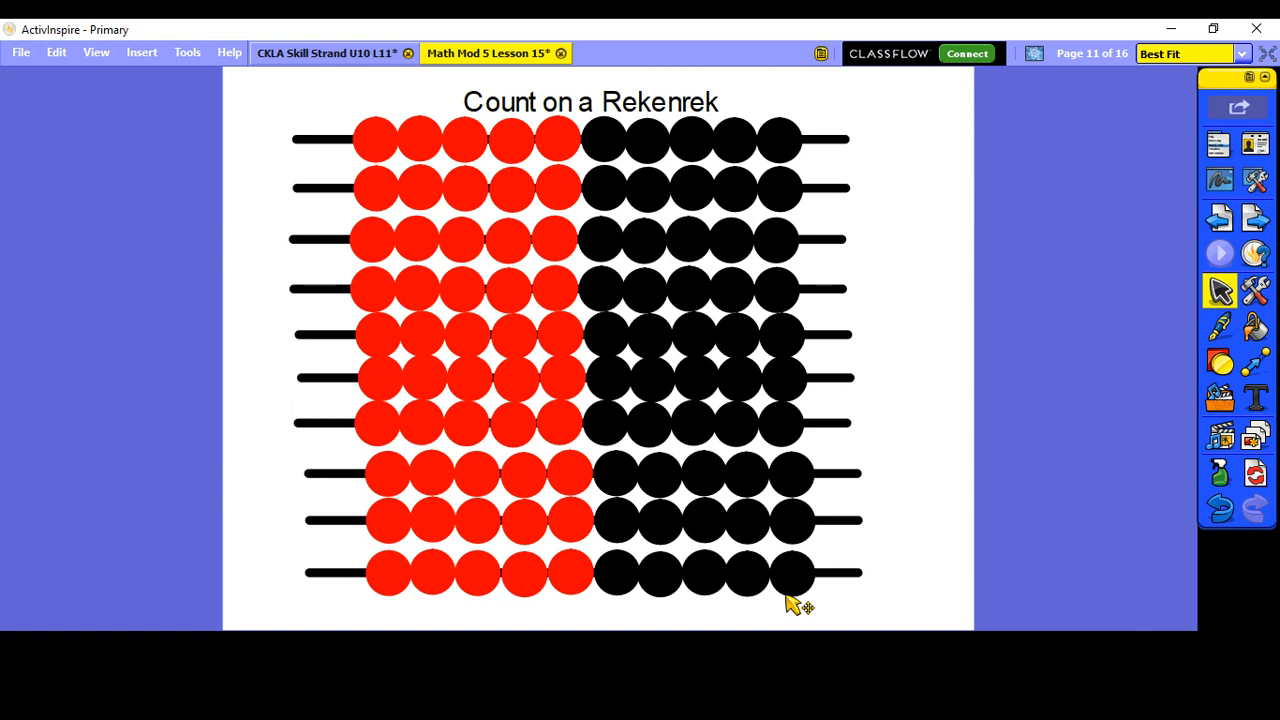
{"action": "mouse_move", "coordinate": [845, 585]}
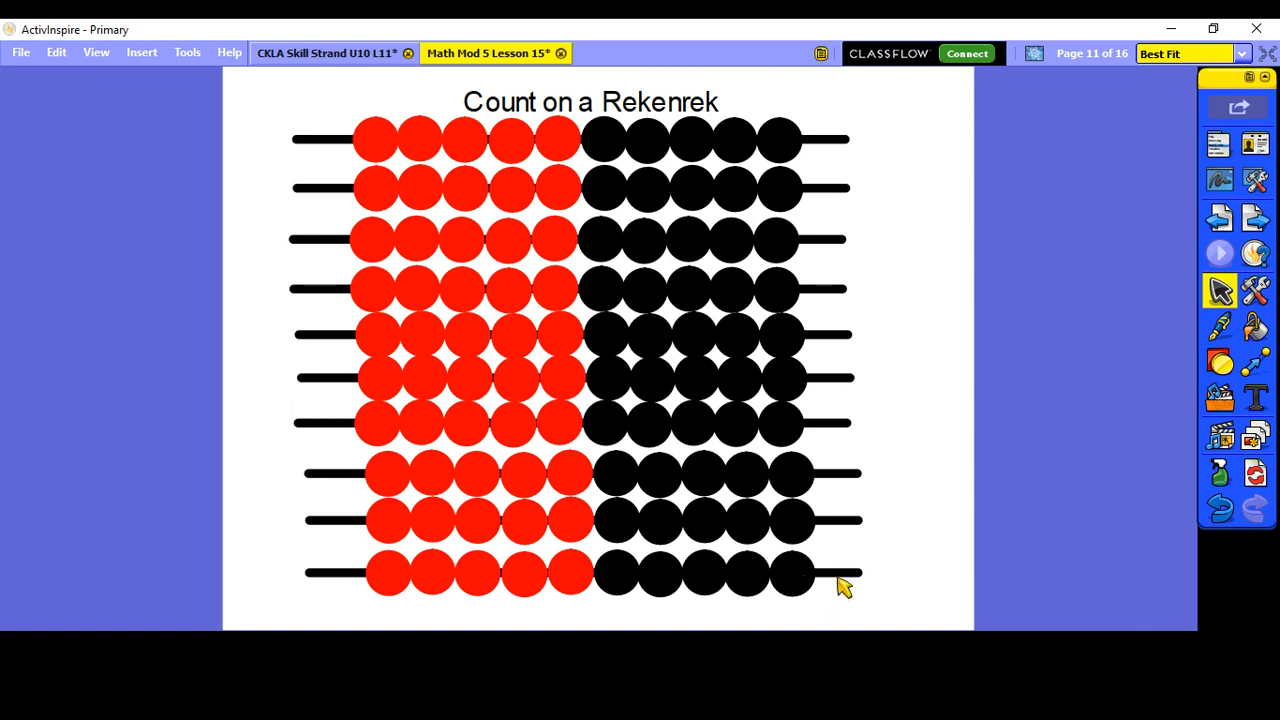
{"action": "mouse_move", "coordinate": [900, 421]}
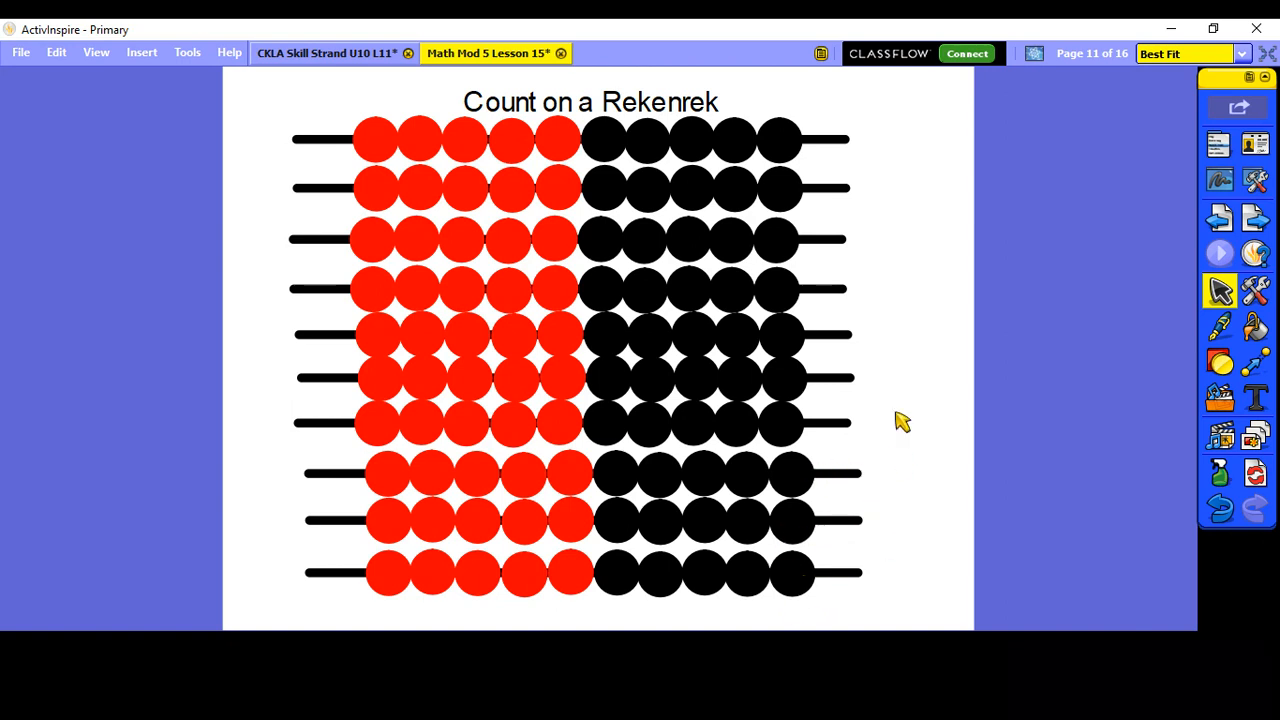
{"action": "mouse_move", "coordinate": [835, 333]}
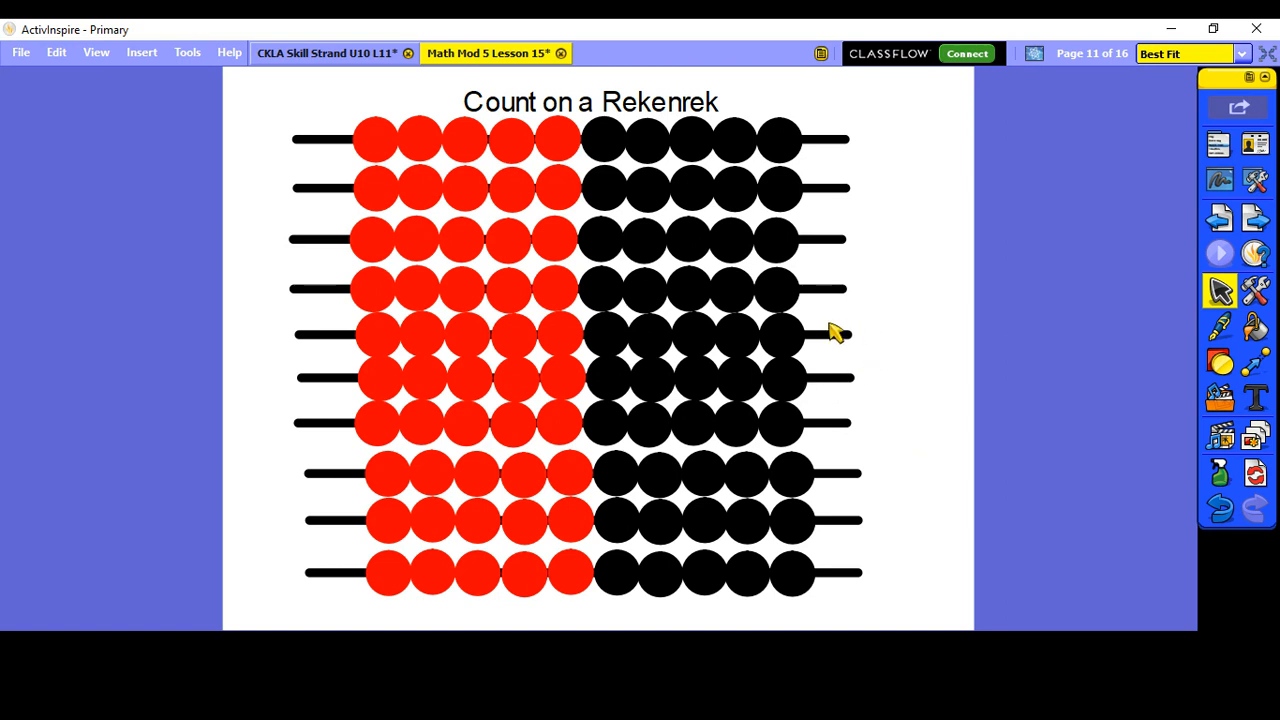
{"action": "mouse_move", "coordinate": [750, 270]}
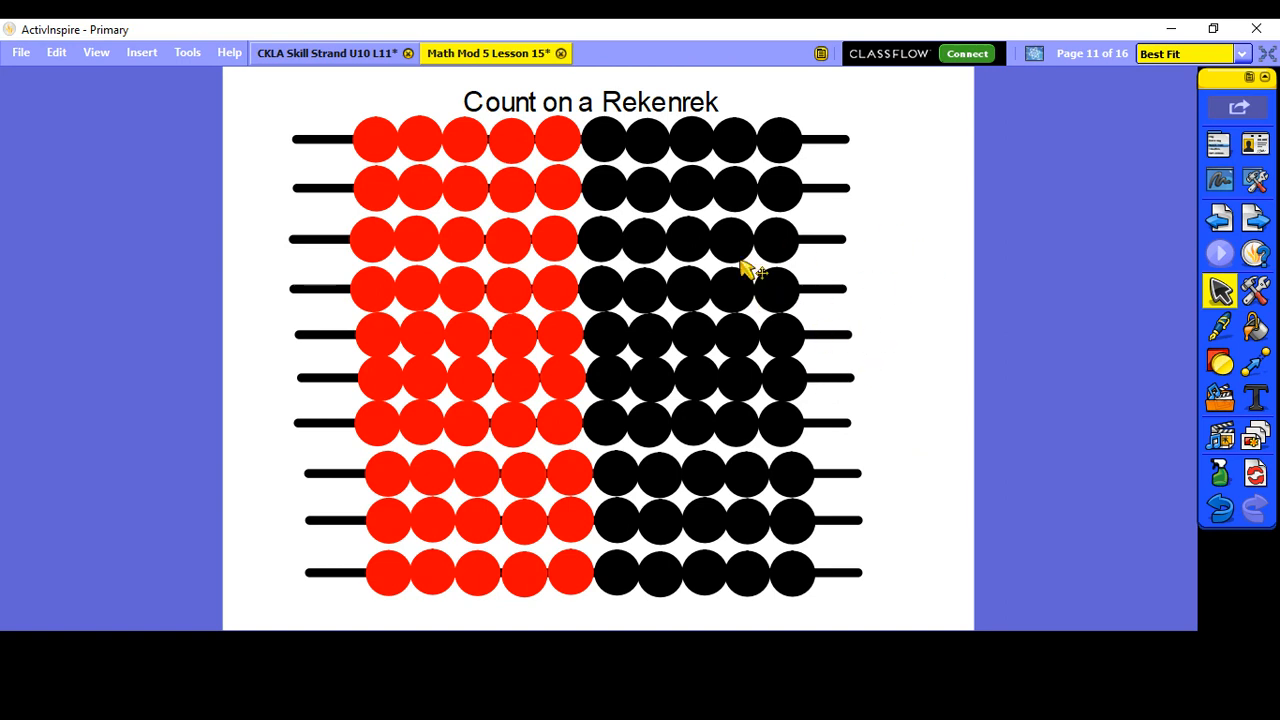
{"action": "mouse_move", "coordinate": [725, 165]}
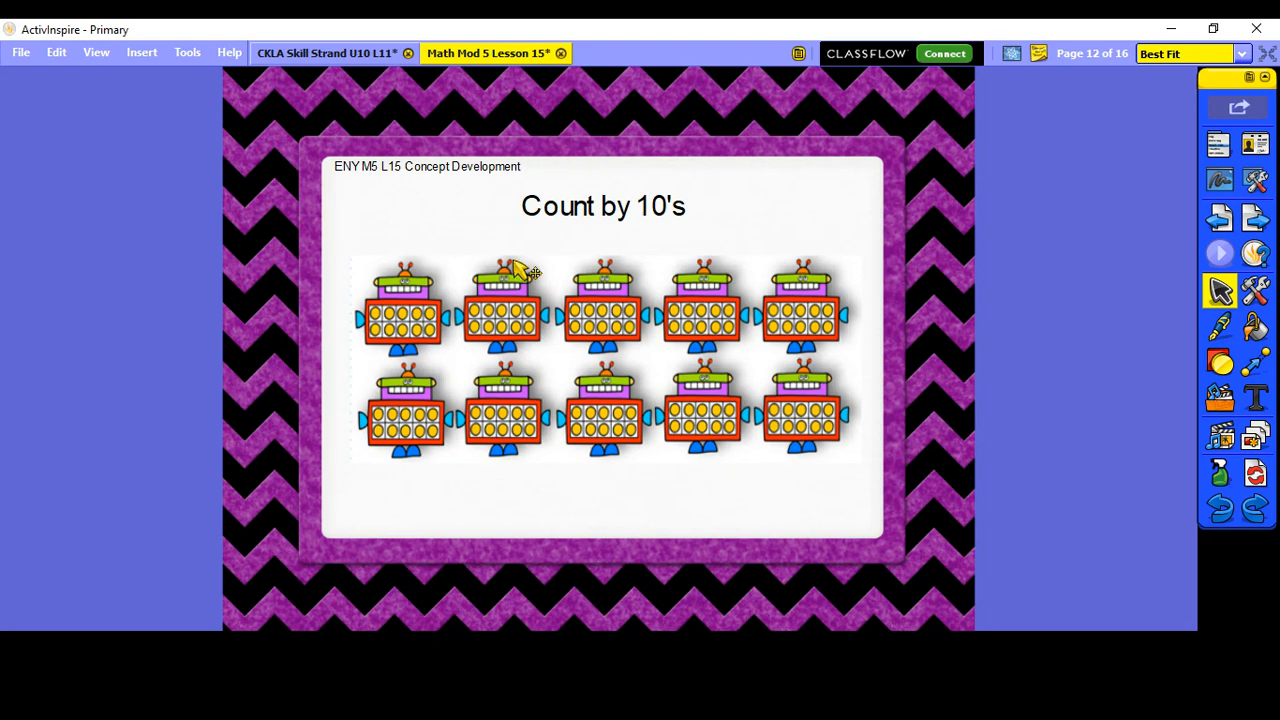
{"action": "mouse_move", "coordinate": [585, 430]}
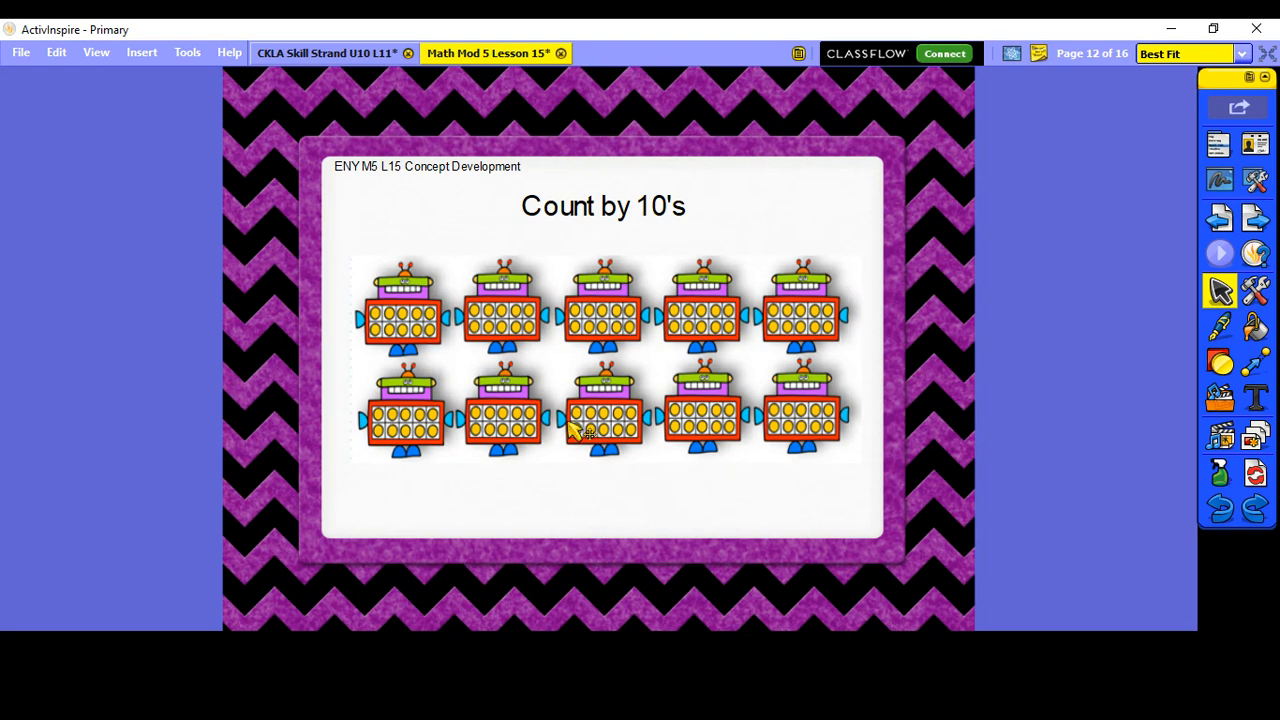
{"action": "mouse_move", "coordinate": [395, 325]}
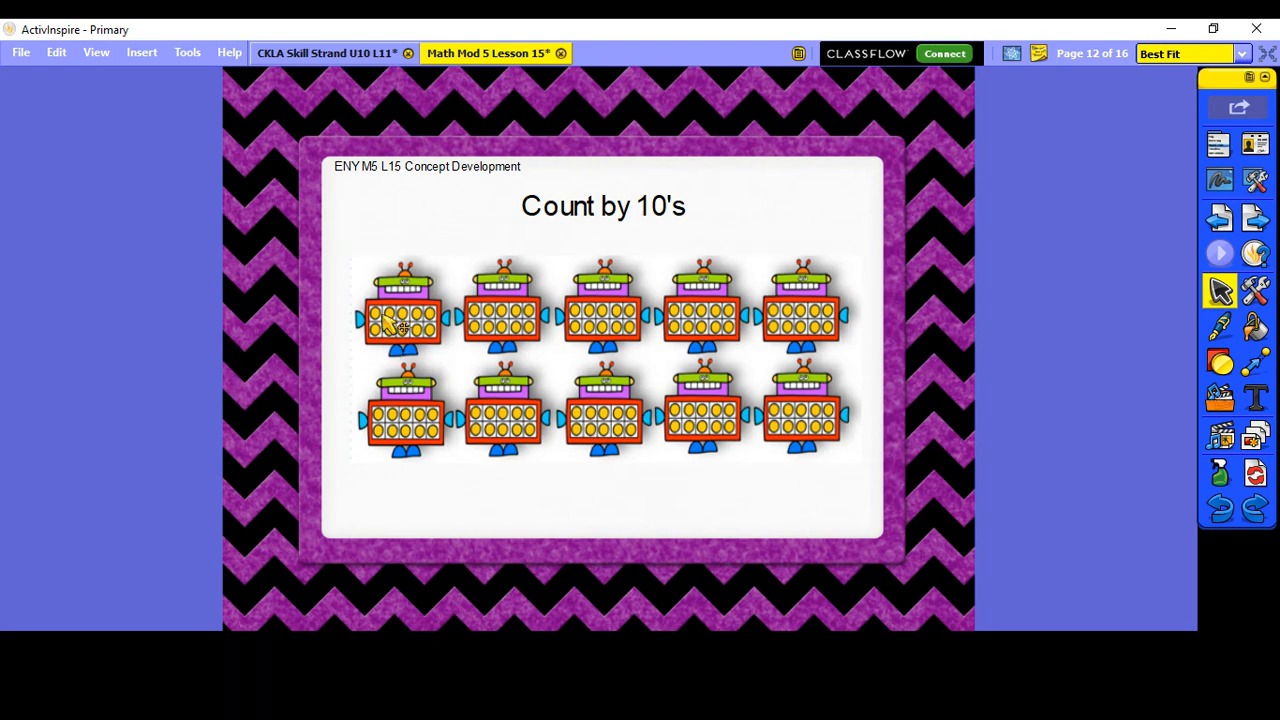
Select the group of ten robots on the Count by 10's page.
{"action": "left_click", "coordinate": [400, 320]}
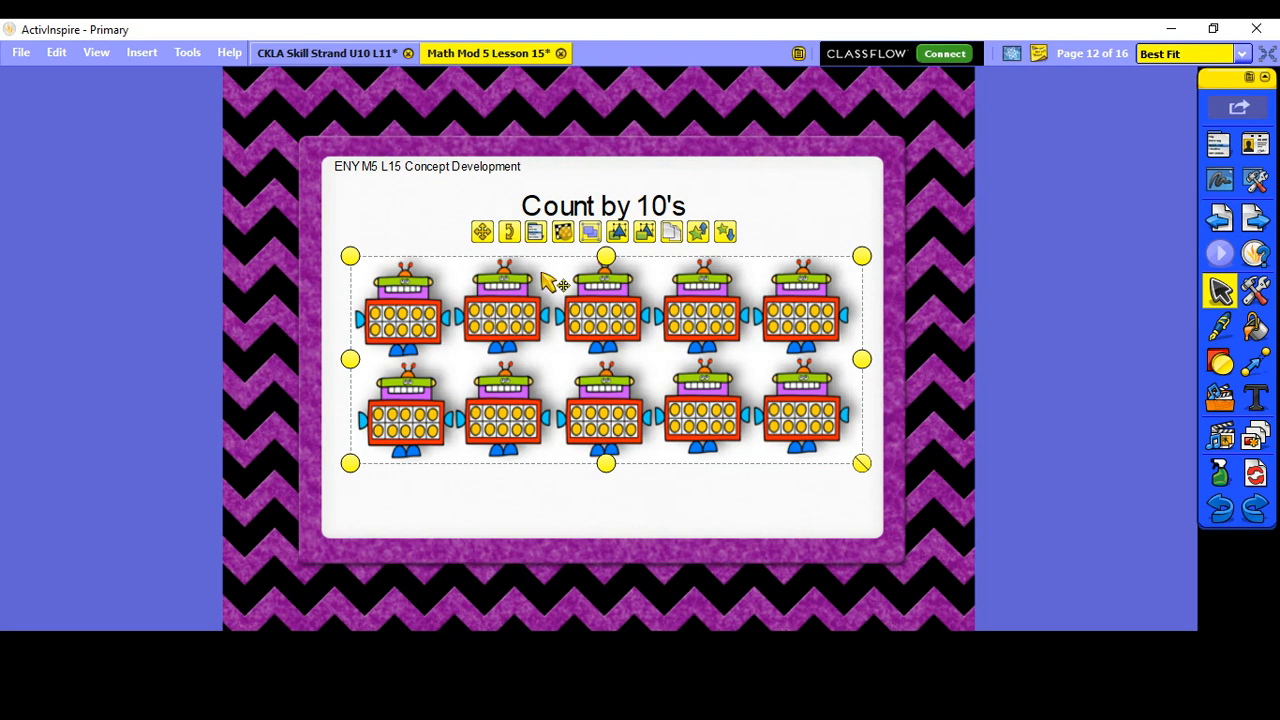
{"action": "mouse_move", "coordinate": [840, 315]}
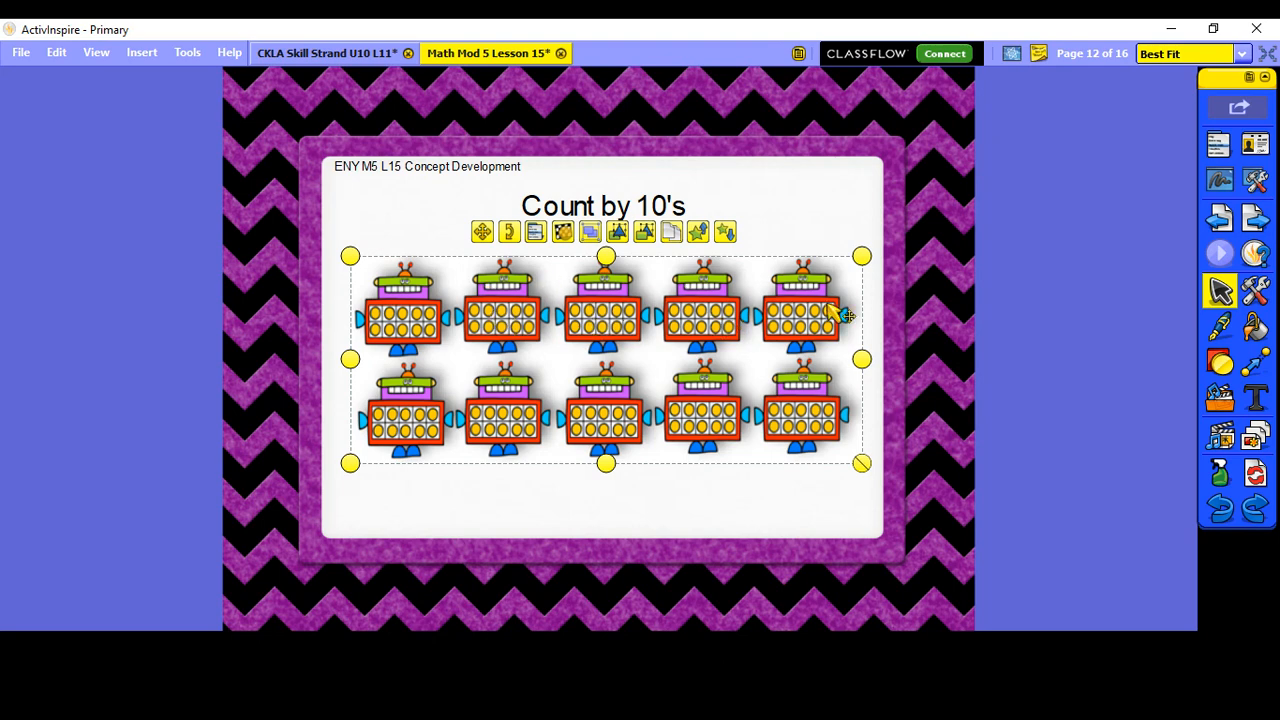
{"action": "mouse_move", "coordinate": [510, 420]}
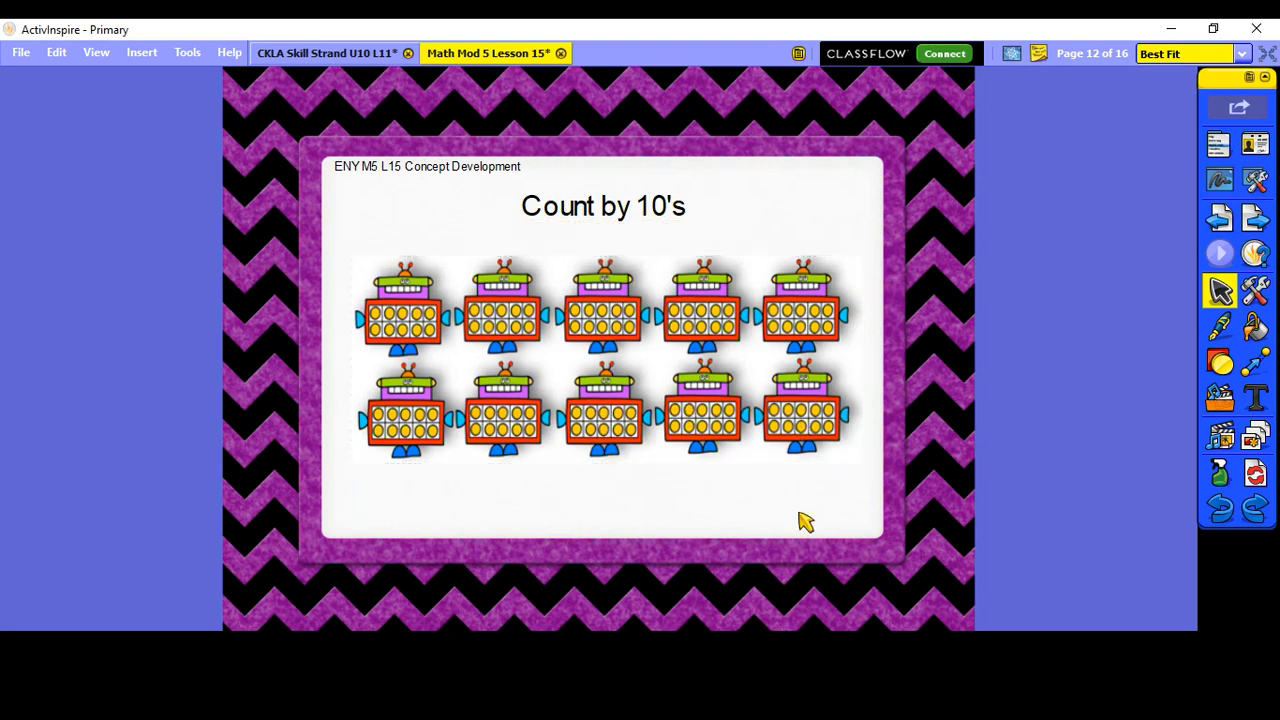
{"action": "mouse_move", "coordinate": [370, 320]}
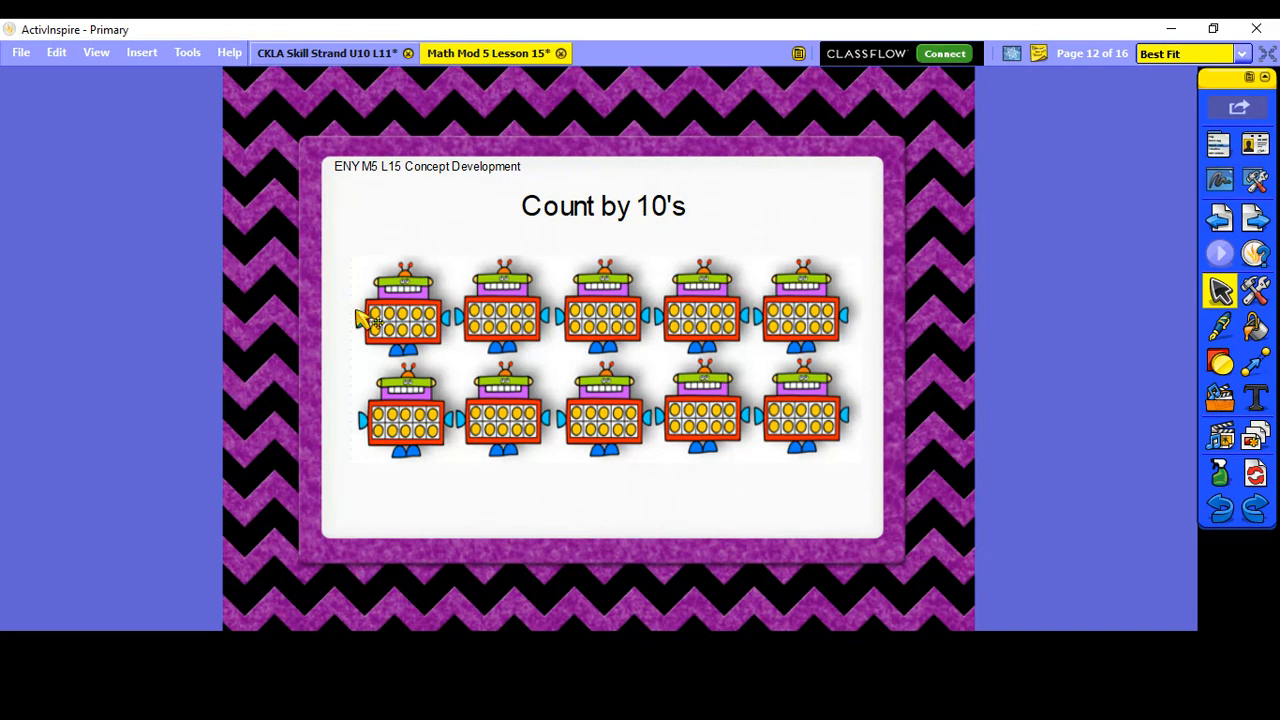
{"action": "mouse_move", "coordinate": [505, 310]}
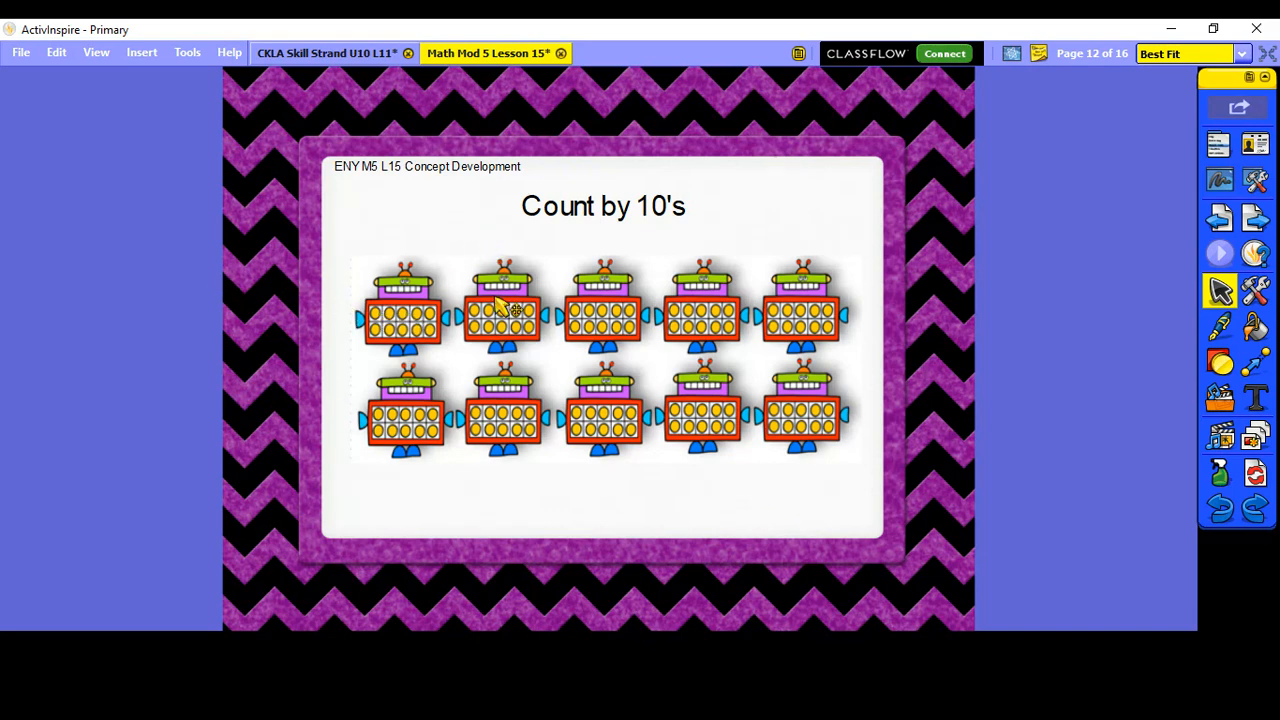
{"action": "mouse_move", "coordinate": [695, 263]}
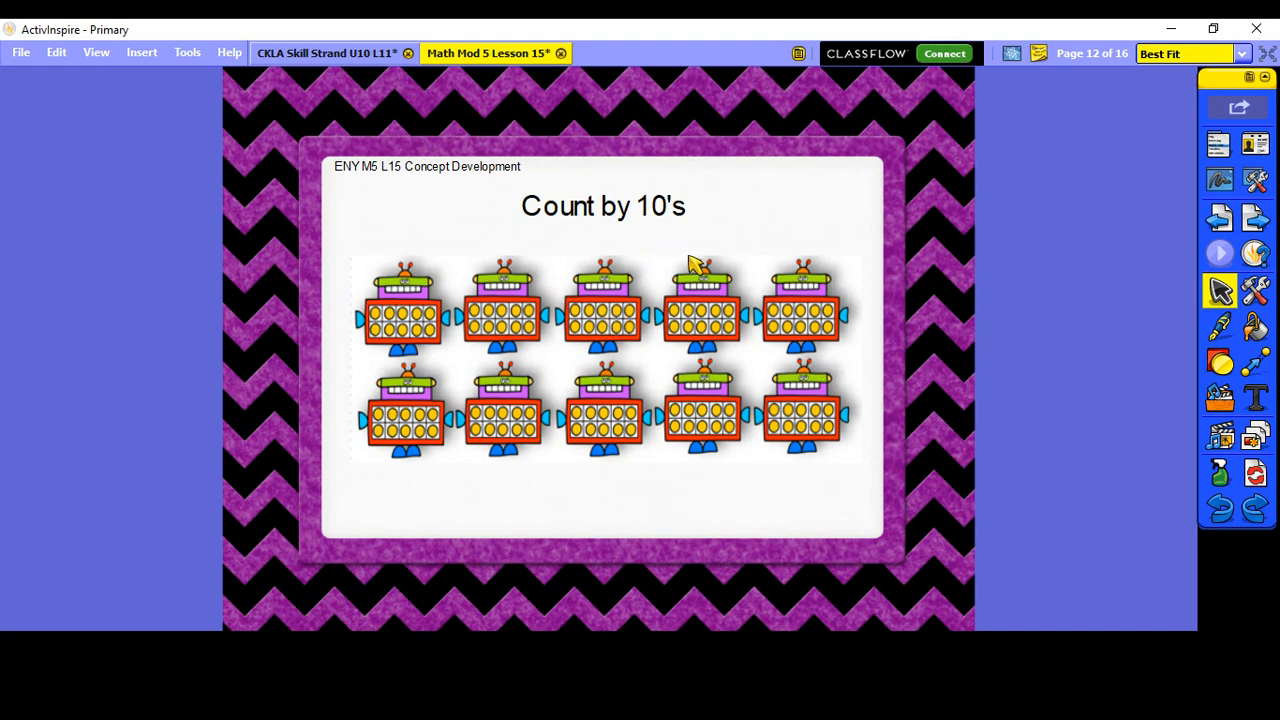
{"action": "mouse_move", "coordinate": [825, 308]}
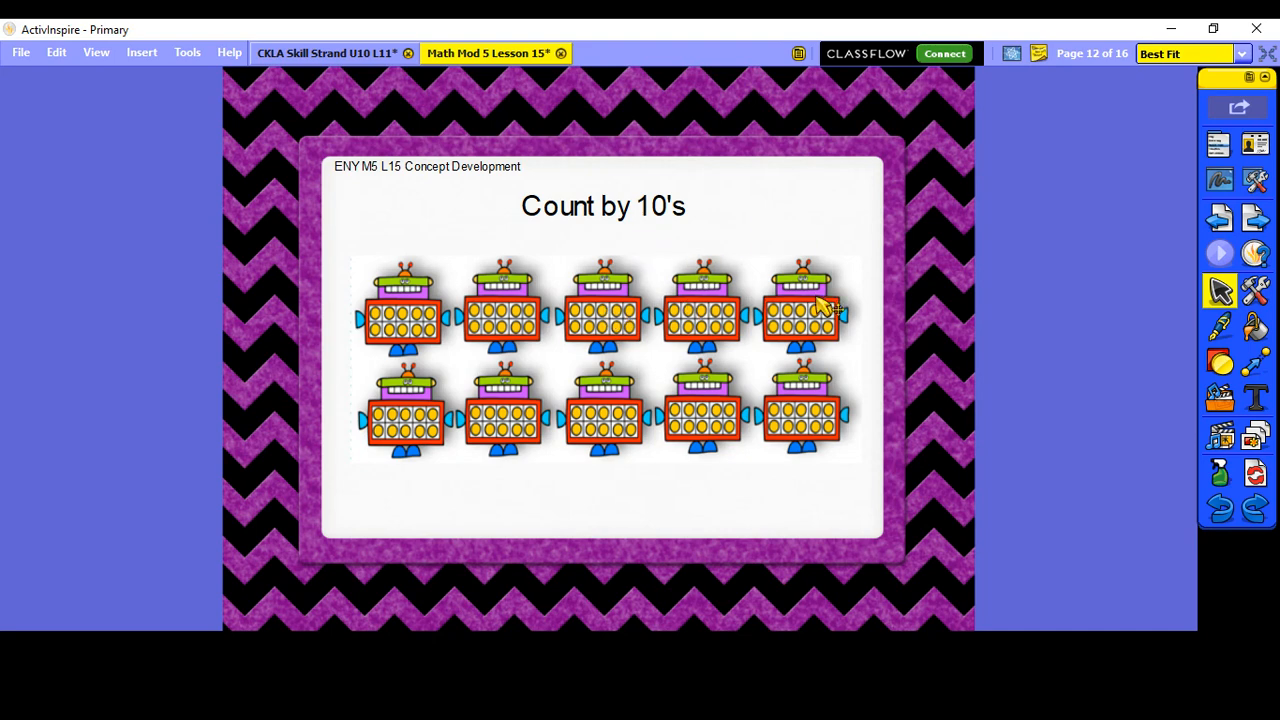
{"action": "mouse_move", "coordinate": [505, 432]}
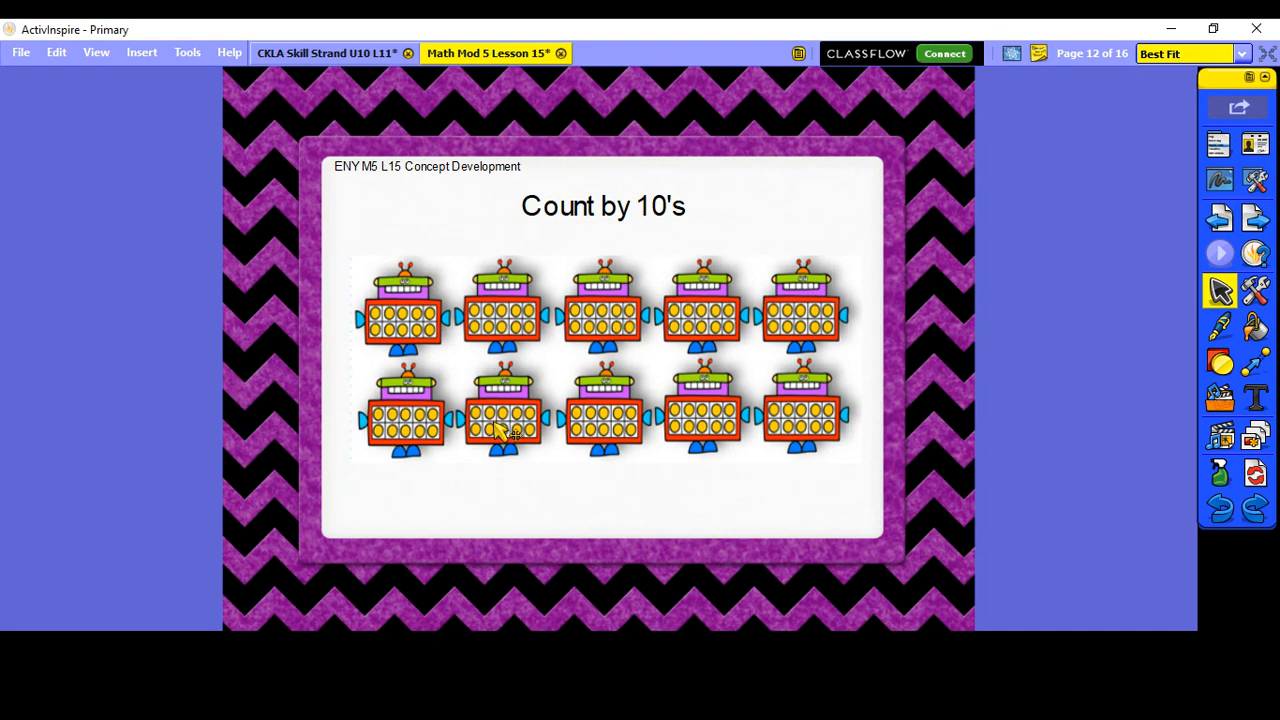
{"action": "mouse_move", "coordinate": [720, 428]}
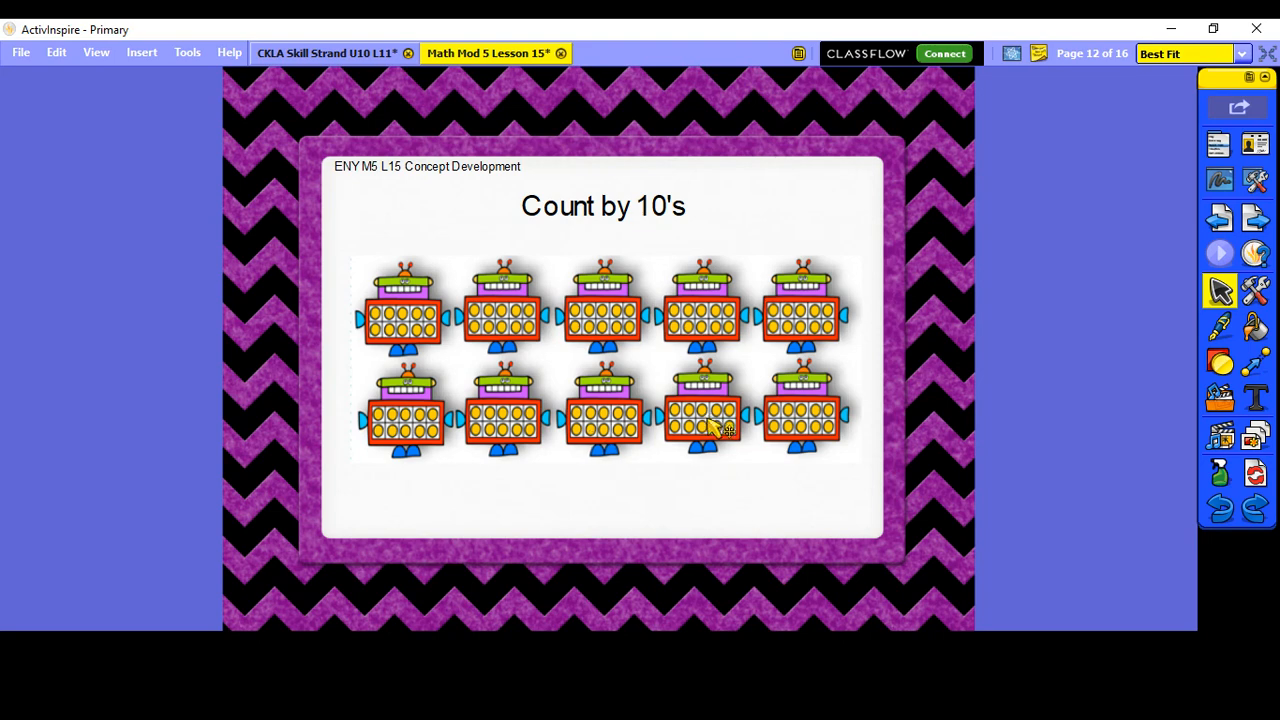
{"action": "mouse_move", "coordinate": [825, 415]}
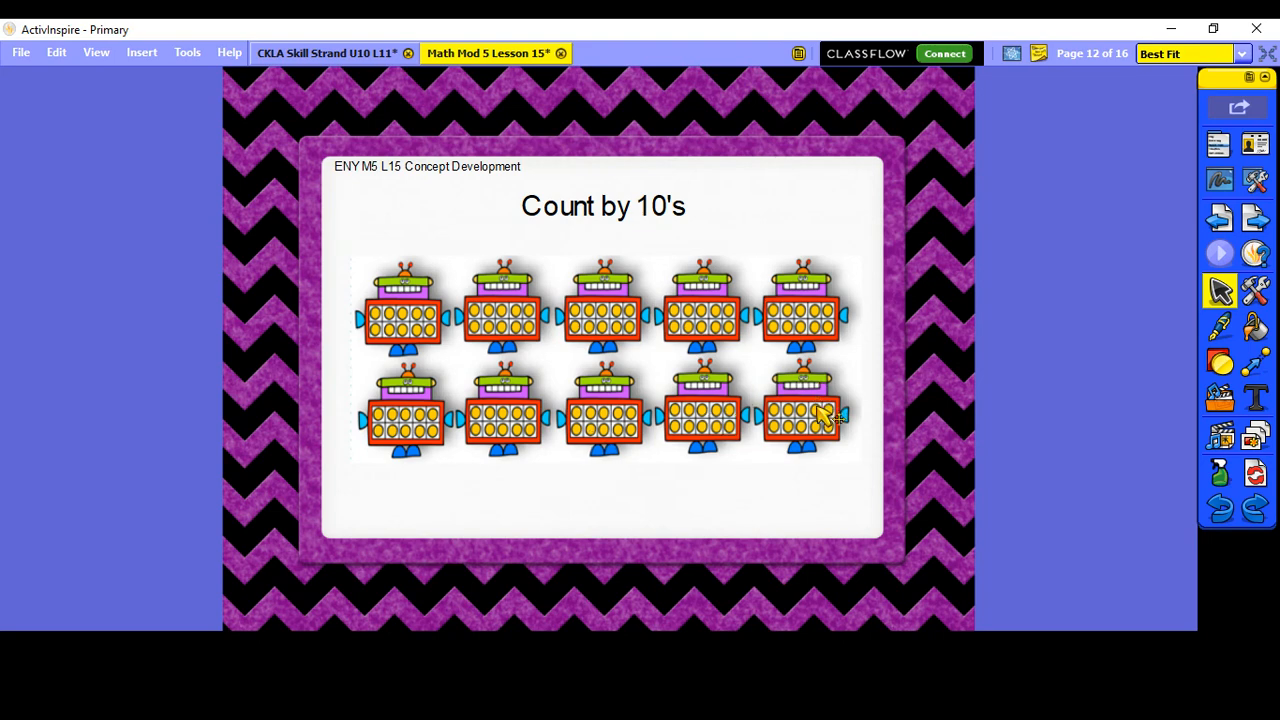
{"action": "mouse_move", "coordinate": [413, 478]}
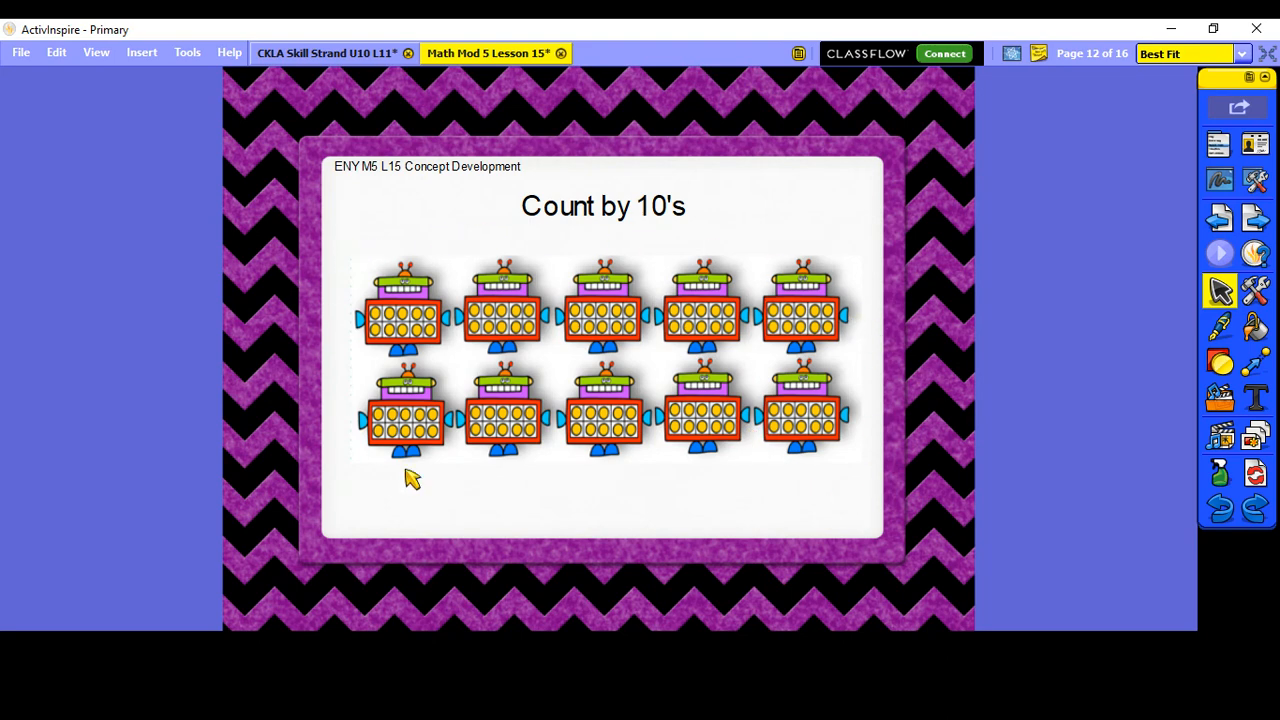
{"action": "mouse_move", "coordinate": [1205, 260]}
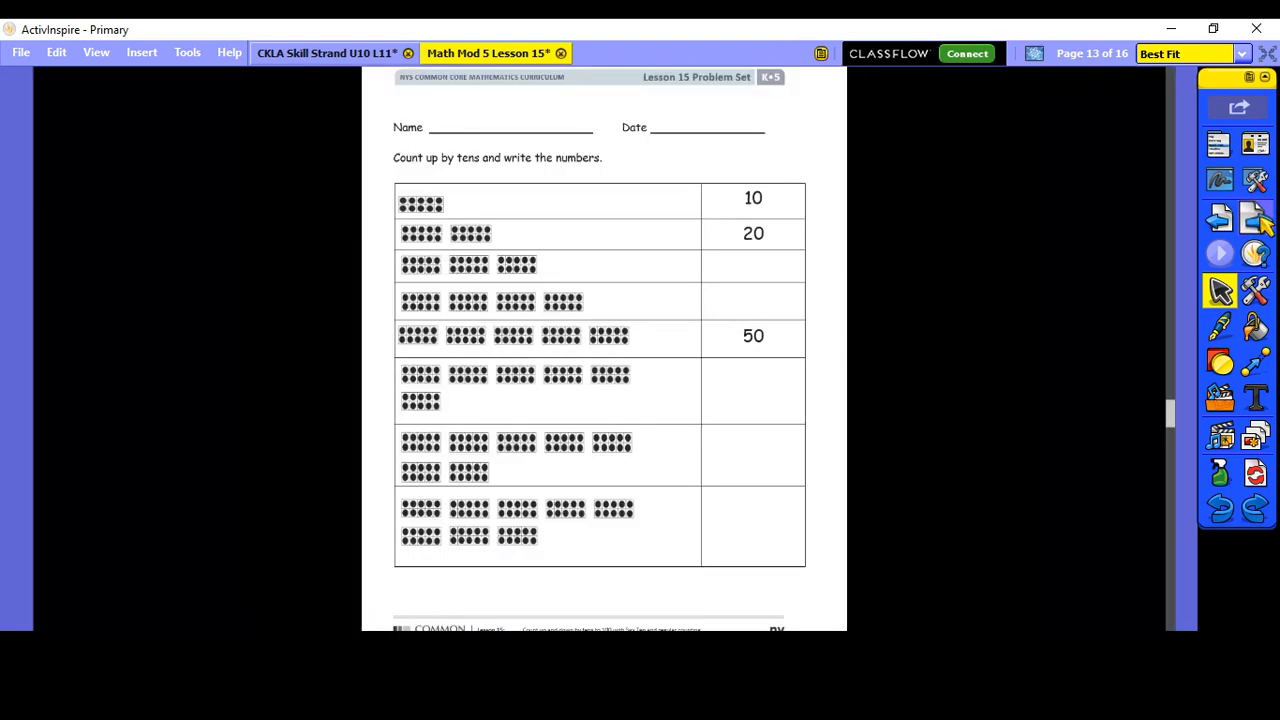
Handwrite tens answers like 30 and 60 in the table, then advance to page 14.
{"action": "left_click", "coordinate": [1220, 325]}
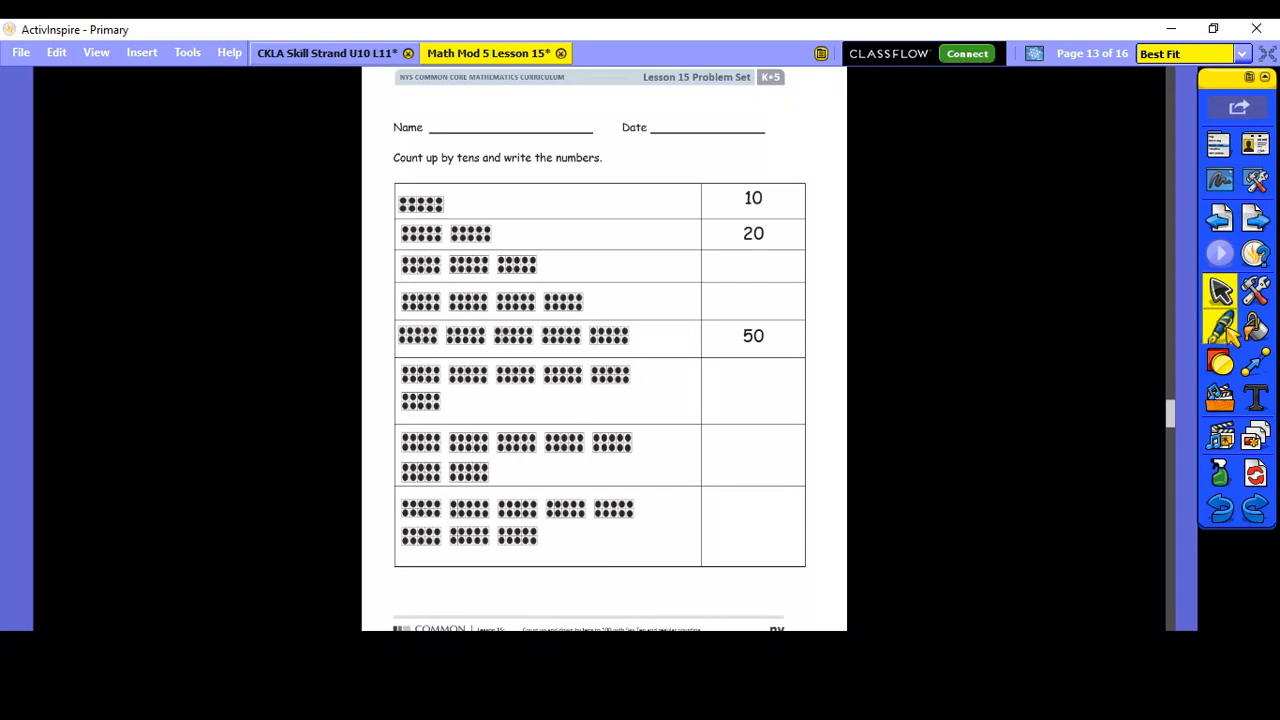
{"action": "left_click", "coordinate": [1221, 325]}
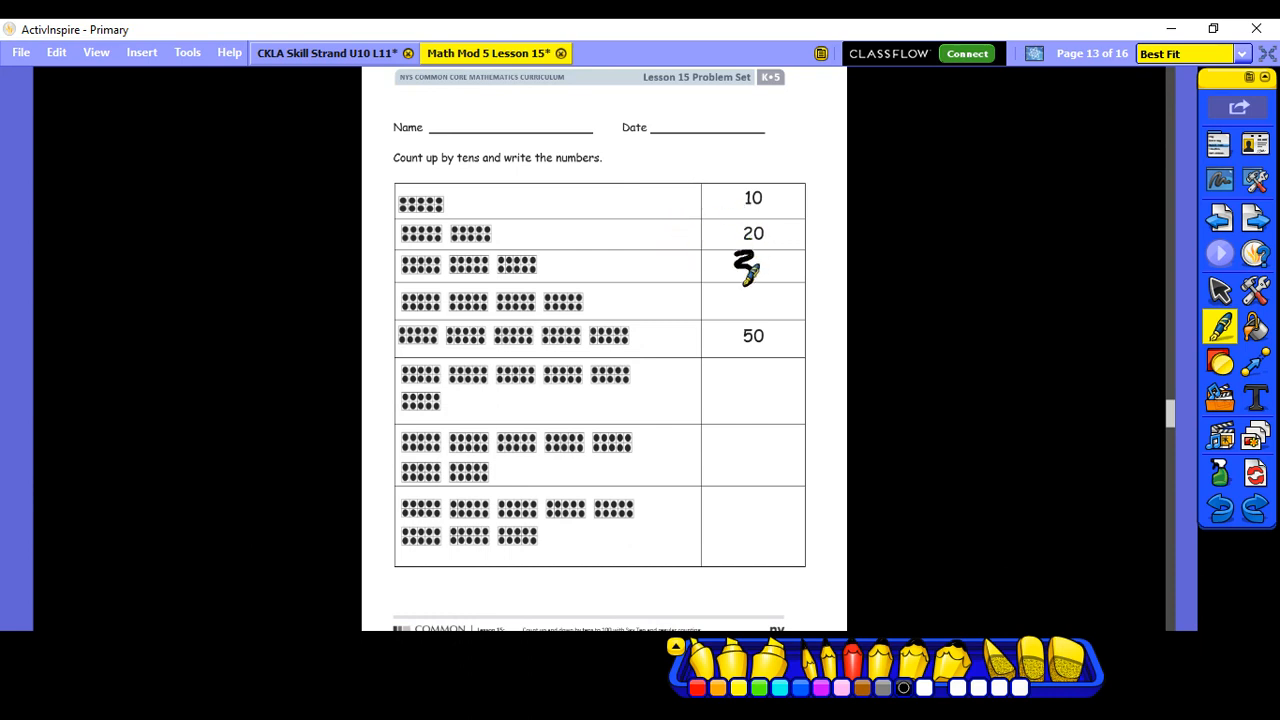
{"action": "left_click_drag", "start_coordinate": [745, 275], "coordinate": [785, 265]}
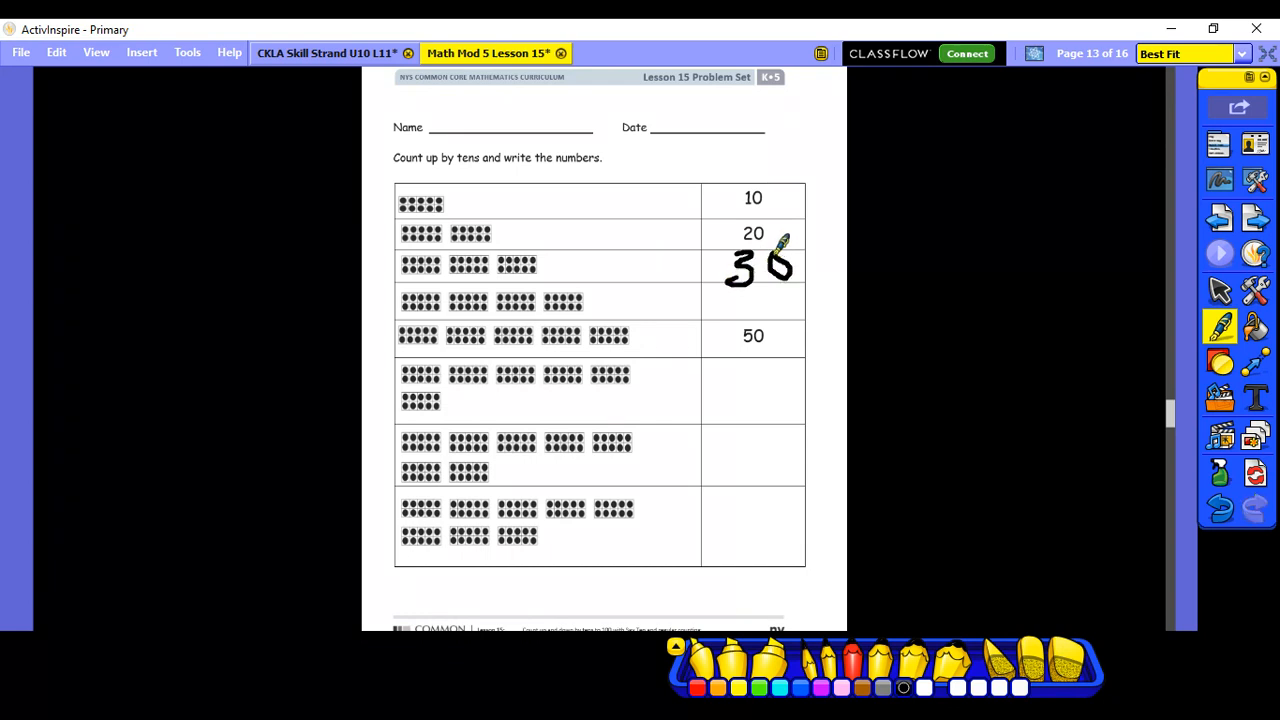
{"action": "left_click_drag", "start_coordinate": [745, 265], "coordinate": [755, 300]}
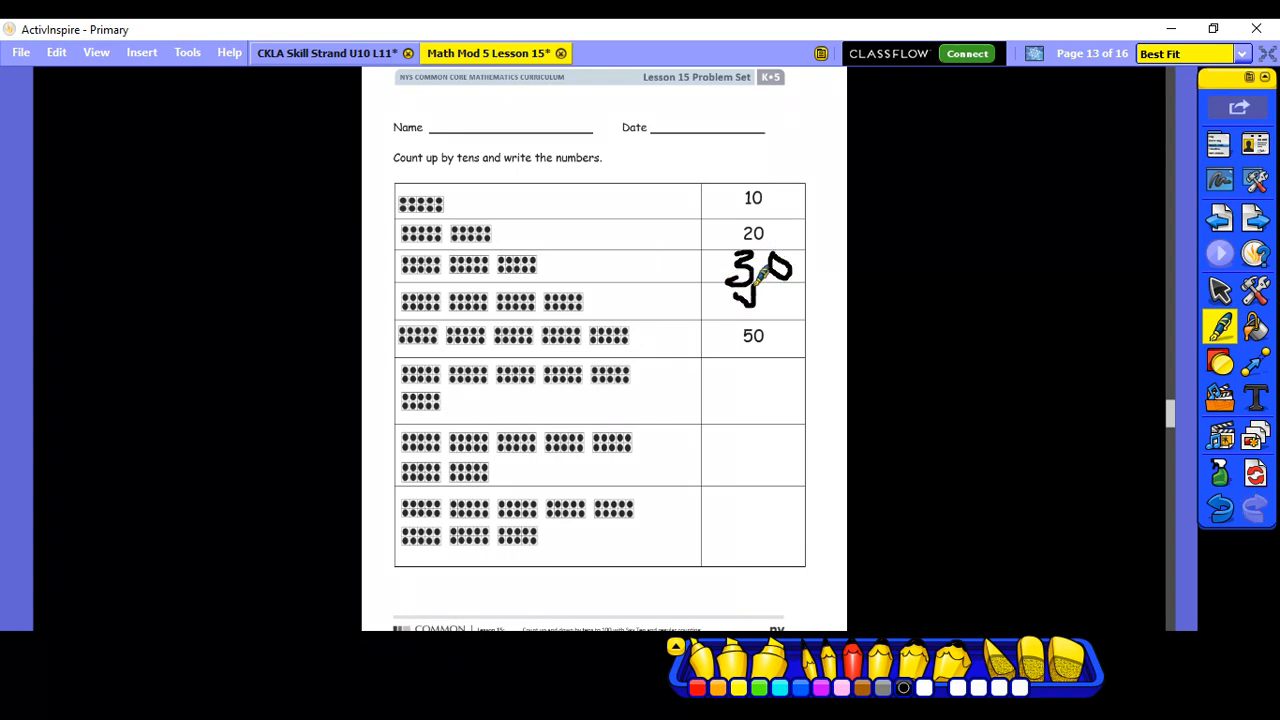
{"action": "left_click_drag", "start_coordinate": [775, 265], "coordinate": [780, 295]}
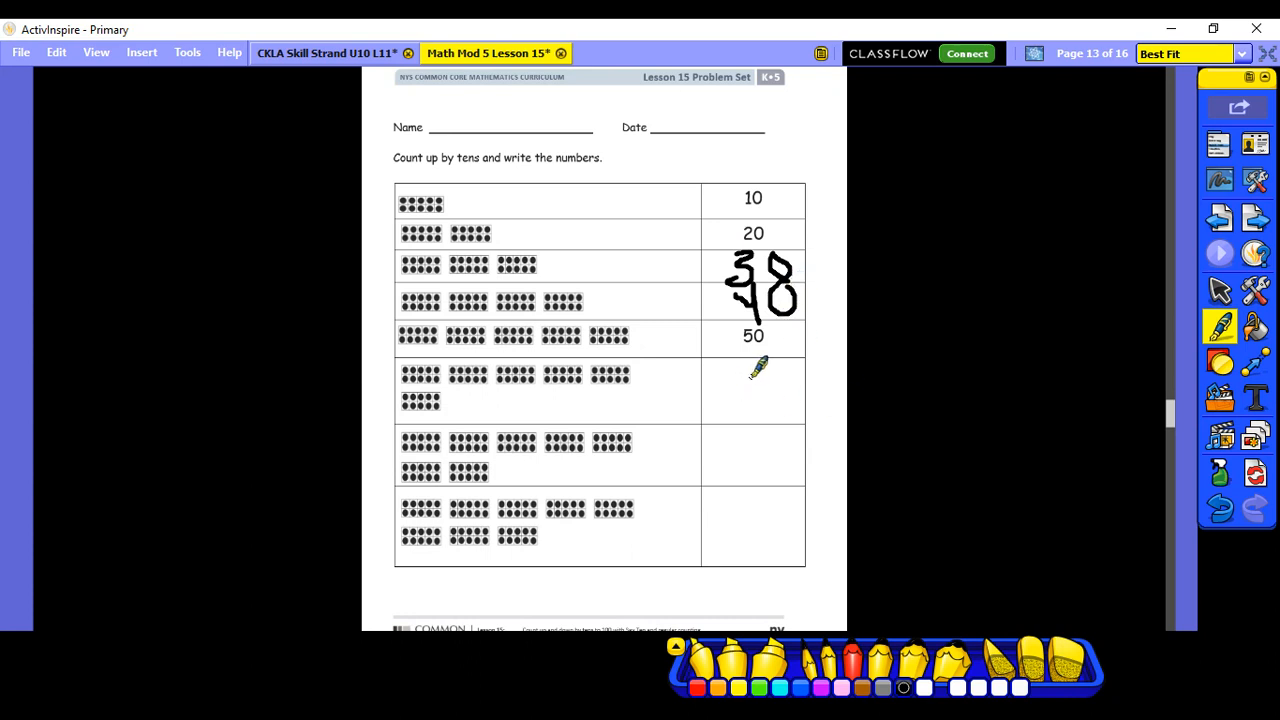
{"action": "left_click_drag", "start_coordinate": [765, 365], "coordinate": [745, 415]}
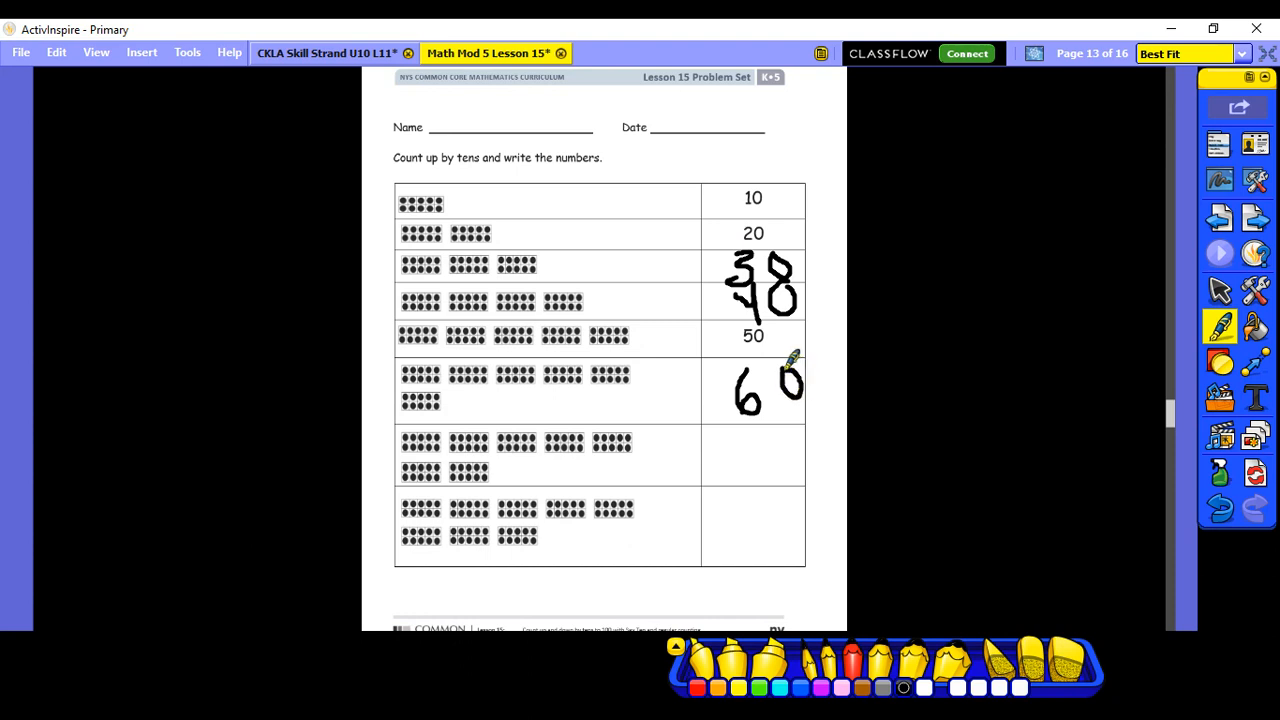
{"action": "mouse_move", "coordinate": [735, 438]}
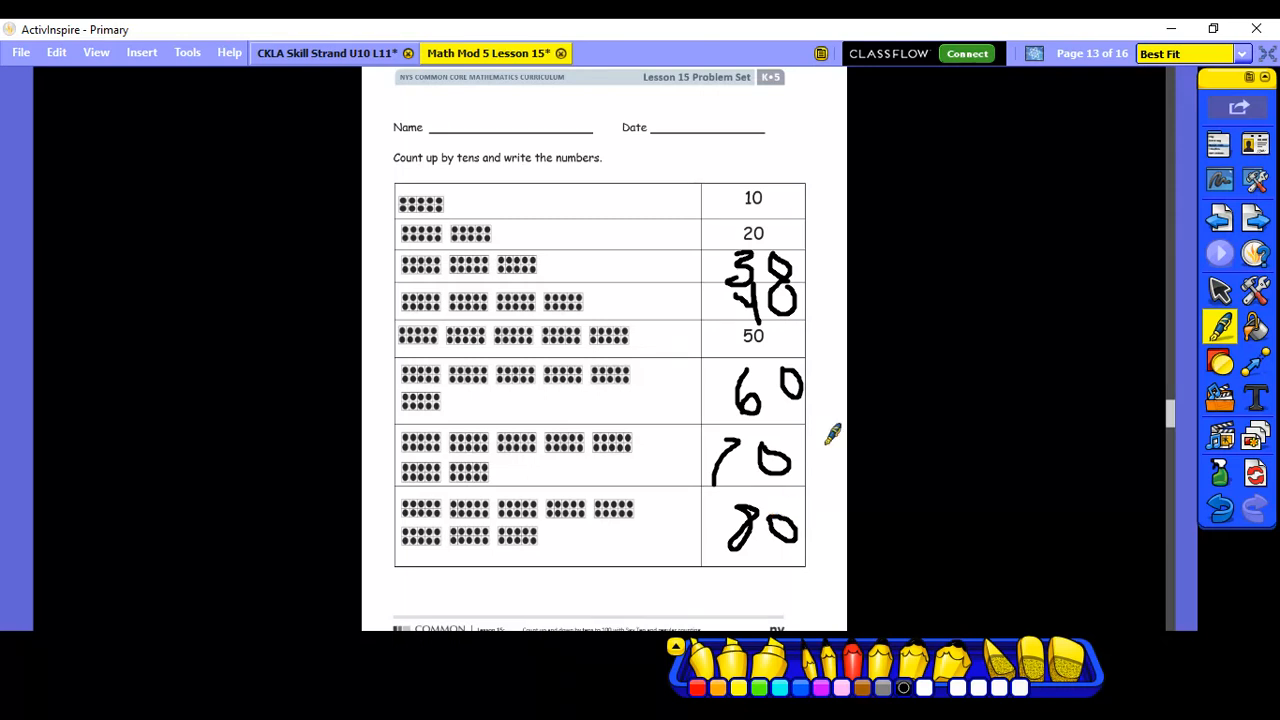
{"action": "left_click", "coordinate": [1256, 216]}
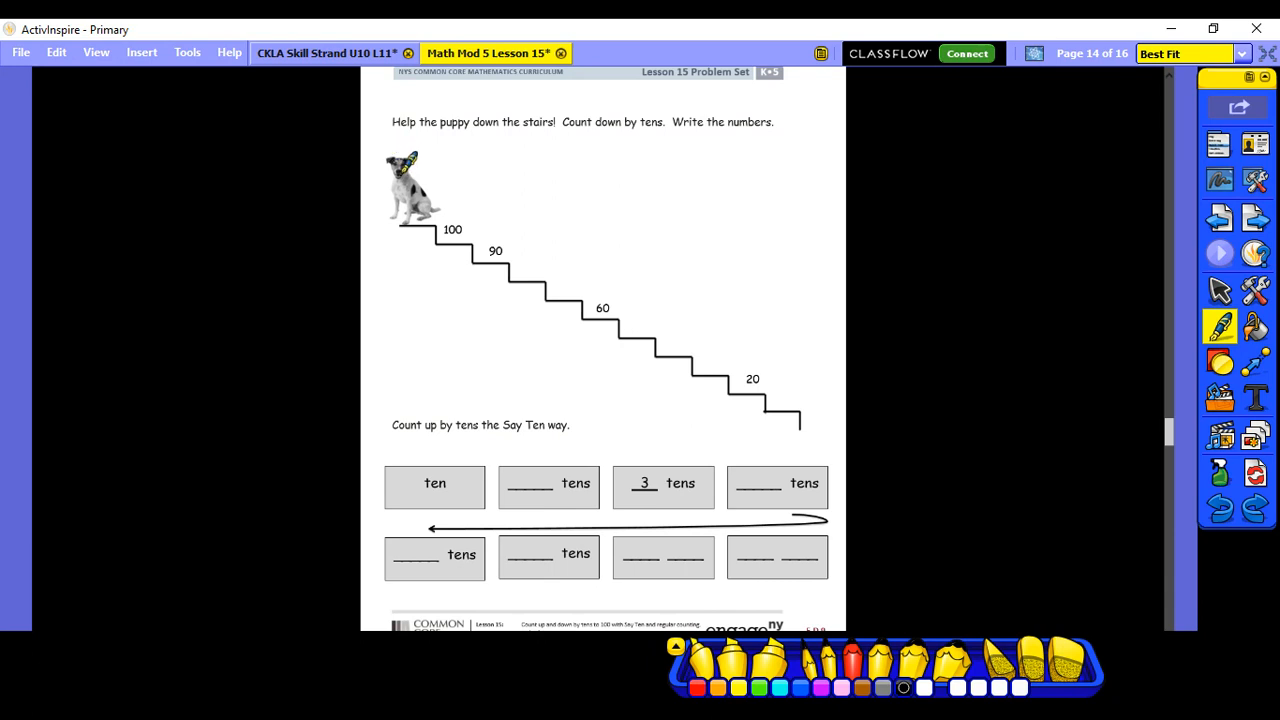
{"action": "mouse_move", "coordinate": [835, 405]}
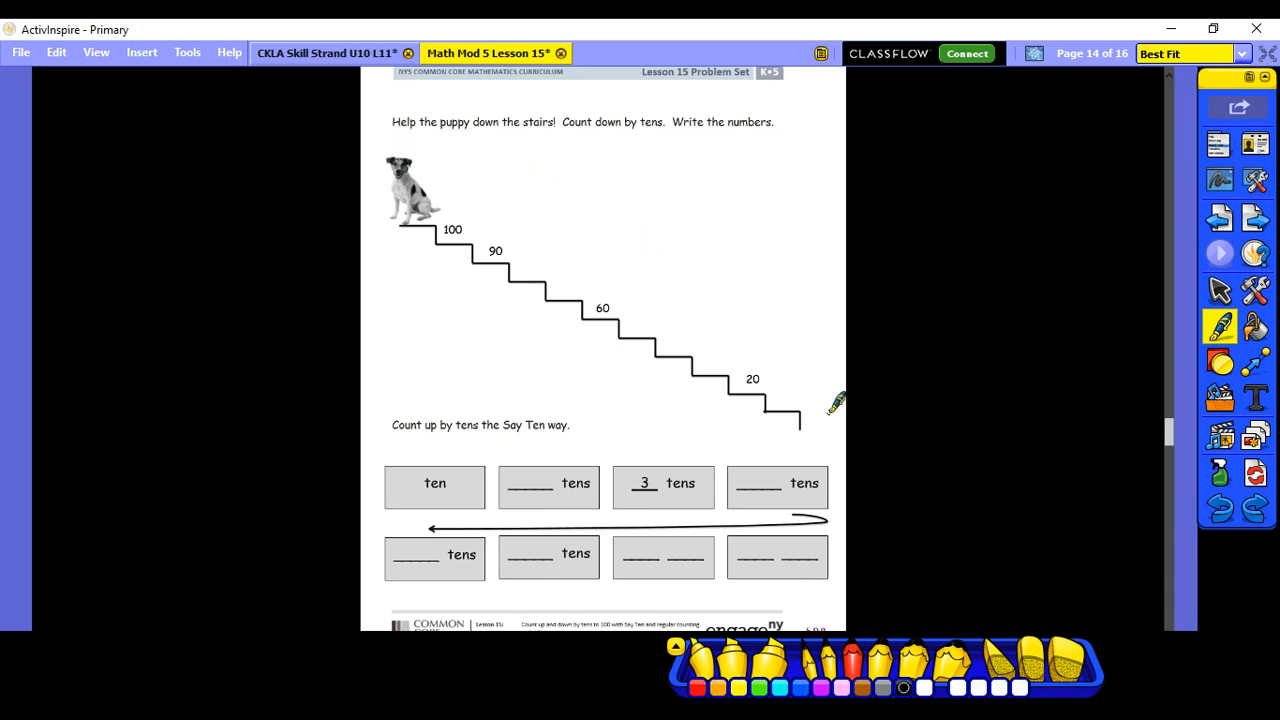
{"action": "mouse_move", "coordinate": [835, 403]}
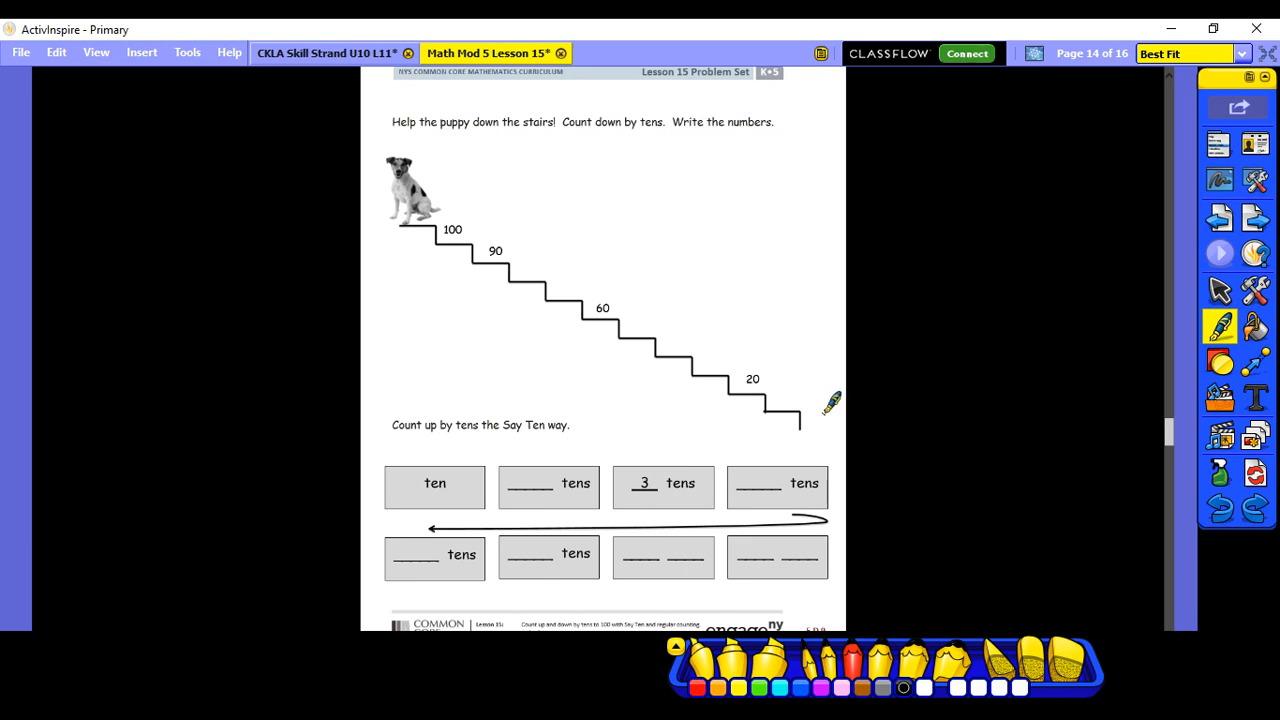
{"action": "mouse_move", "coordinate": [818, 415]}
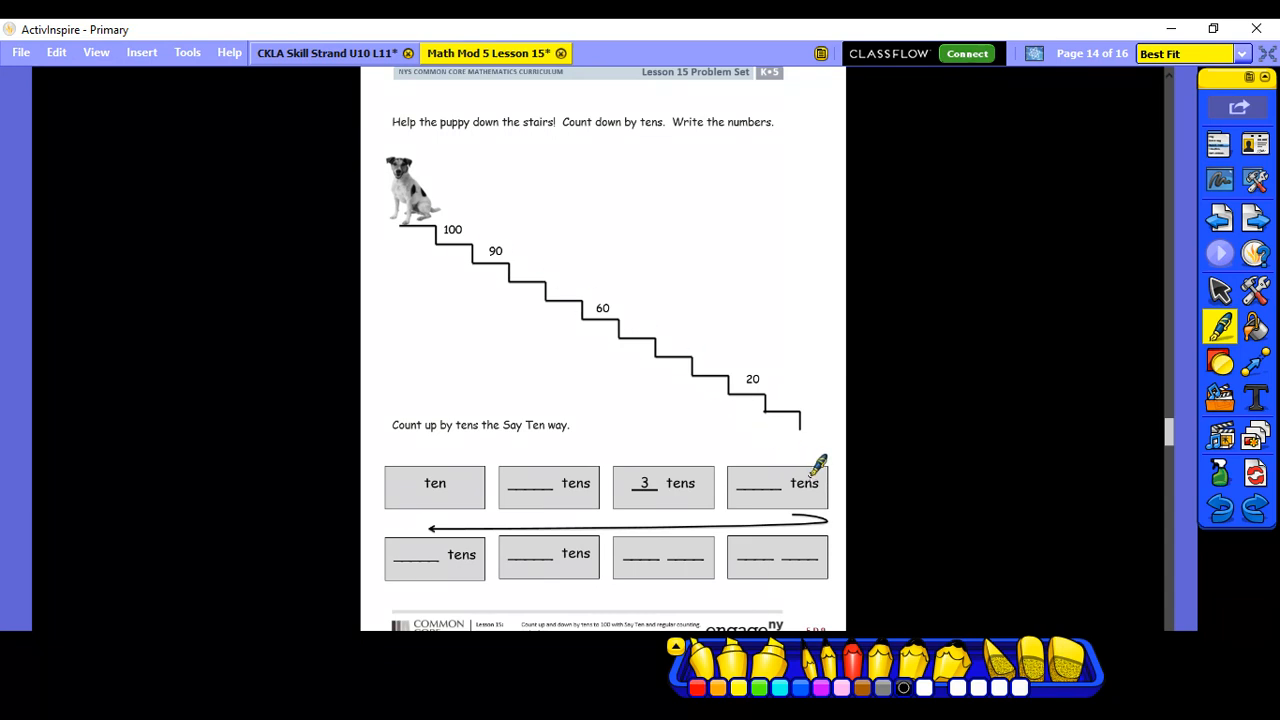
{"action": "mouse_move", "coordinate": [445, 183]}
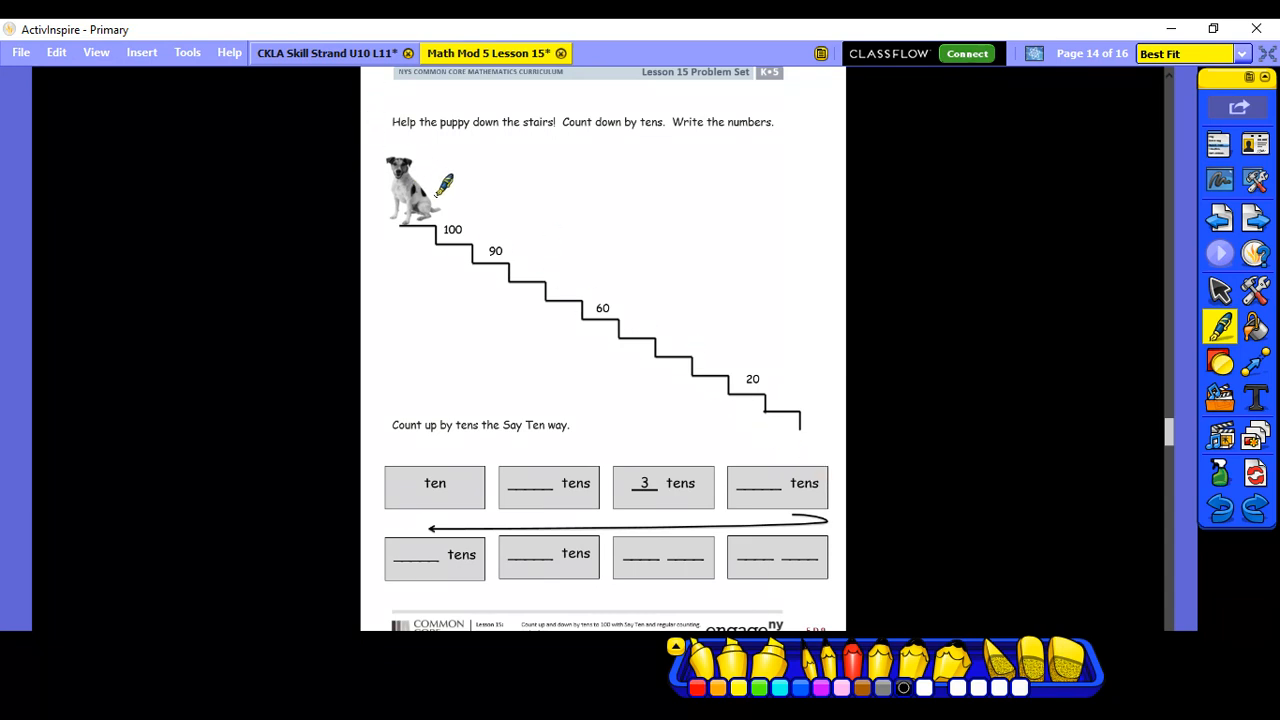
Handwrite missing count-down numbers such as 80, 50 and 40 on the puppy stairs.
{"action": "left_click_drag", "start_coordinate": [445, 185], "coordinate": [505, 210]}
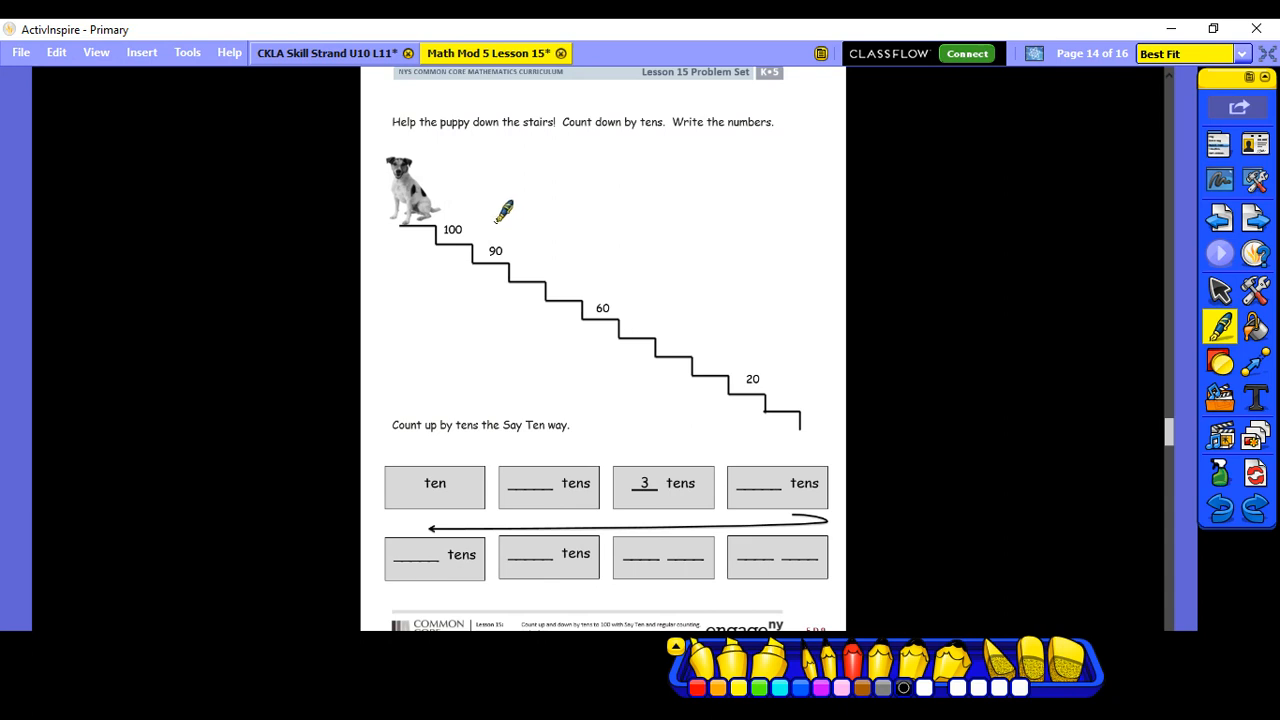
{"action": "mouse_move", "coordinate": [525, 243]}
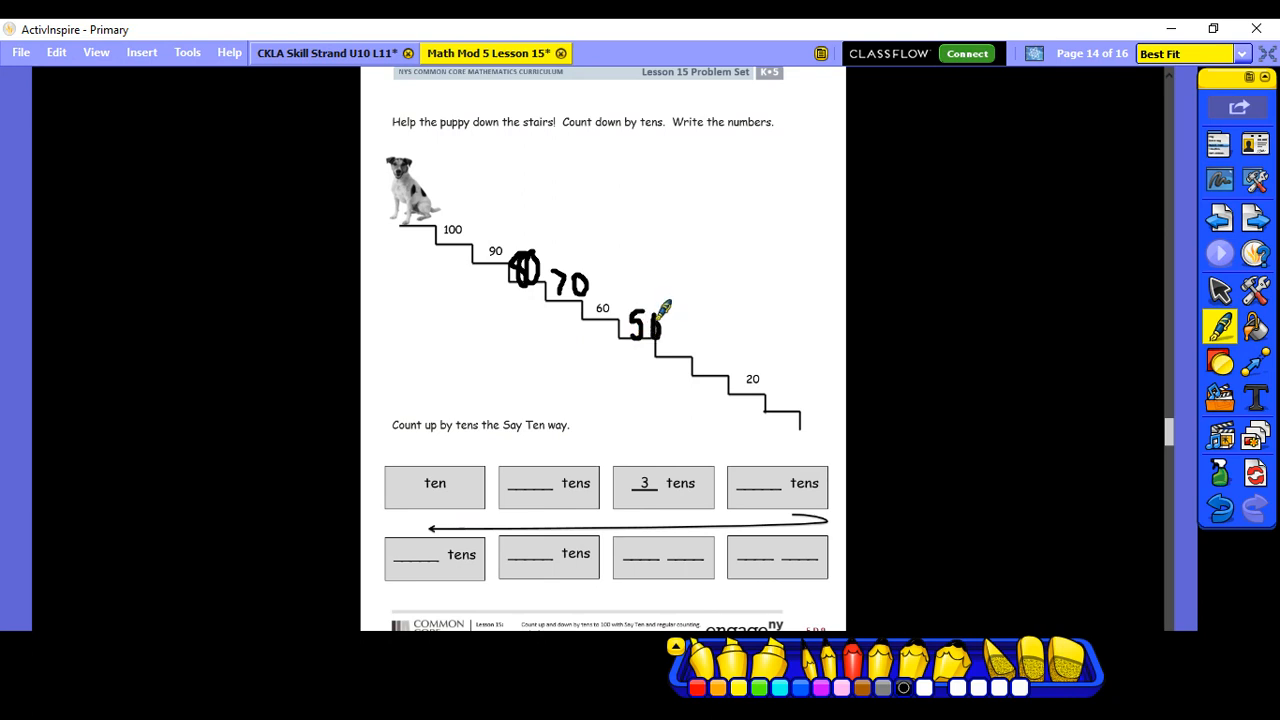
{"action": "left_click_drag", "start_coordinate": [660, 320], "coordinate": [685, 345]}
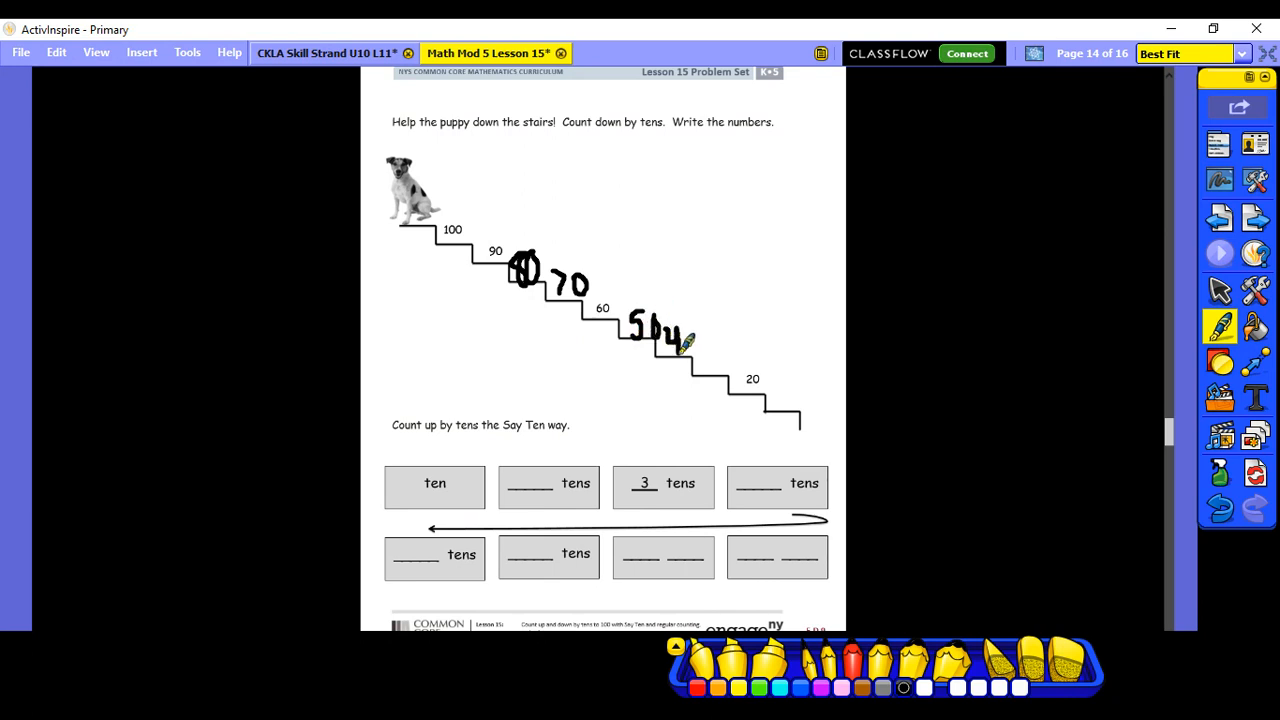
{"action": "left_click_drag", "start_coordinate": [660, 340], "coordinate": [690, 330]}
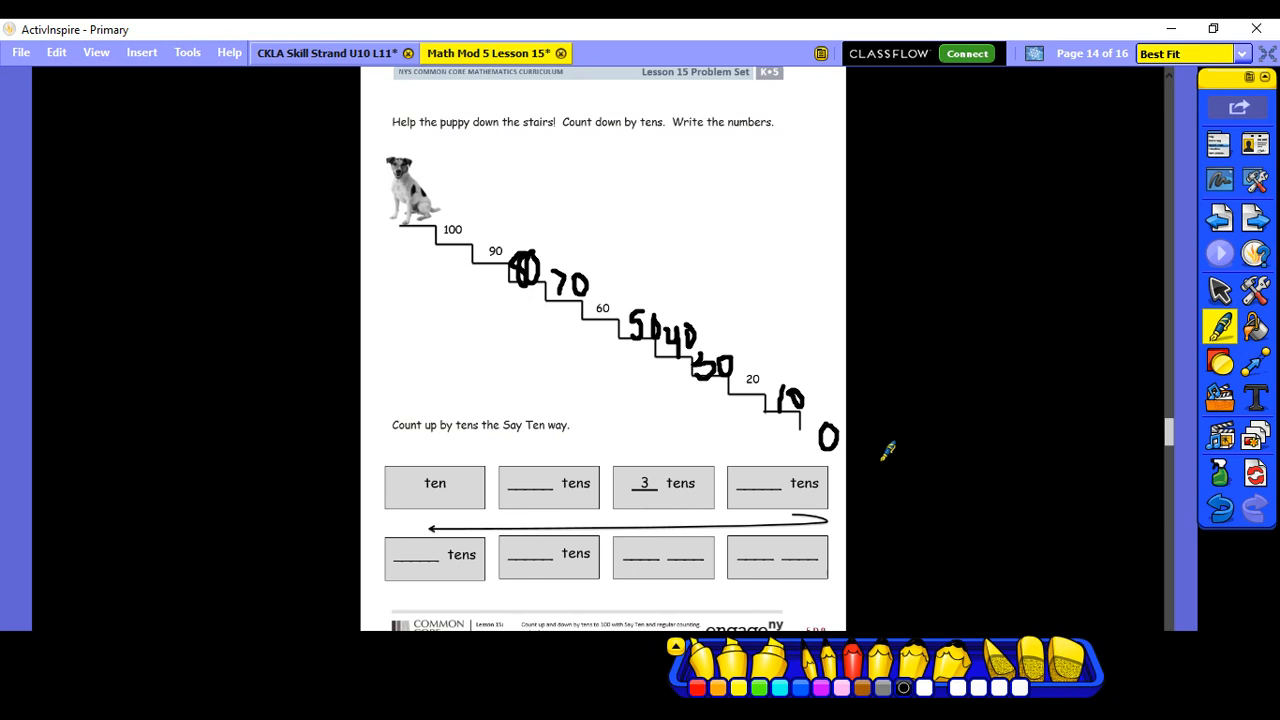
{"action": "mouse_move", "coordinate": [305, 407]}
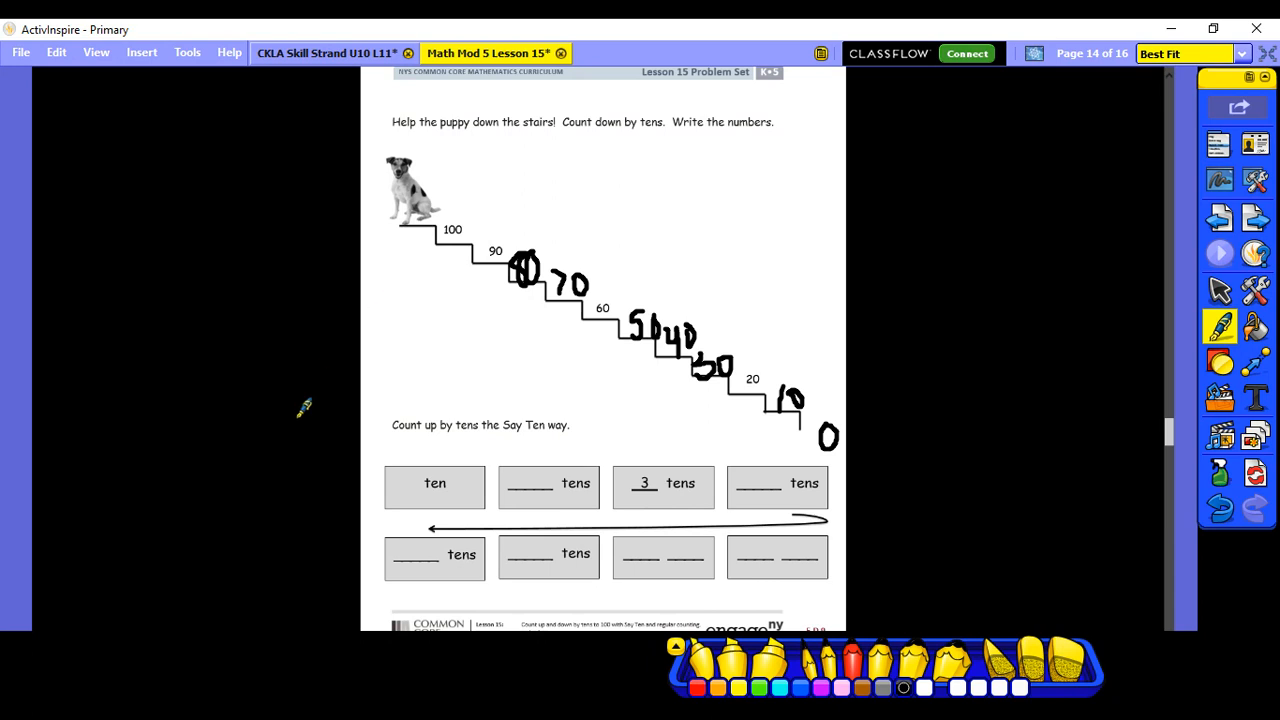
{"action": "mouse_move", "coordinate": [835, 405]}
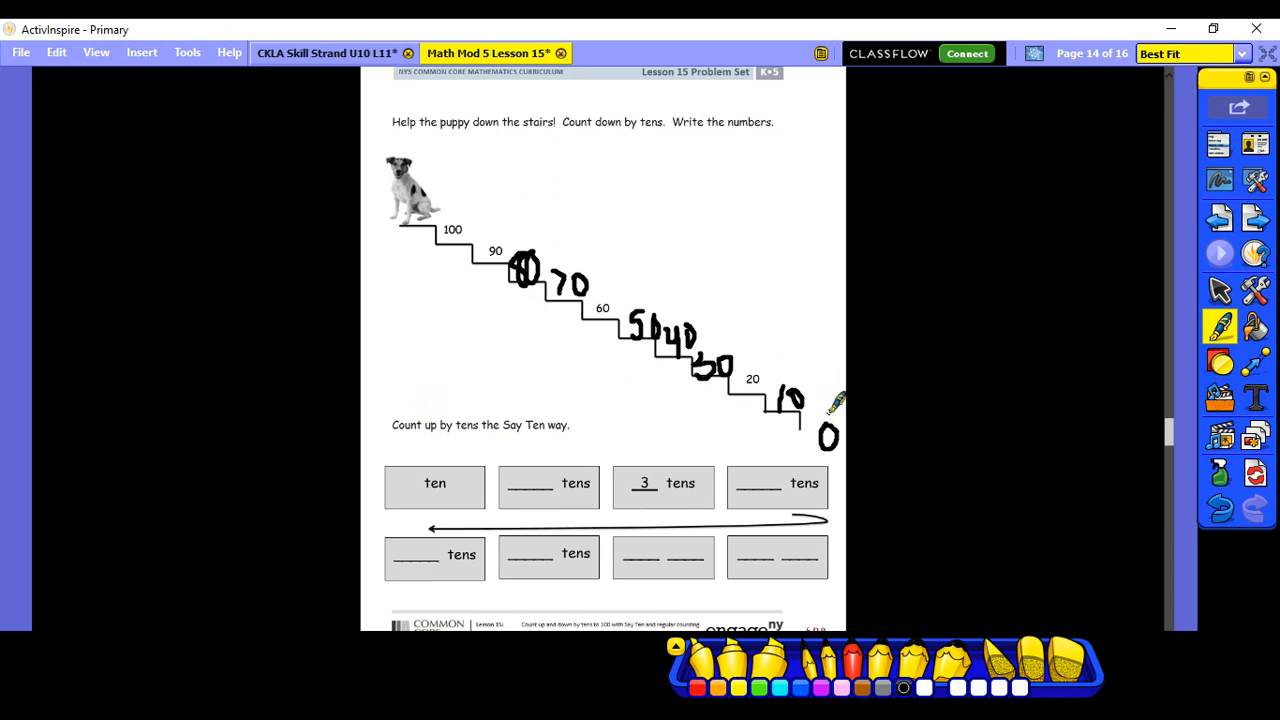
{"action": "mouse_move", "coordinate": [730, 345]}
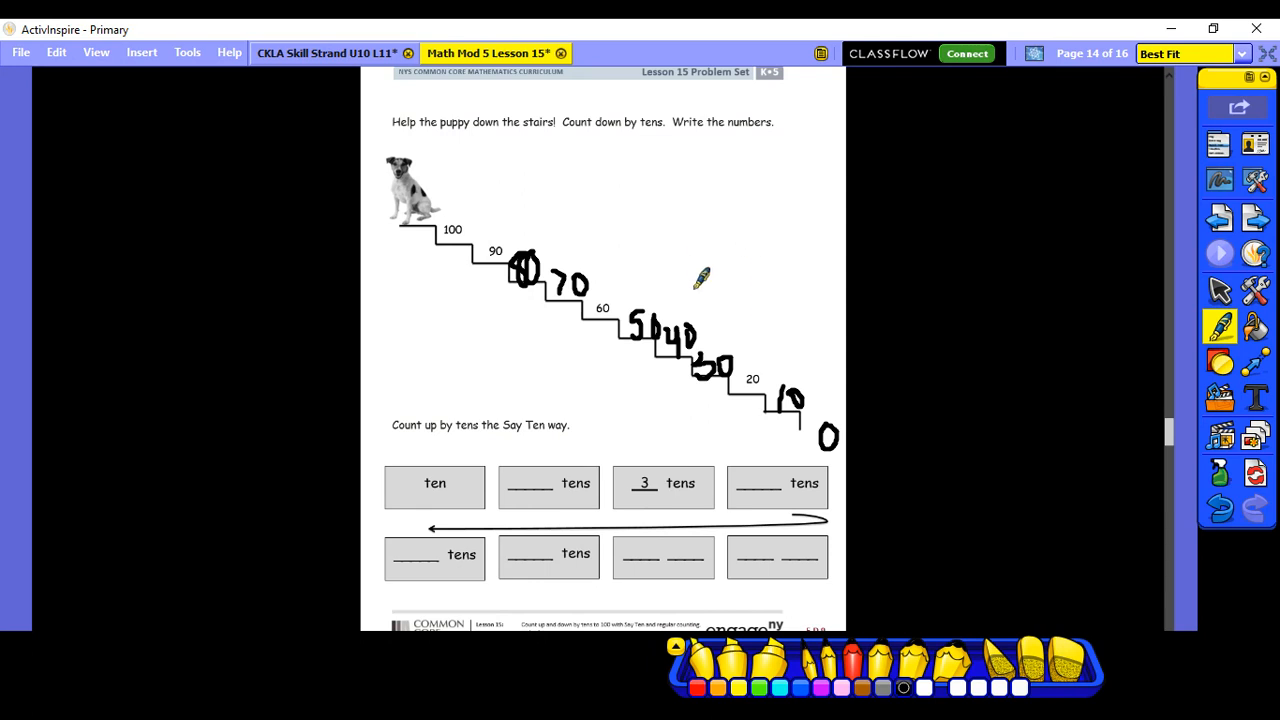
{"action": "mouse_move", "coordinate": [635, 185]}
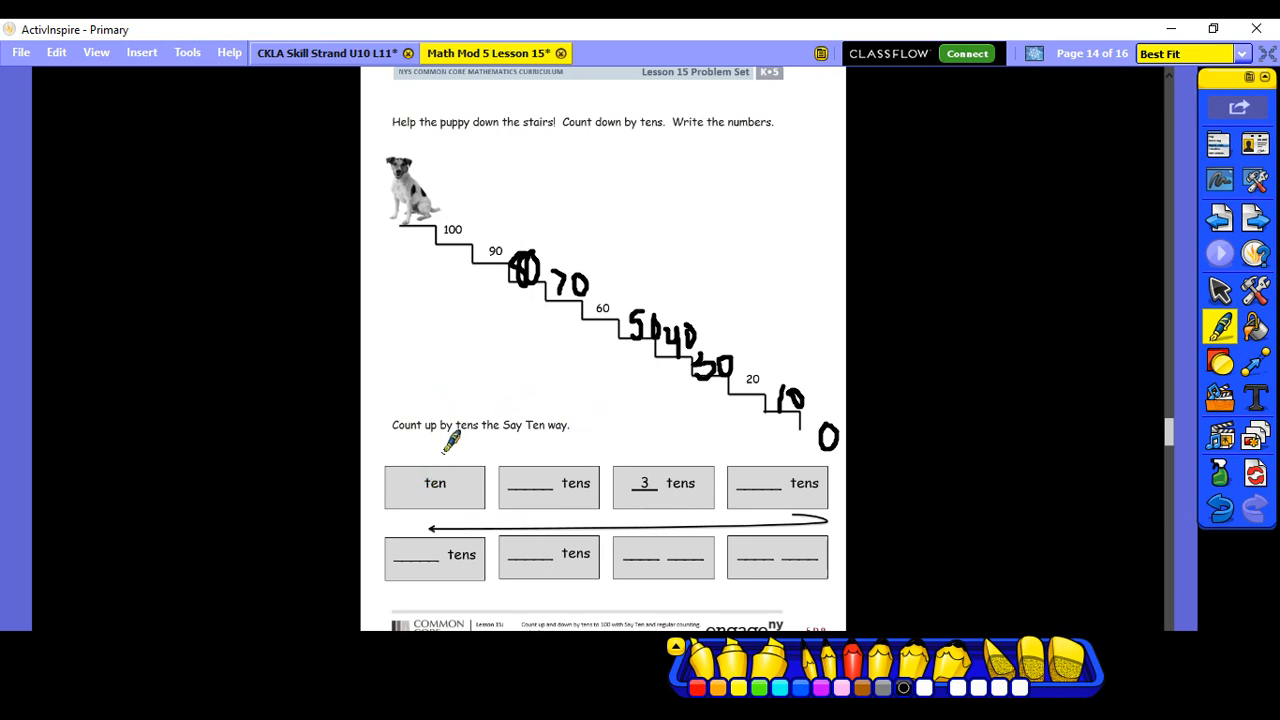
{"action": "mouse_move", "coordinate": [548, 379]}
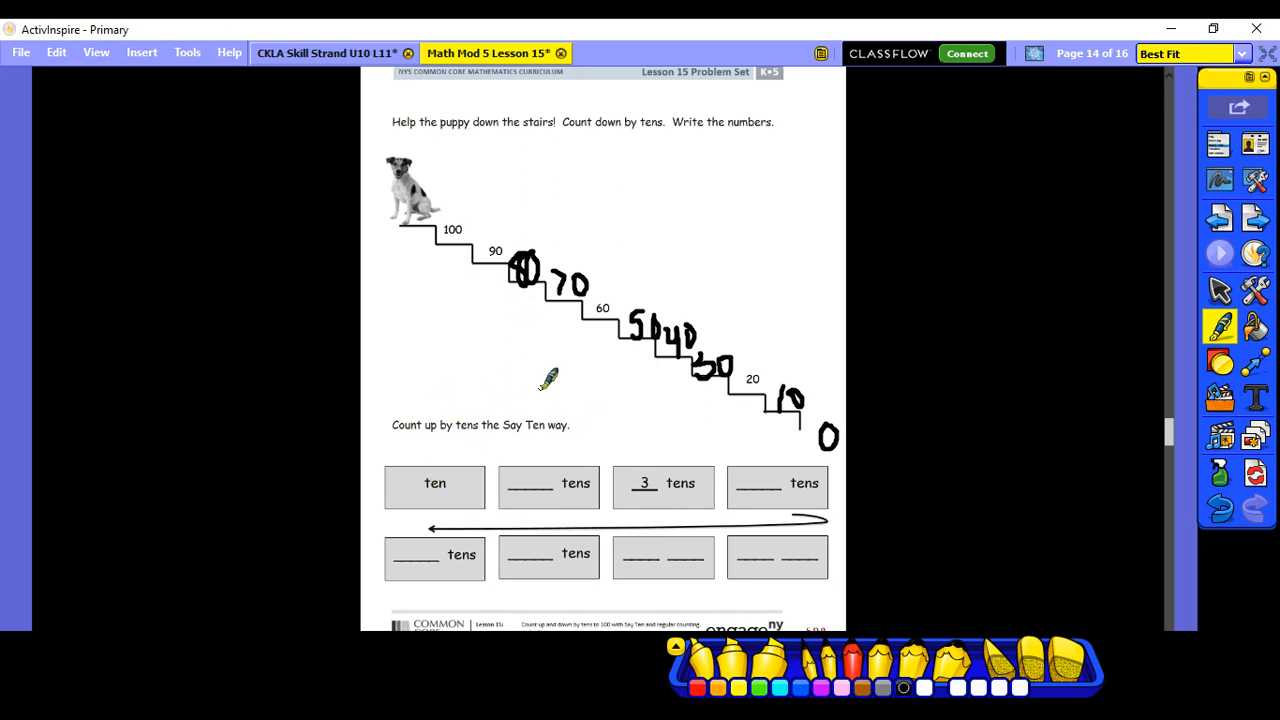
{"action": "mouse_move", "coordinate": [535, 465]}
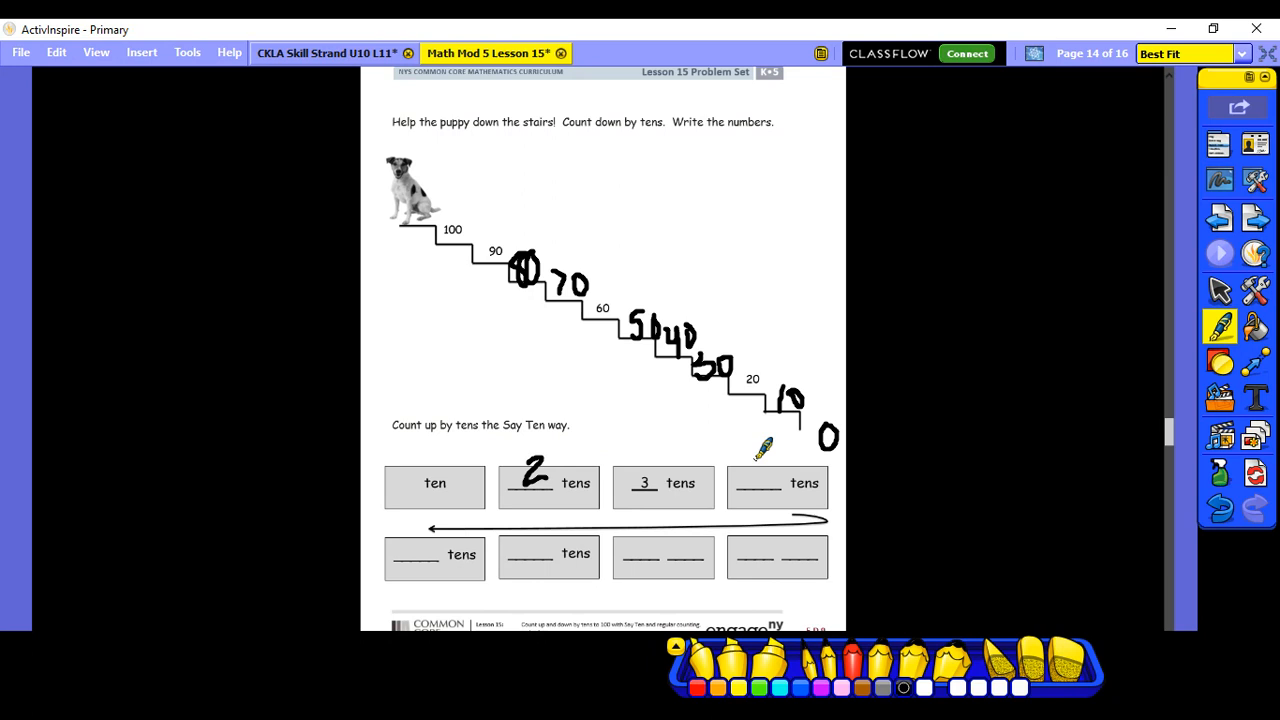
Handwrite tens answers such as 4, 7 and 8 in the Say Ten boxes.
{"action": "left_click_drag", "start_coordinate": [765, 450], "coordinate": [775, 475]}
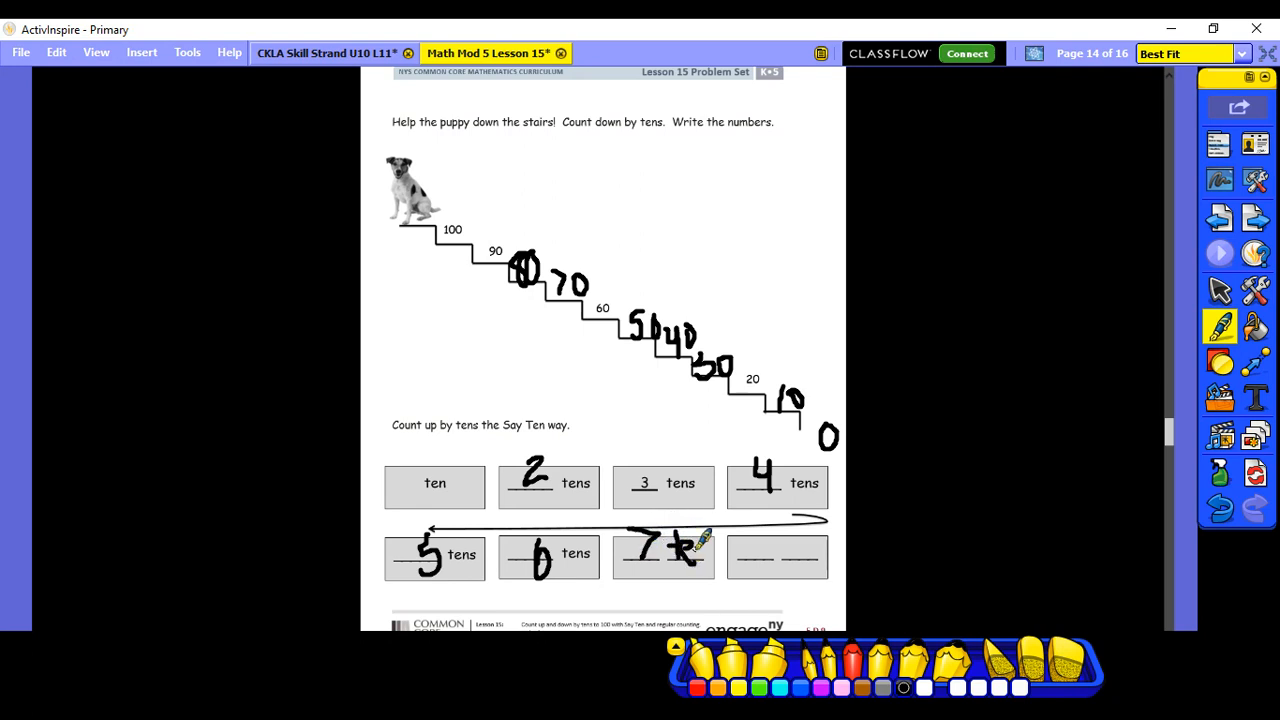
{"action": "left_click_drag", "start_coordinate": [685, 555], "coordinate": [720, 550]}
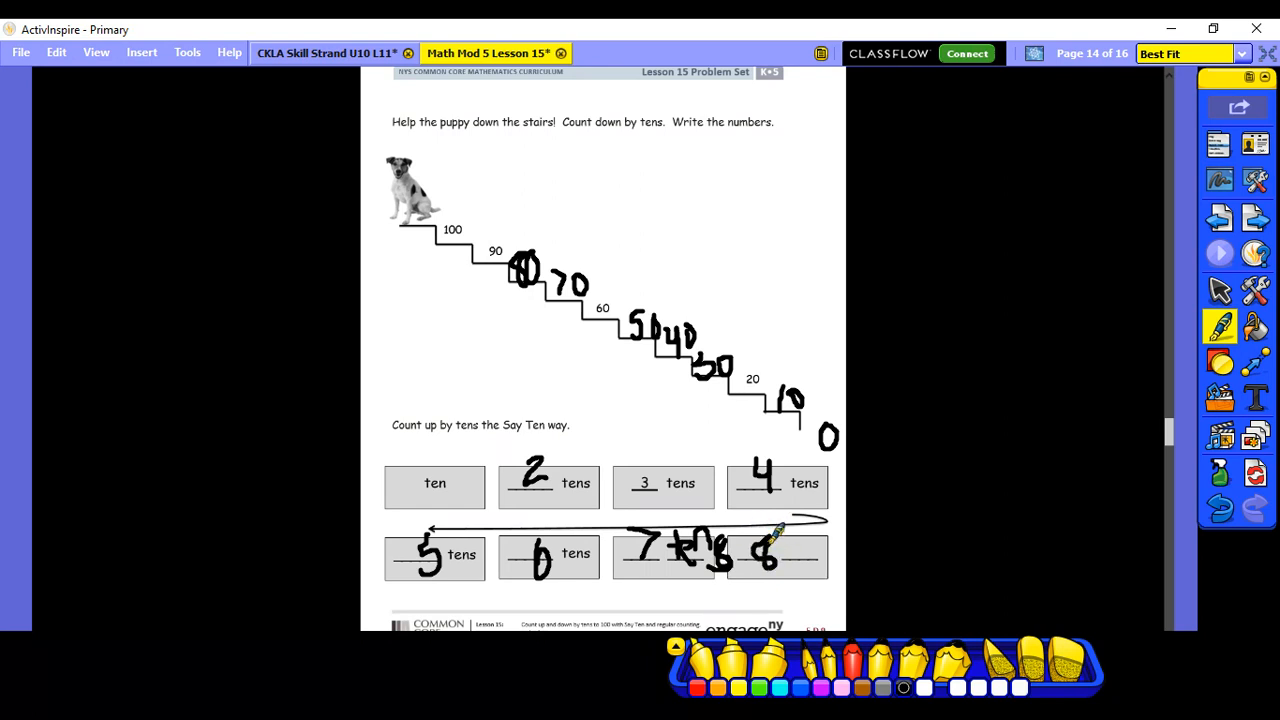
{"action": "left_click_drag", "start_coordinate": [760, 560], "coordinate": [800, 545]}
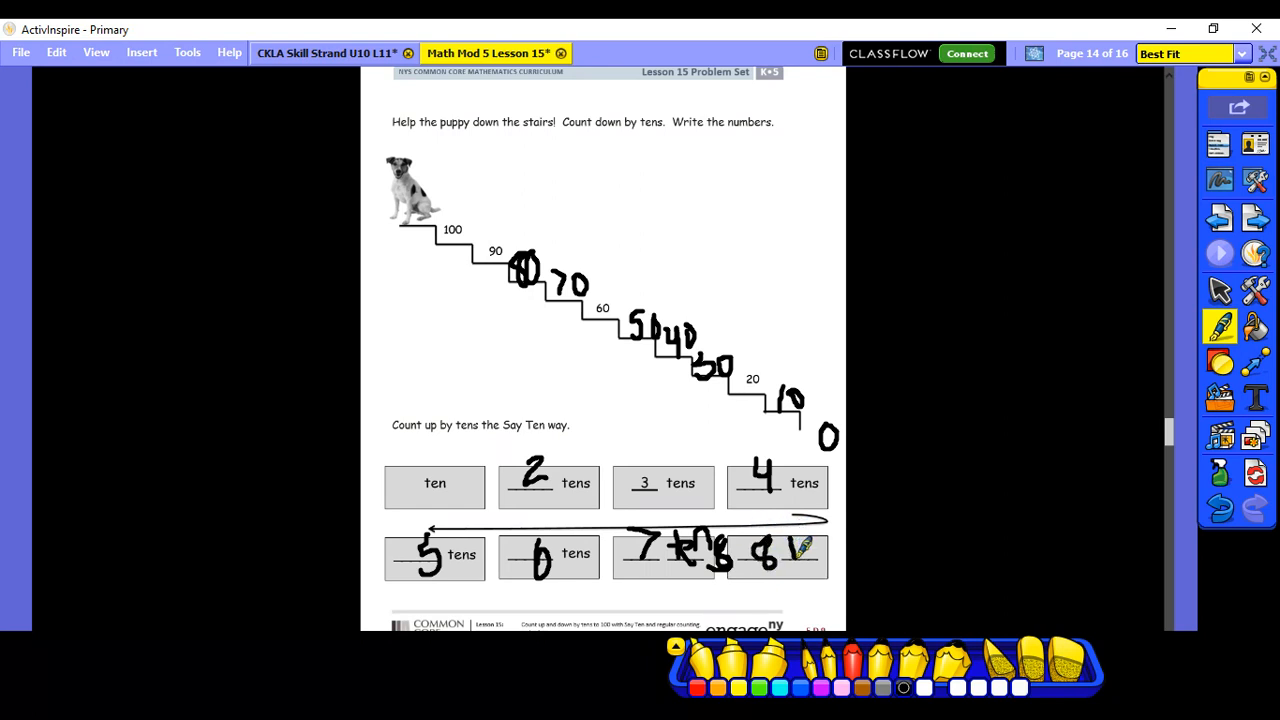
{"action": "left_click_drag", "start_coordinate": [790, 550], "coordinate": [815, 545]}
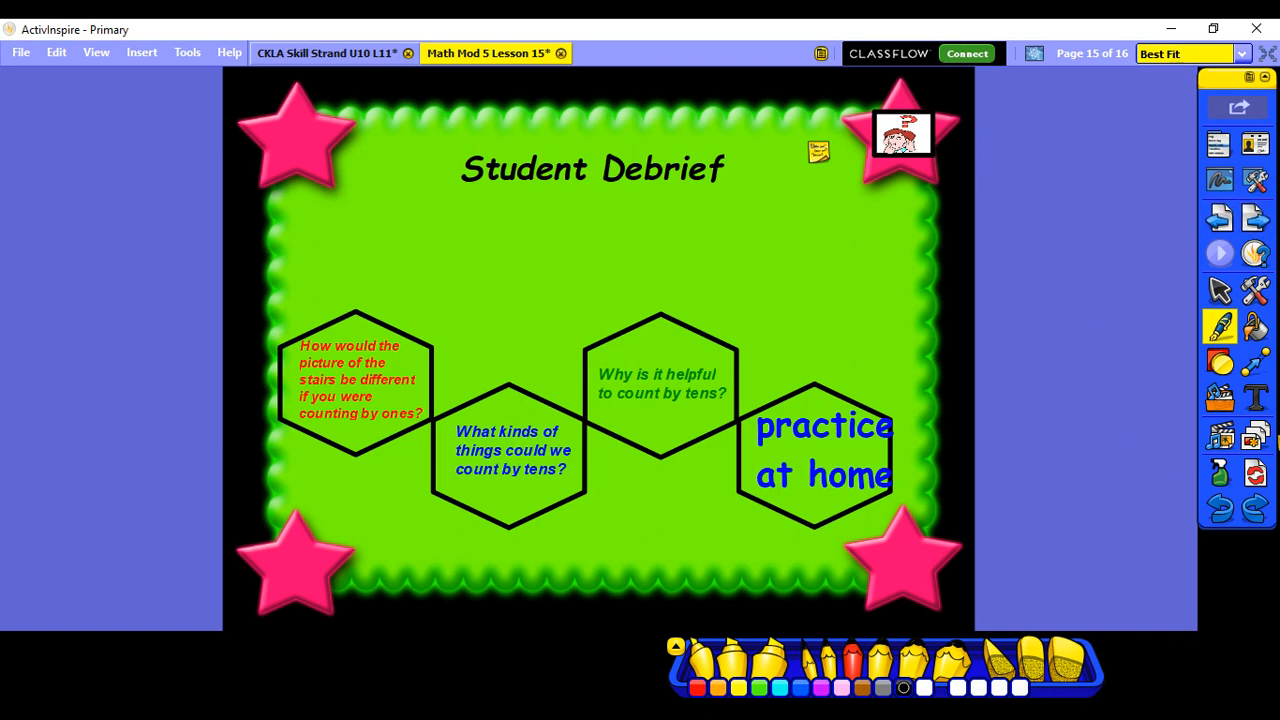
{"action": "mouse_move", "coordinate": [1255, 218]}
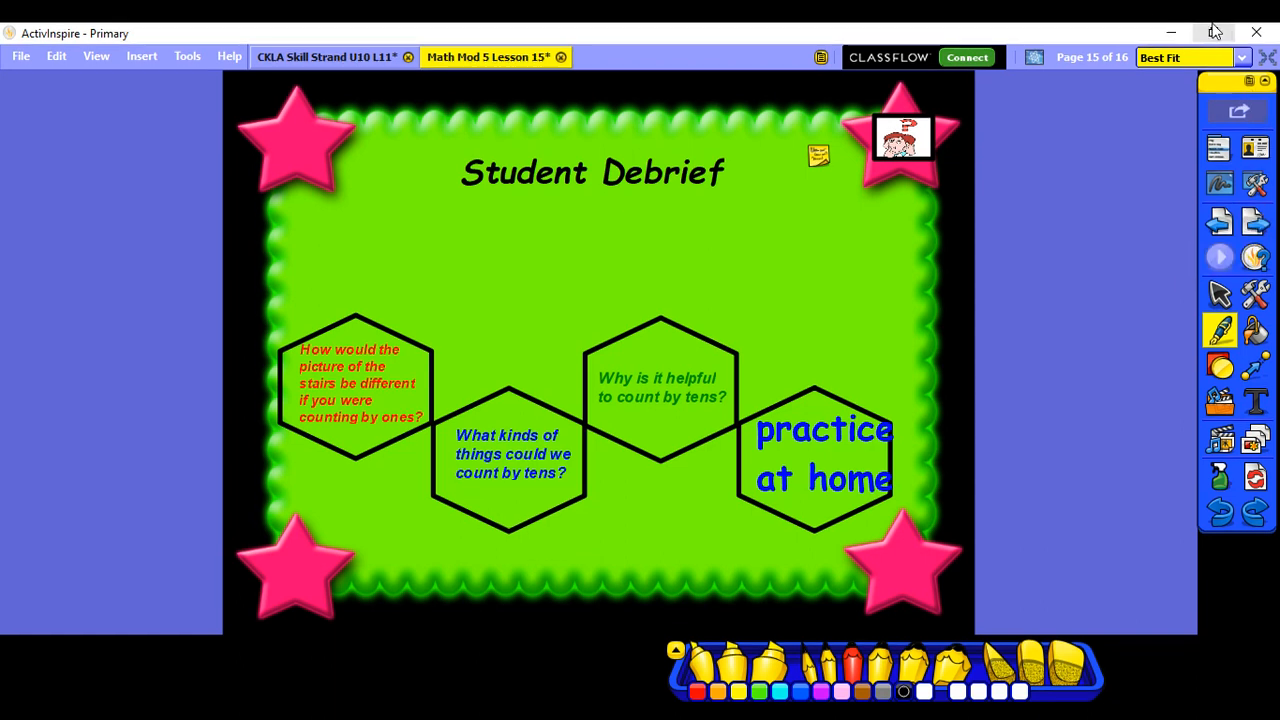
{"action": "mouse_move", "coordinate": [1216, 32]}
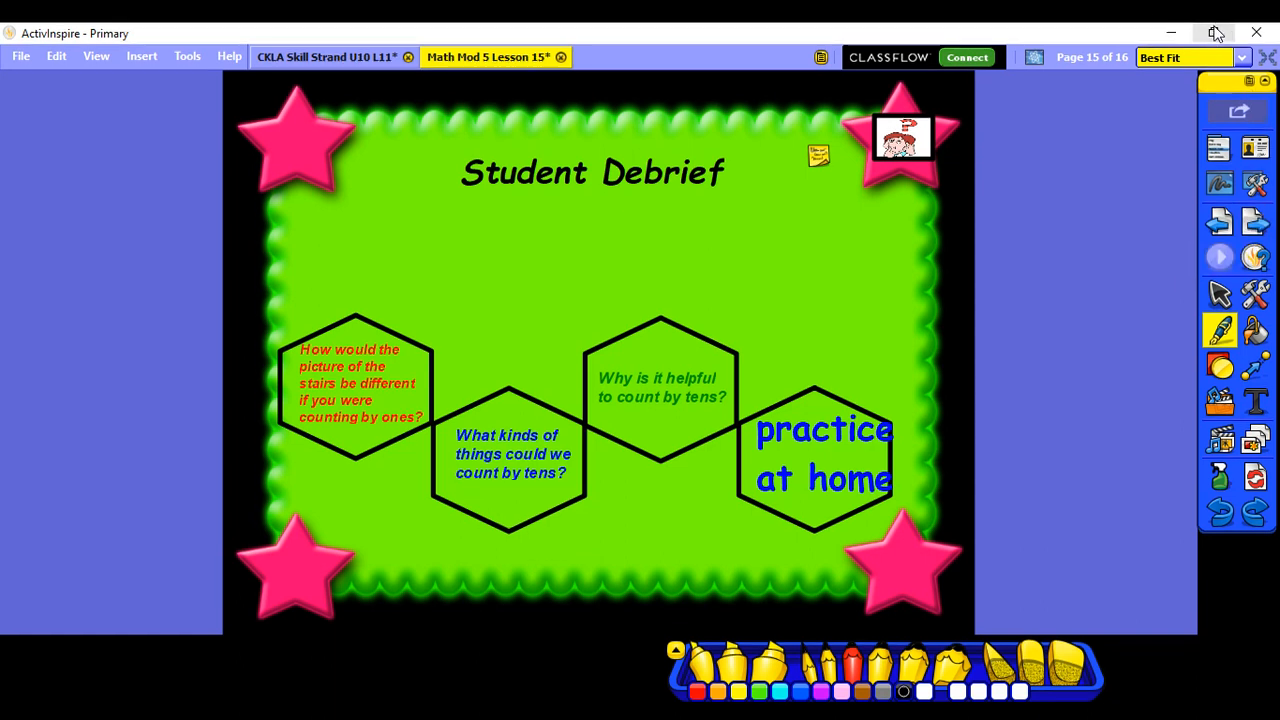